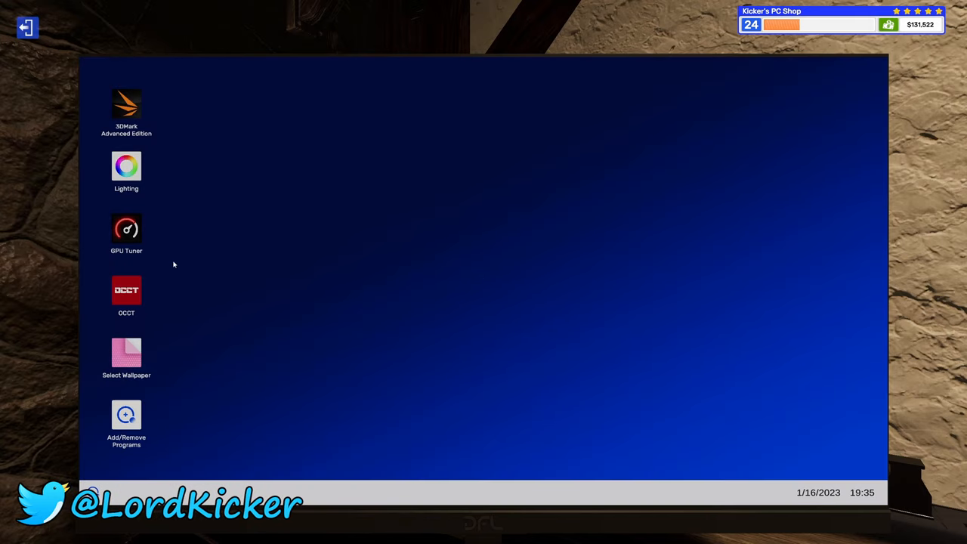
- Check the graphics card temperatures in OCCT, then close it
{"action": "double_click", "coordinate": [126, 295]}
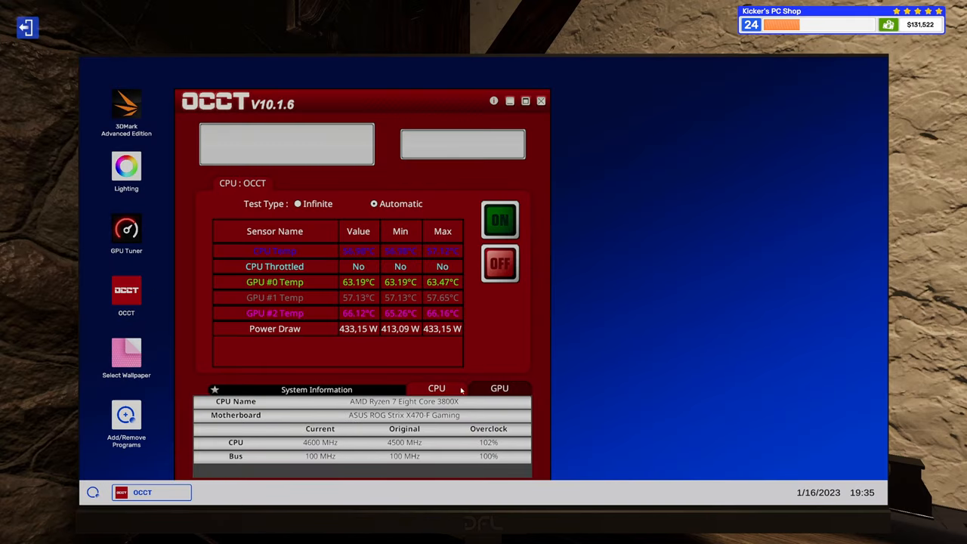
{"action": "left_click", "coordinate": [499, 387]}
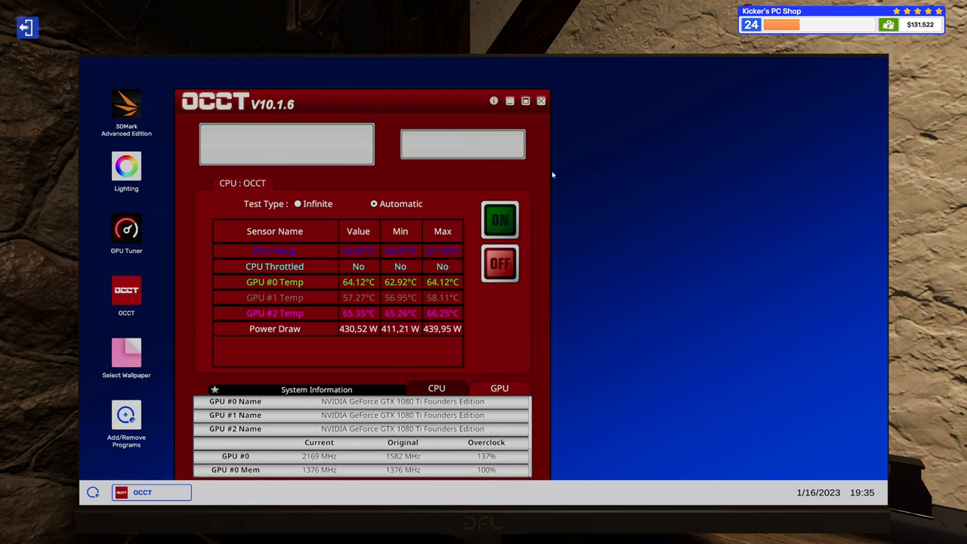
{"action": "left_click", "coordinate": [541, 101]}
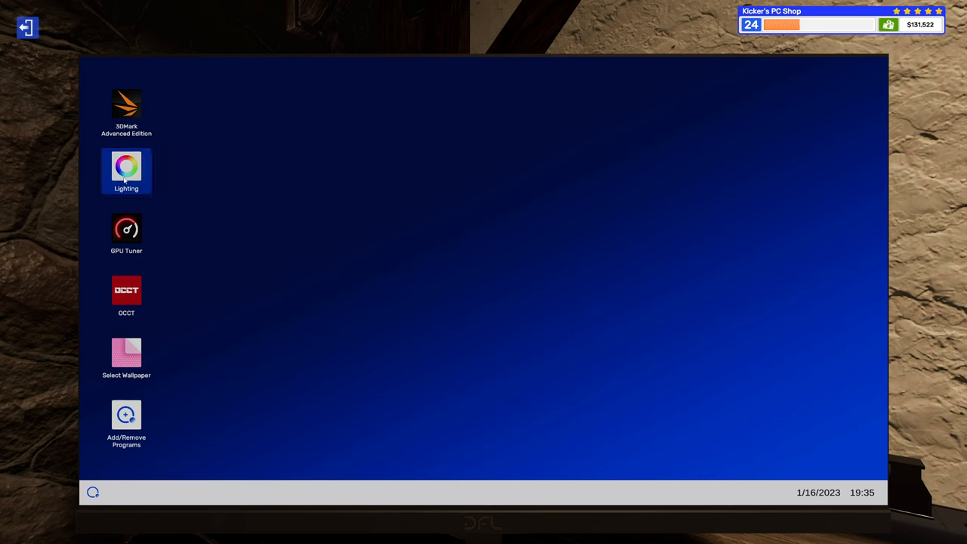
- Glance at the build's lighting controls, then launch the 3DMark benchmark
{"action": "double_click", "coordinate": [126, 167]}
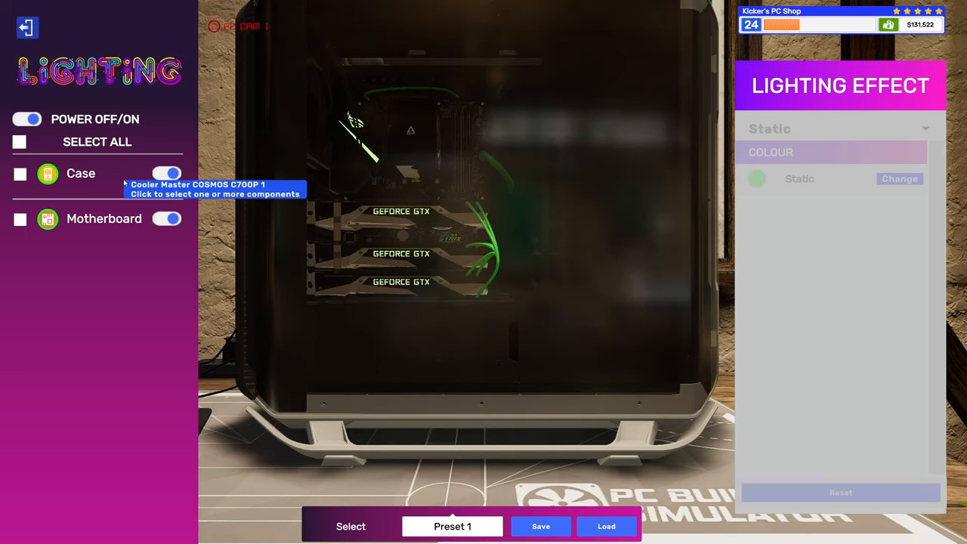
{"action": "left_click", "coordinate": [27, 27]}
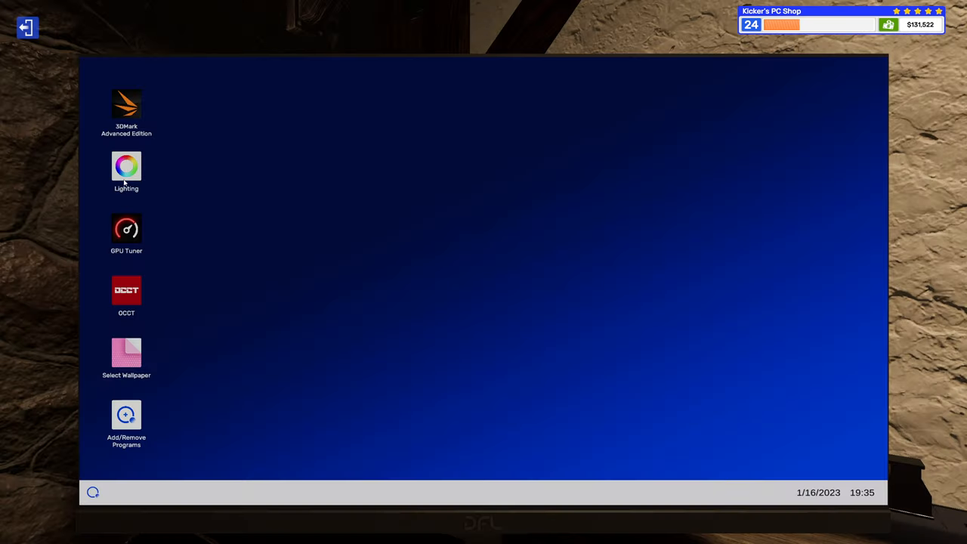
{"action": "double_click", "coordinate": [126, 106]}
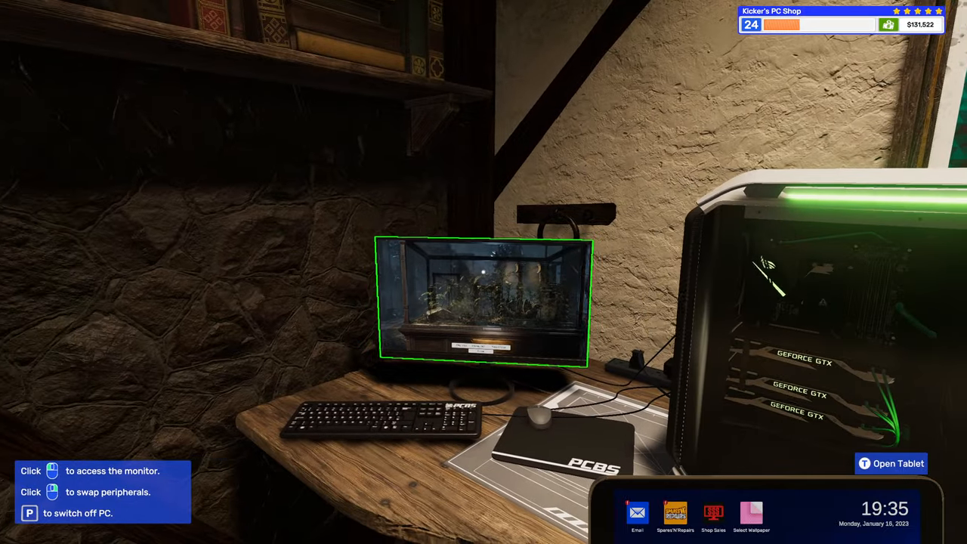
- View the customer PC's monitor to watch the Time Spy benchmark run
{"action": "left_click", "coordinate": [483, 299]}
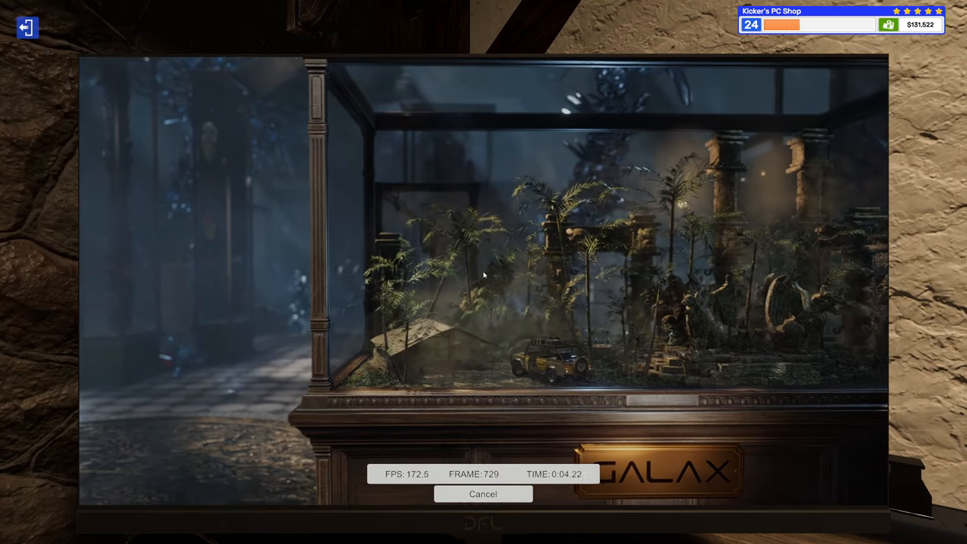
{"action": "left_click", "coordinate": [482, 493]}
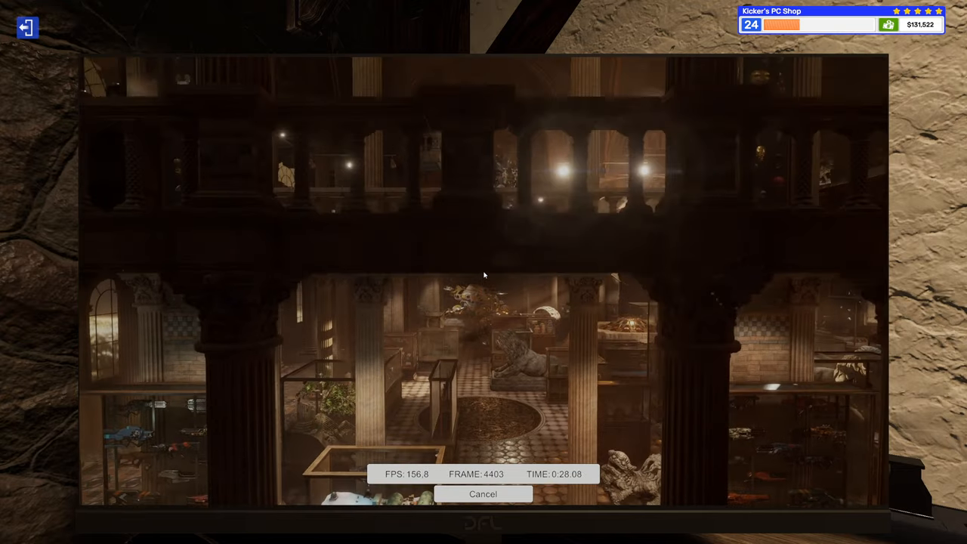
- Leave the monitor and move the triple-GPU PC onto the Case Modding bench
{"action": "left_click", "coordinate": [482, 493]}
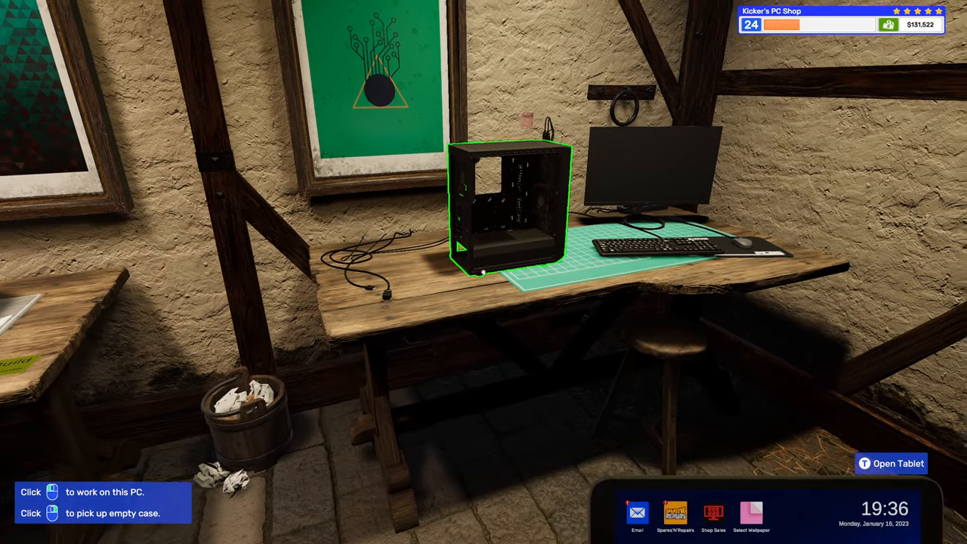
{"action": "left_click", "coordinate": [508, 204]}
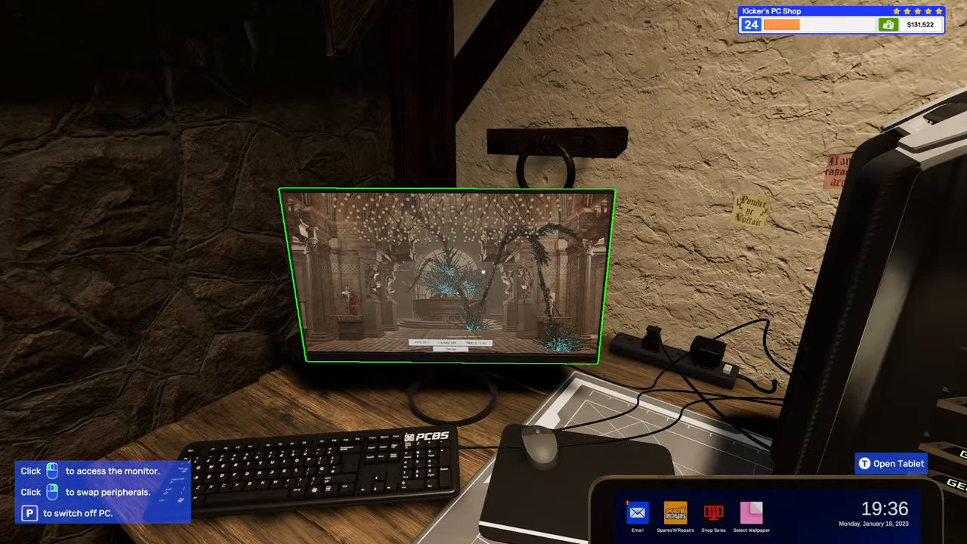
{"action": "left_click", "coordinate": [447, 276]}
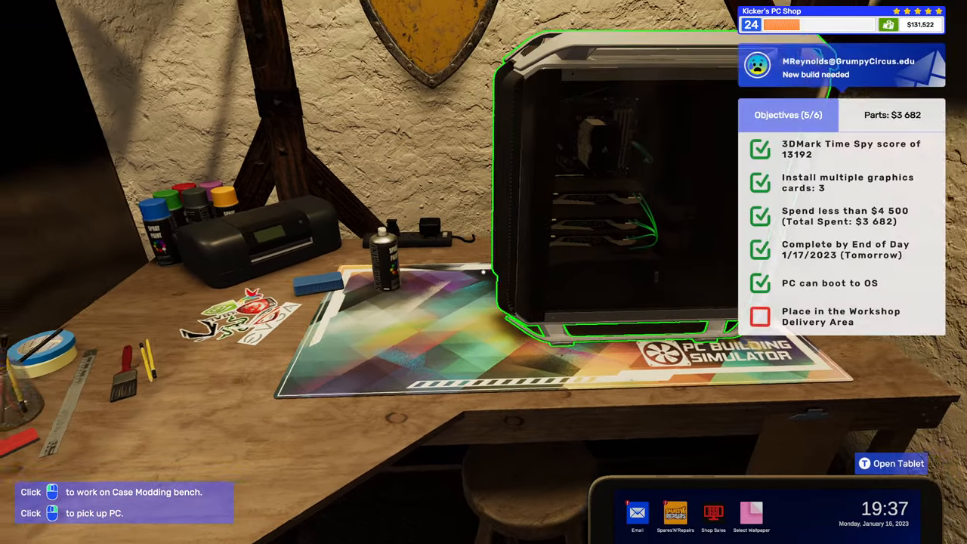
- Reread the accepted New build needed email asking for a Green Leaves theme
{"action": "left_click", "coordinate": [891, 464]}
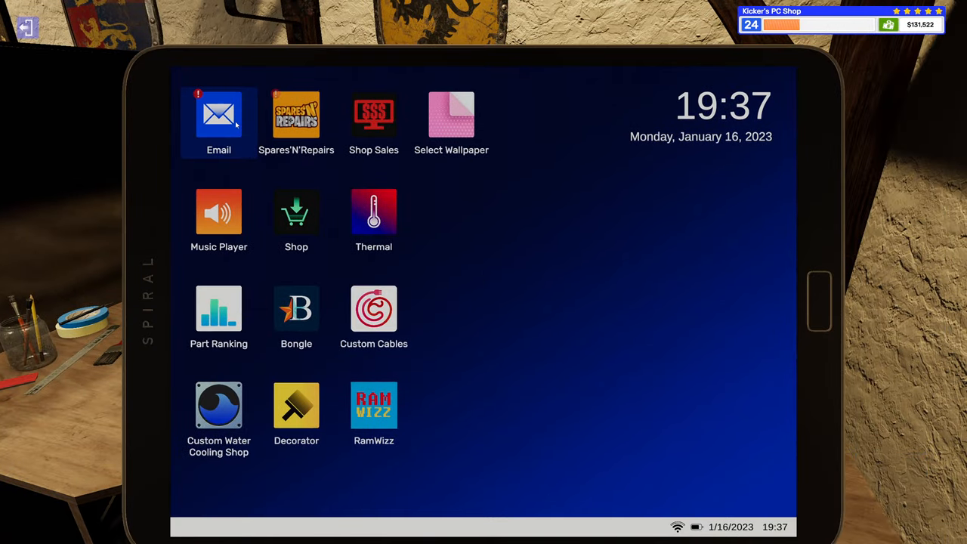
{"action": "left_click", "coordinate": [218, 115]}
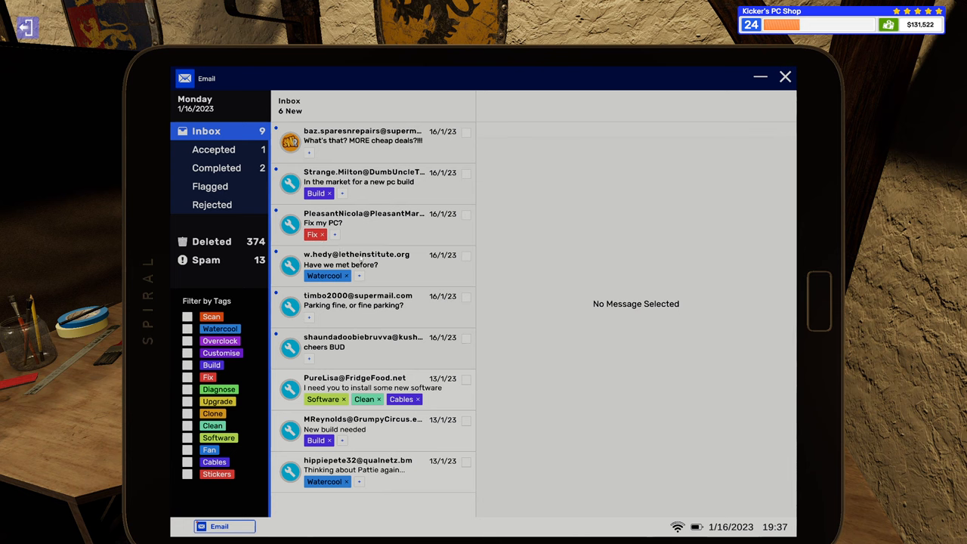
{"action": "left_click", "coordinate": [214, 149]}
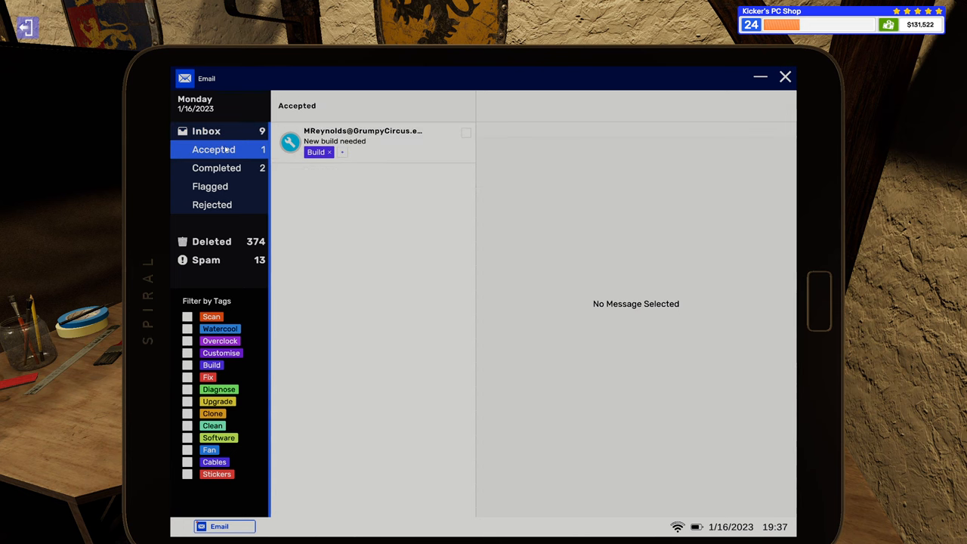
{"action": "left_click", "coordinate": [370, 142]}
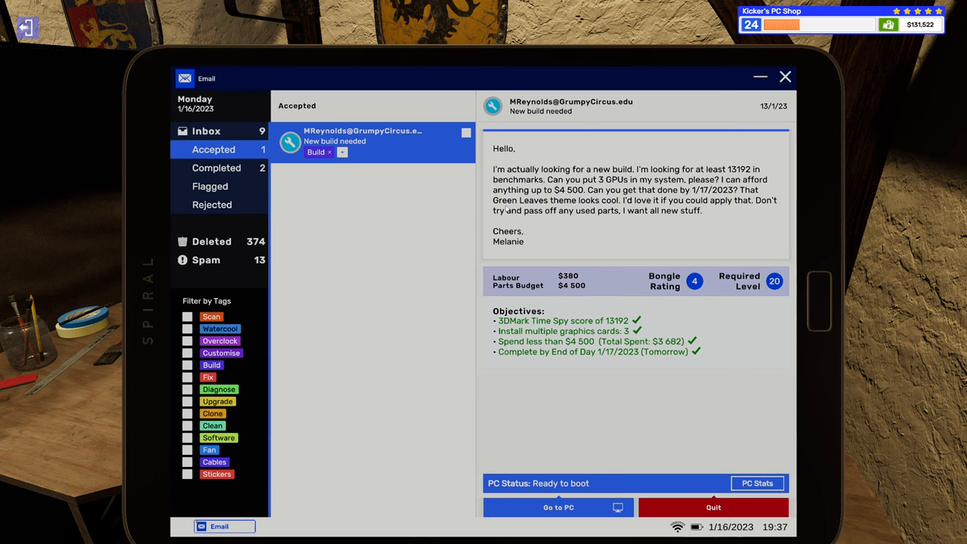
{"action": "left_click", "coordinate": [558, 507]}
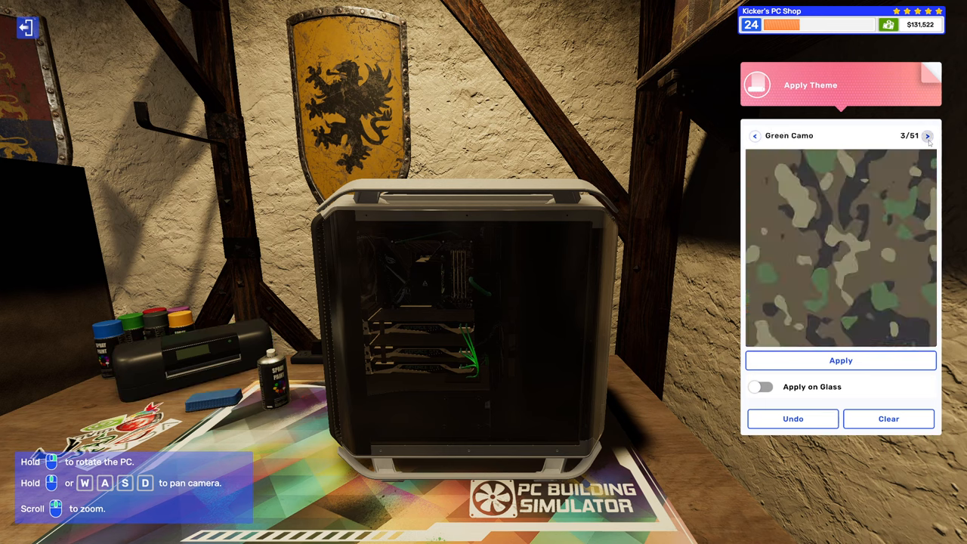
- Apply the Green Leaves theme to the triple-GPU case for workshop delivery
{"action": "left_click", "coordinate": [928, 135]}
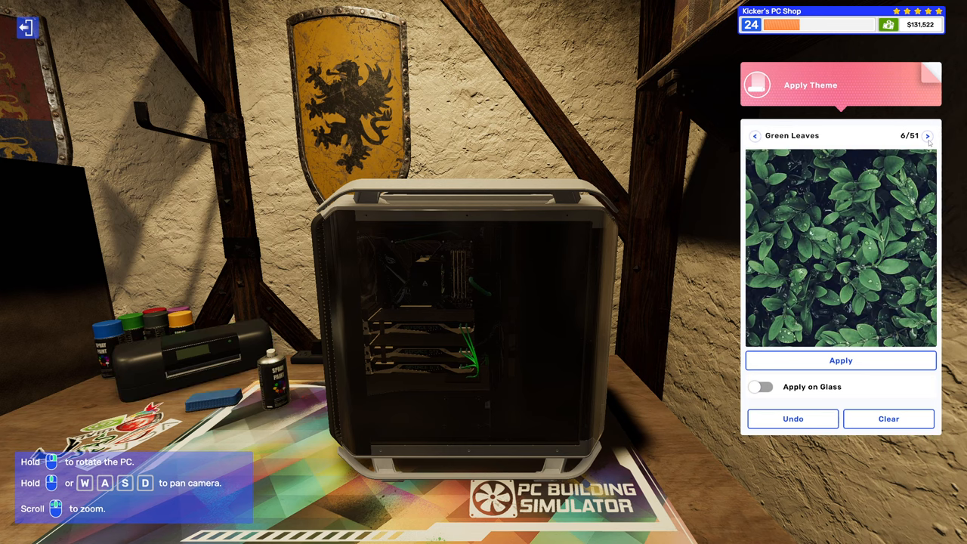
{"action": "left_click", "coordinate": [840, 360]}
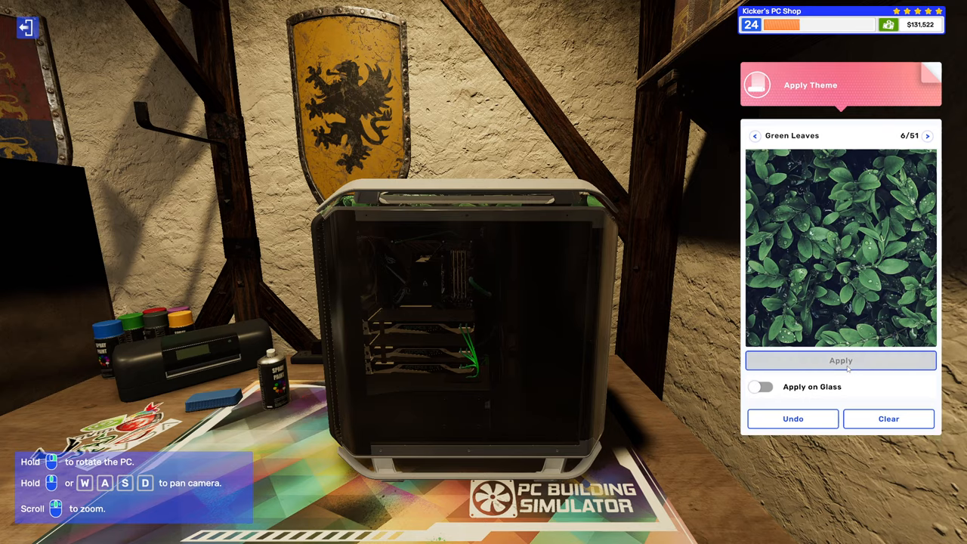
{"action": "left_click", "coordinate": [840, 361]}
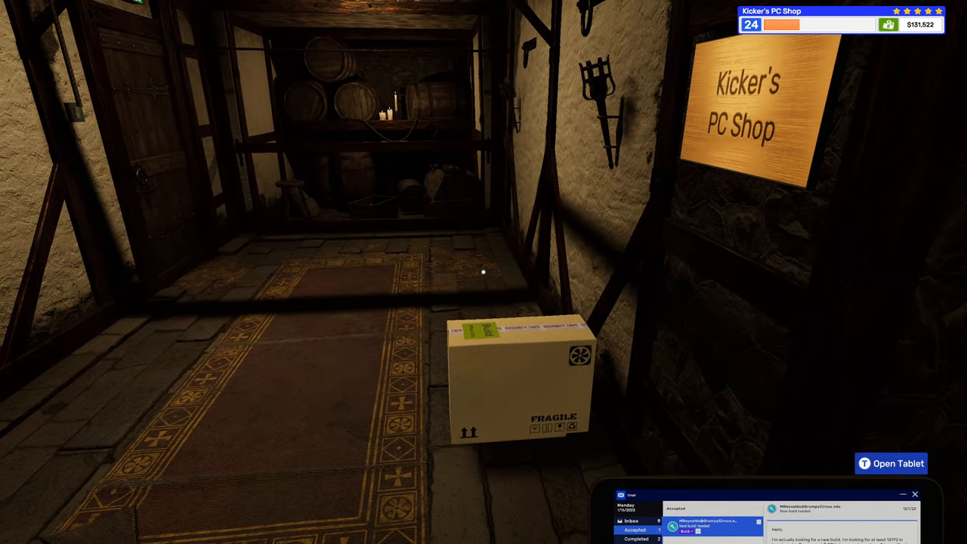
- Collect the $1,198 profit for New build needed and confirm it's under Completed
{"action": "left_click", "coordinate": [891, 463]}
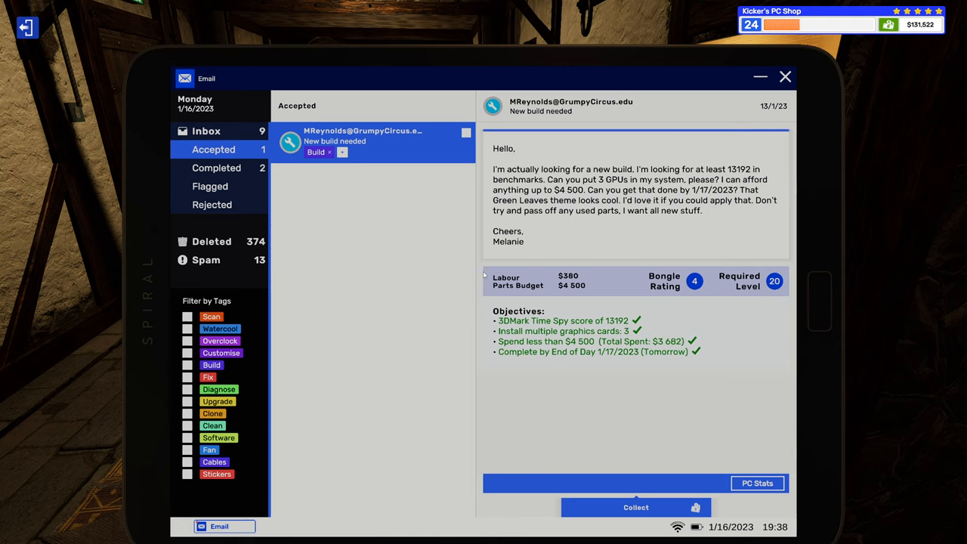
{"action": "mouse_move", "coordinate": [623, 521]}
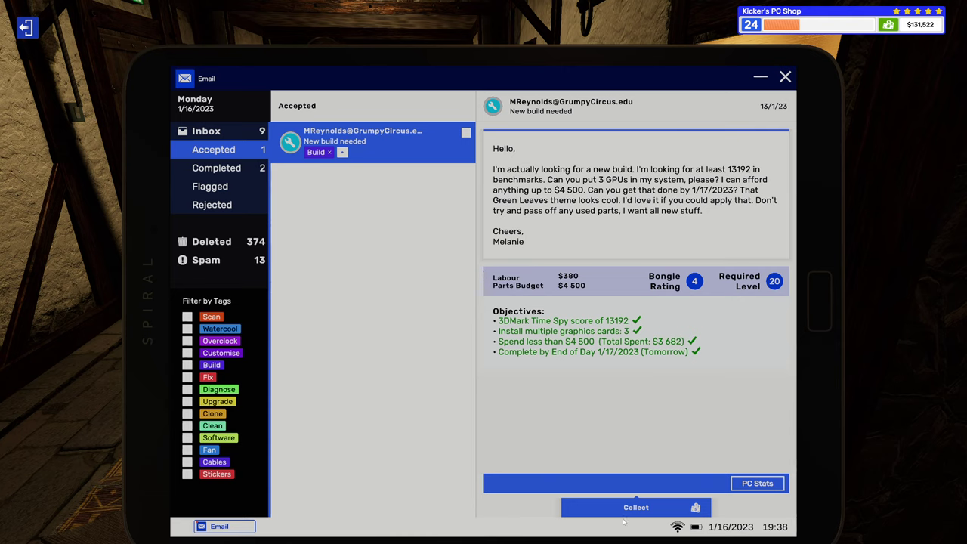
{"action": "left_click", "coordinate": [635, 507]}
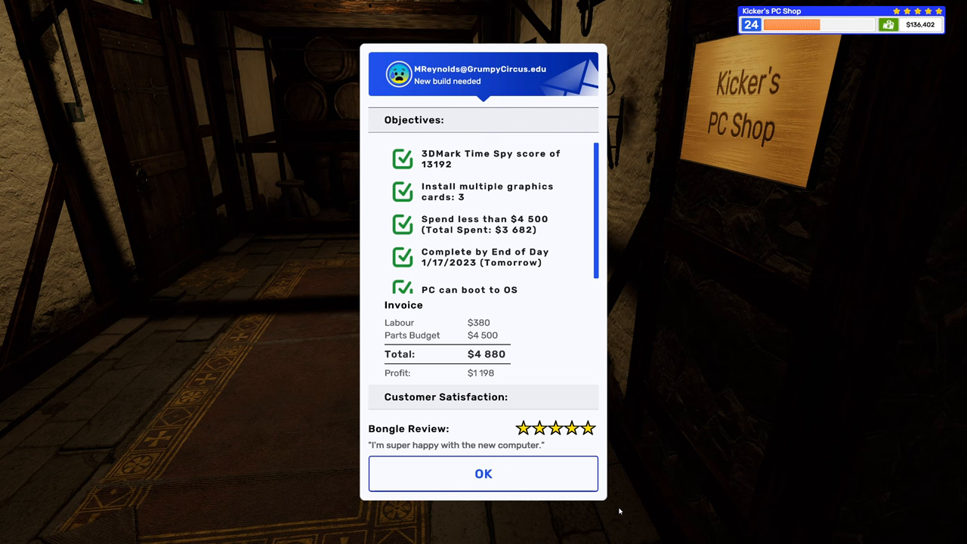
{"action": "scroll", "scroll_direction": "up", "scroll_amount": 3}
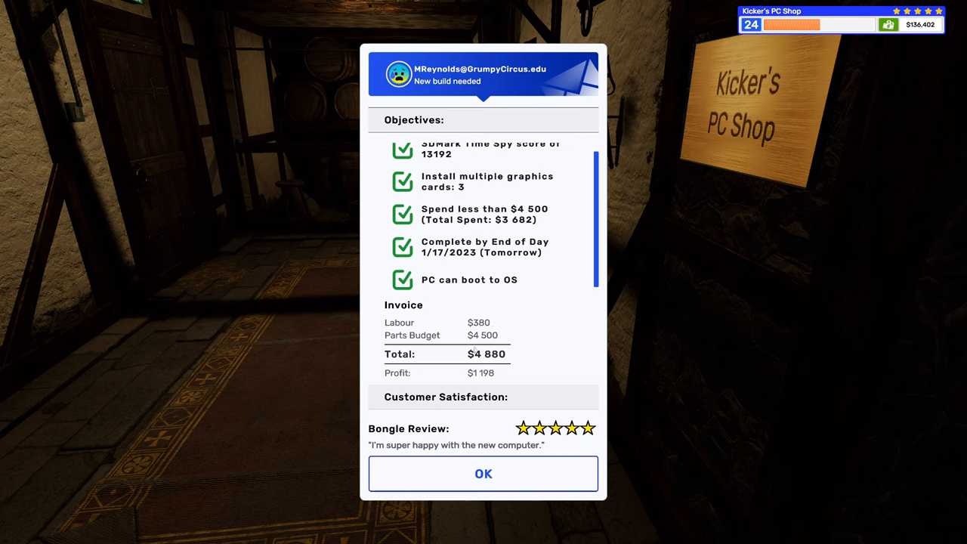
{"action": "mouse_move", "coordinate": [464, 435]}
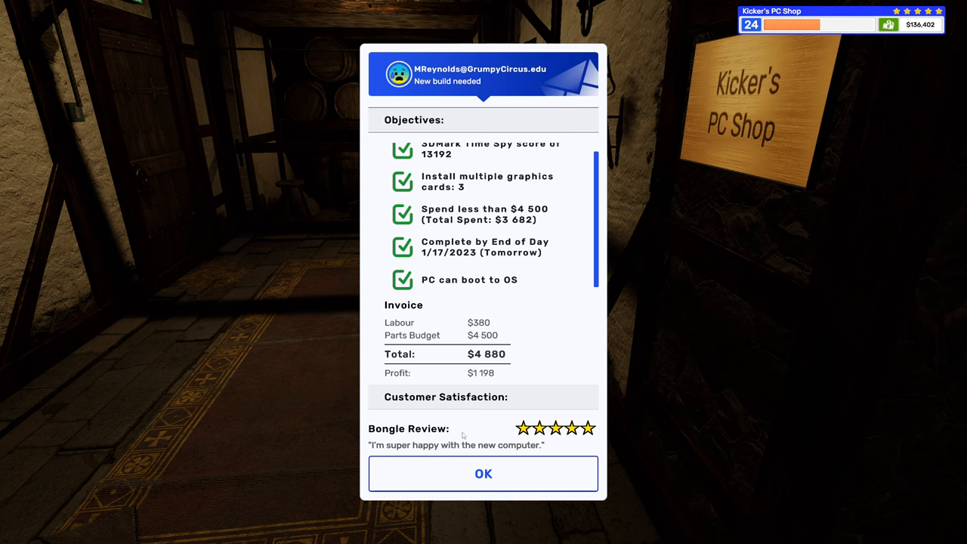
{"action": "left_click", "coordinate": [482, 473]}
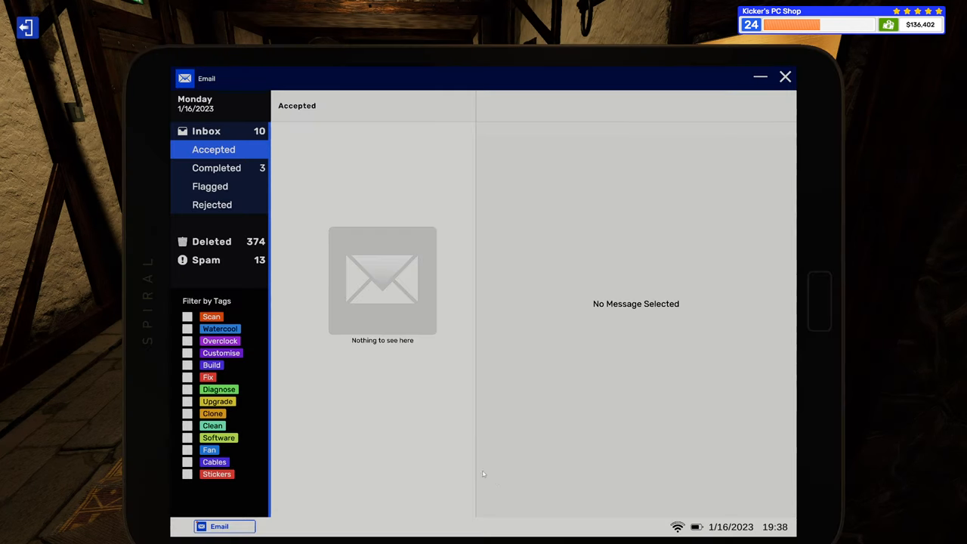
{"action": "left_click", "coordinate": [216, 168]}
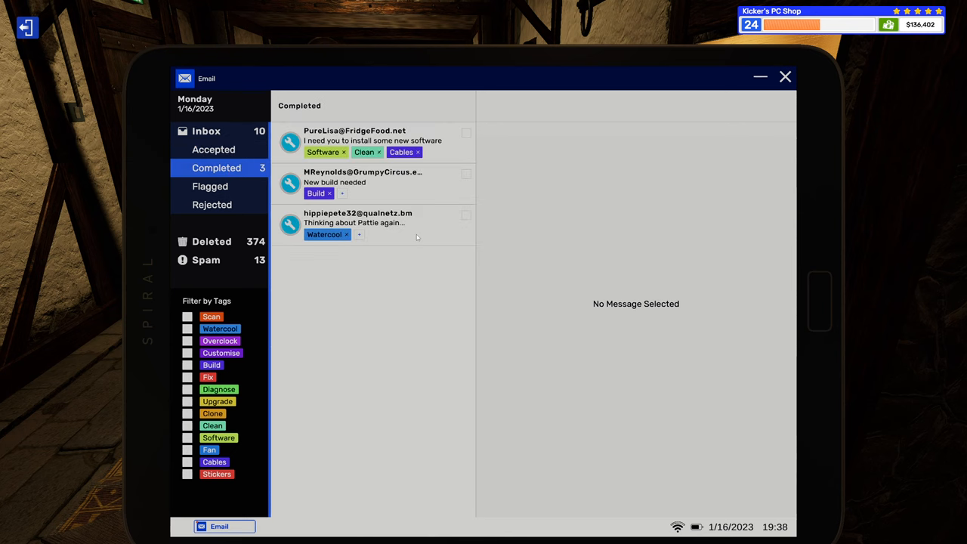
{"action": "left_click", "coordinate": [363, 182]}
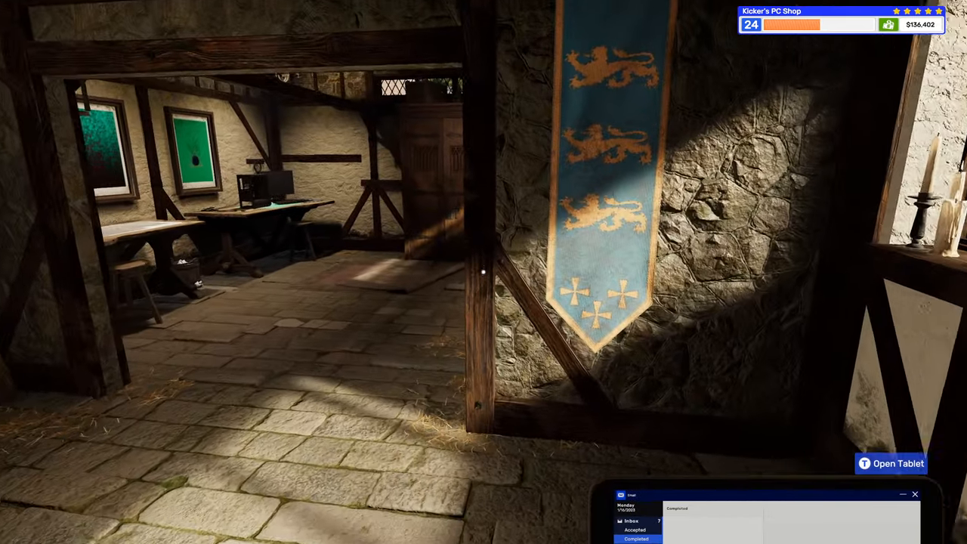
{"action": "mouse_move", "coordinate": [484, 272]}
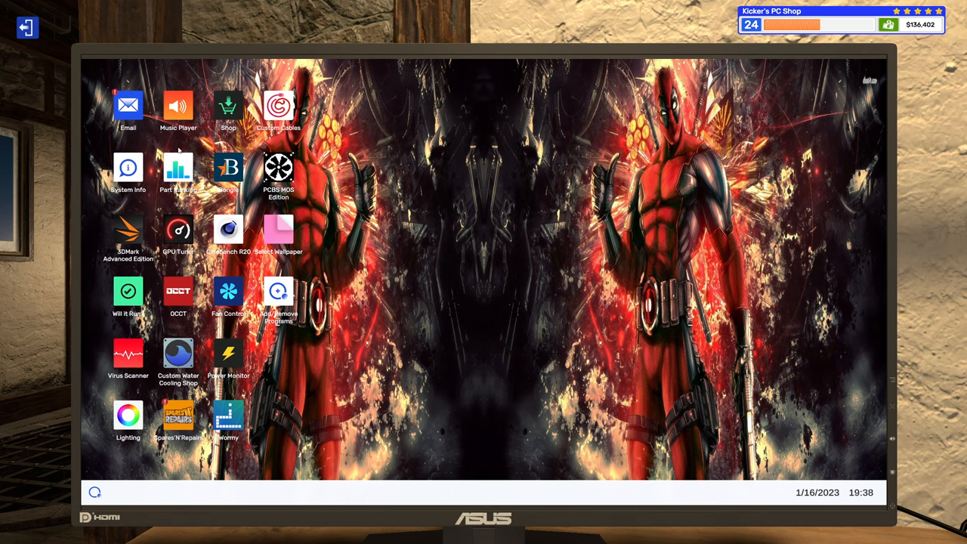
- Launch Spares'N'Repairs from the office computer's desktop
{"action": "double_click", "coordinate": [178, 422]}
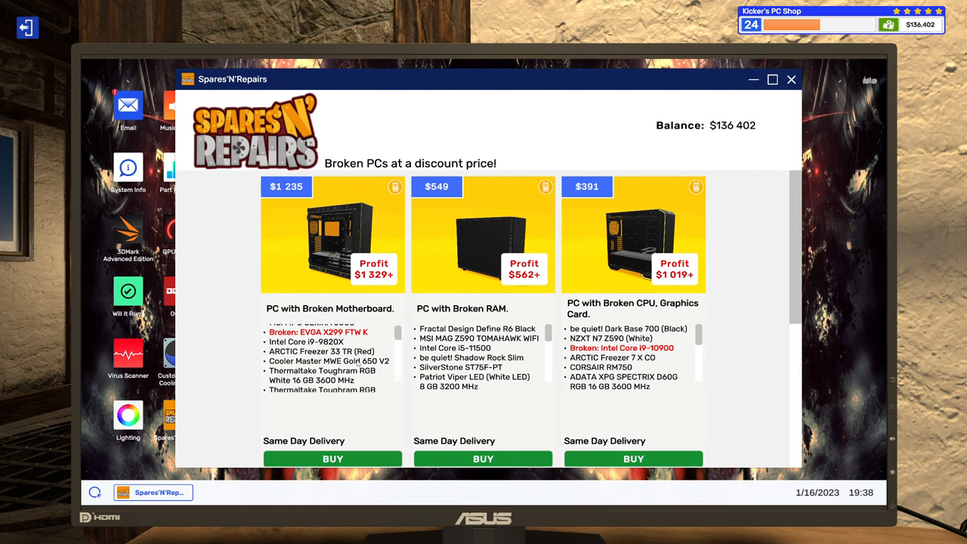
- Scroll through the three discounted broken-PC listings without buying anything
{"action": "scroll", "scroll_direction": "down", "scroll_amount": 3}
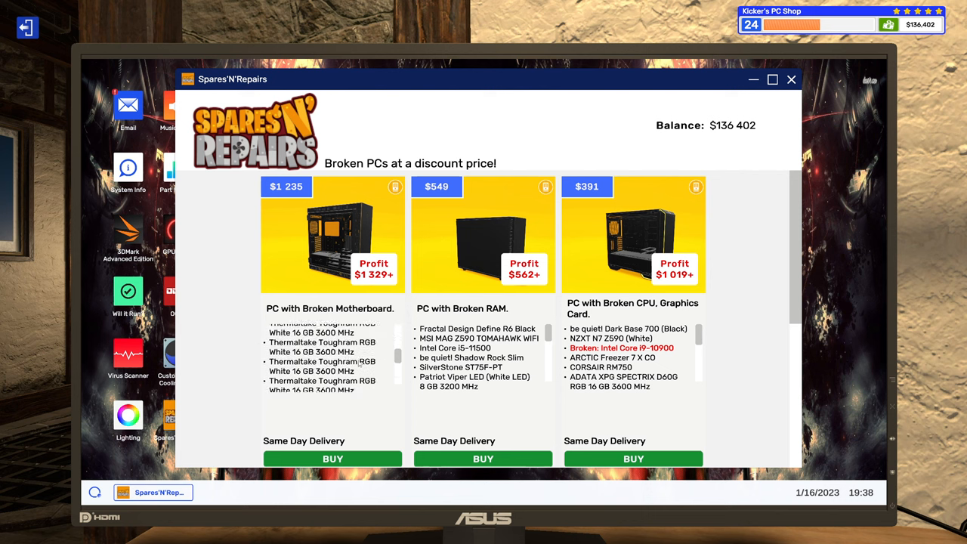
{"action": "scroll", "scroll_direction": "down", "scroll_amount": 3}
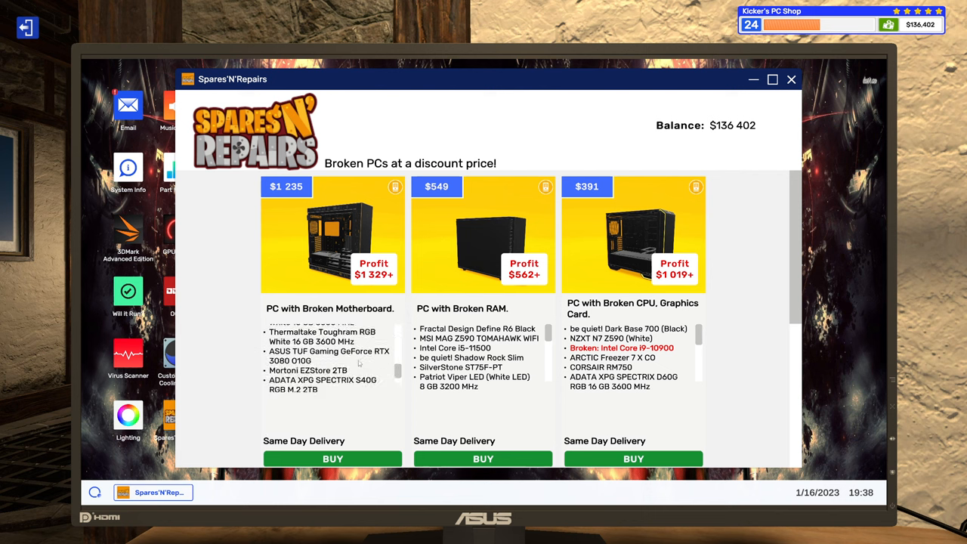
{"action": "scroll", "scroll_direction": "down", "scroll_amount": 3}
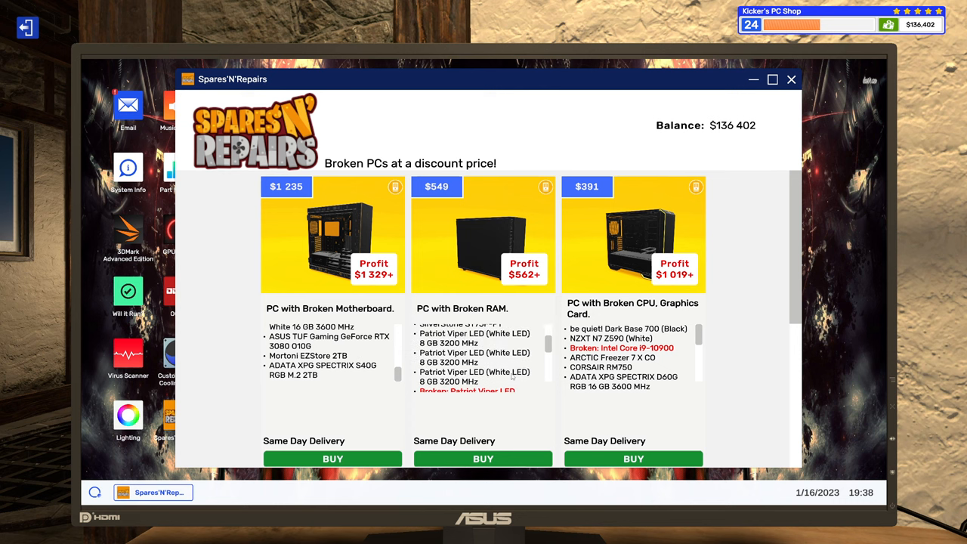
{"action": "scroll", "scroll_direction": "down", "scroll_amount": 3}
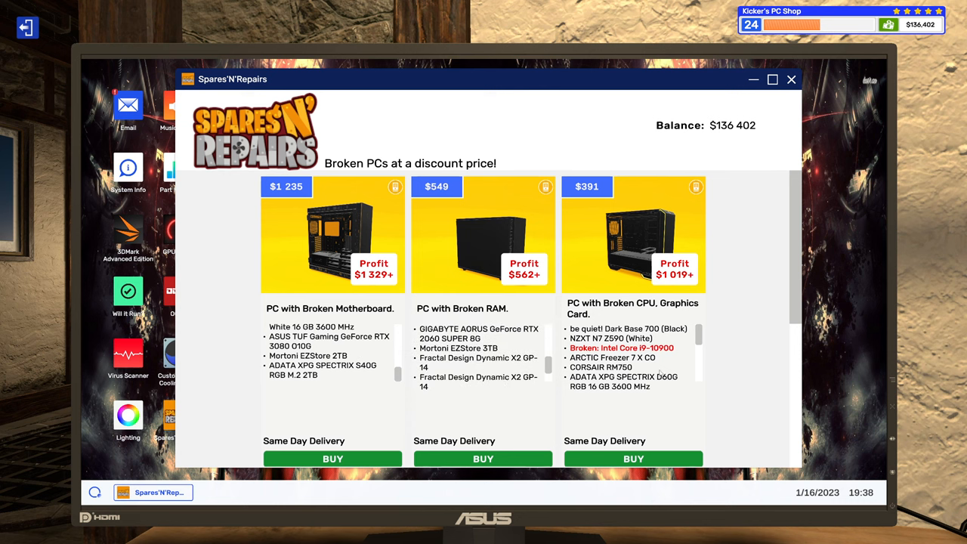
{"action": "scroll", "scroll_direction": "down", "scroll_amount": 3}
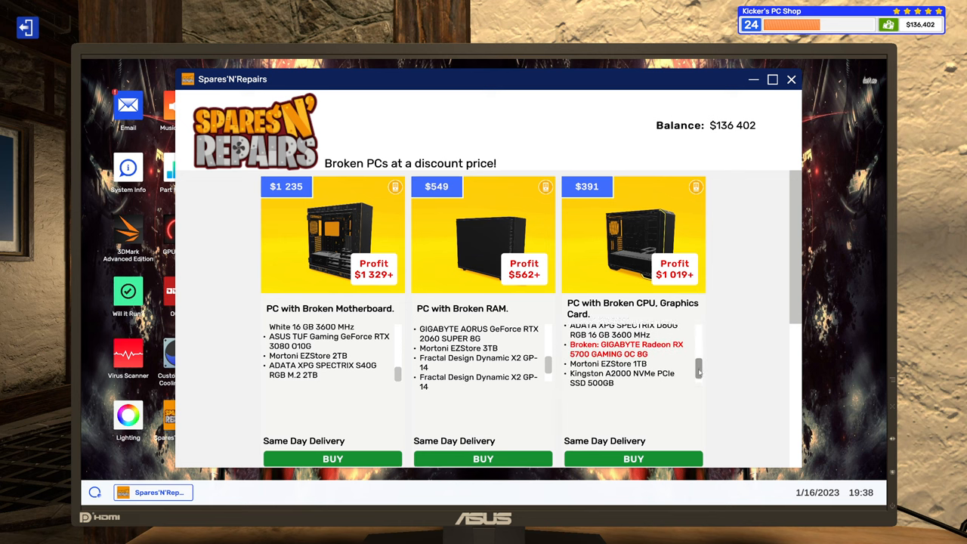
{"action": "scroll", "scroll_direction": "down", "scroll_amount": 3}
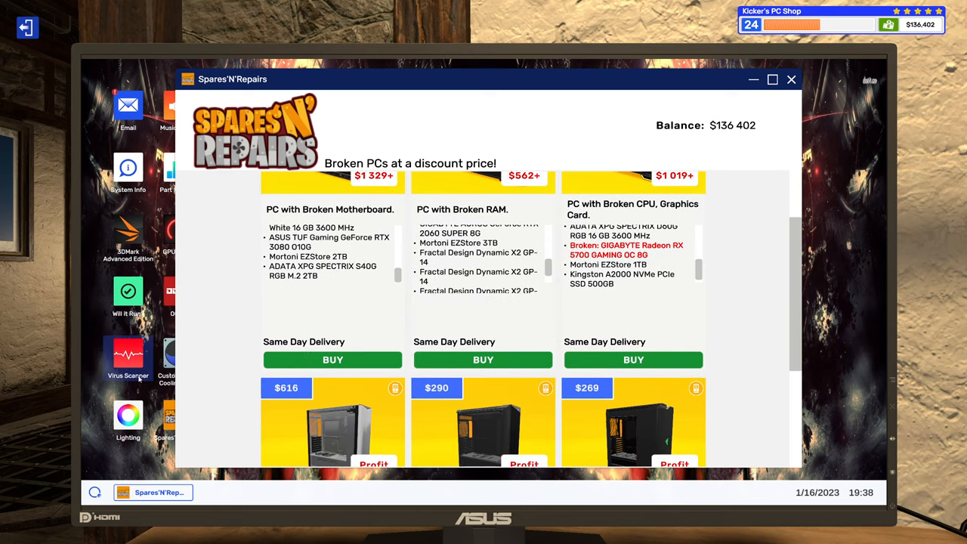
{"action": "scroll", "scroll_direction": "down", "scroll_amount": 3}
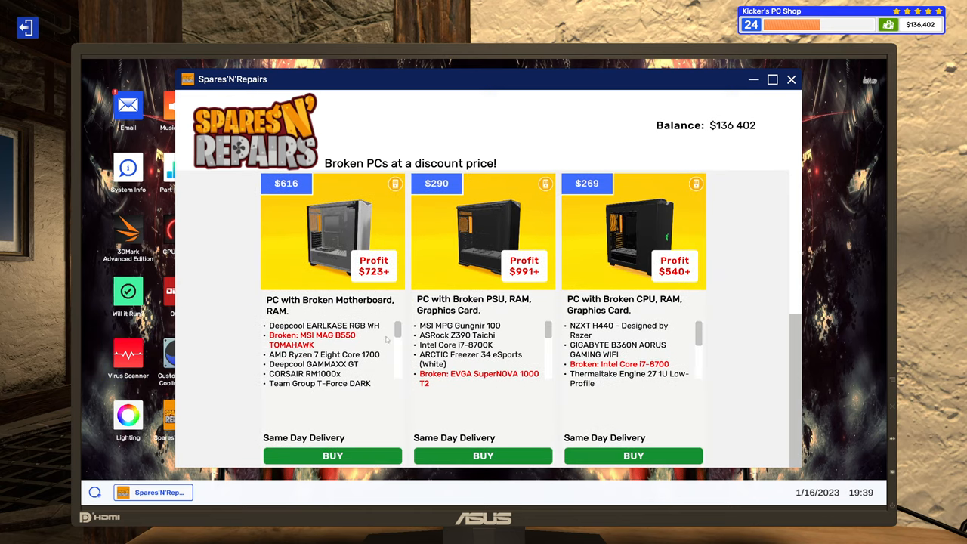
{"action": "scroll", "scroll_direction": "down", "scroll_amount": 3}
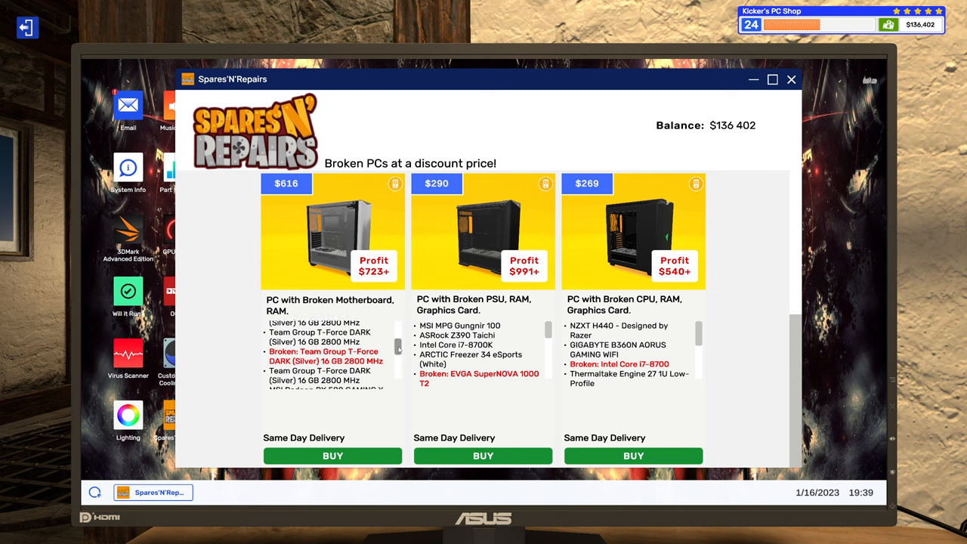
{"action": "scroll", "scroll_direction": "down", "scroll_amount": 3}
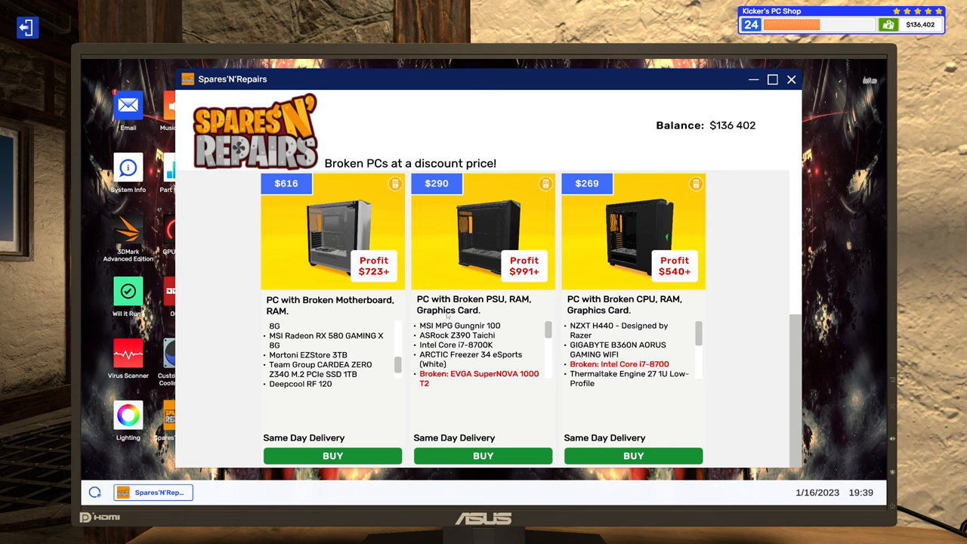
{"action": "mouse_move", "coordinate": [744, 316]}
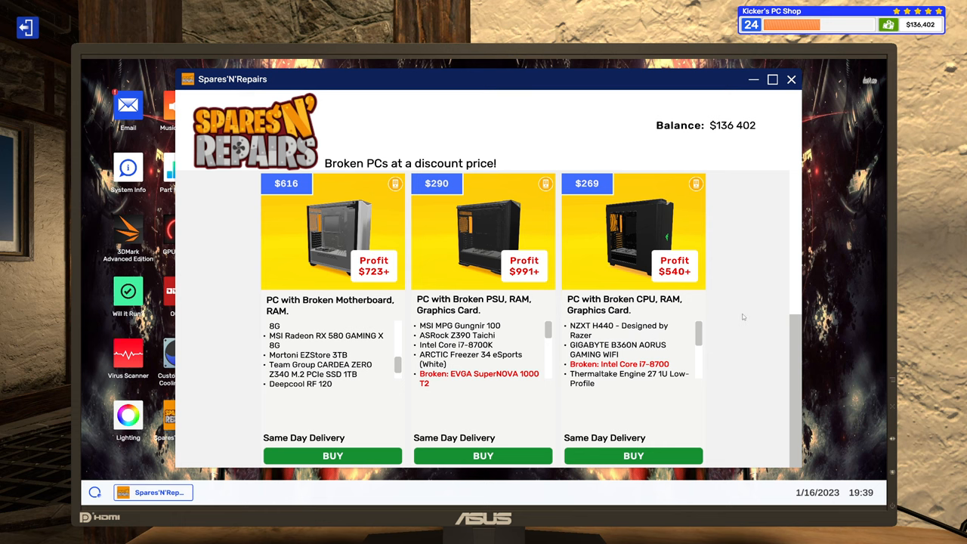
{"action": "scroll", "scroll_direction": "down", "scroll_amount": 3}
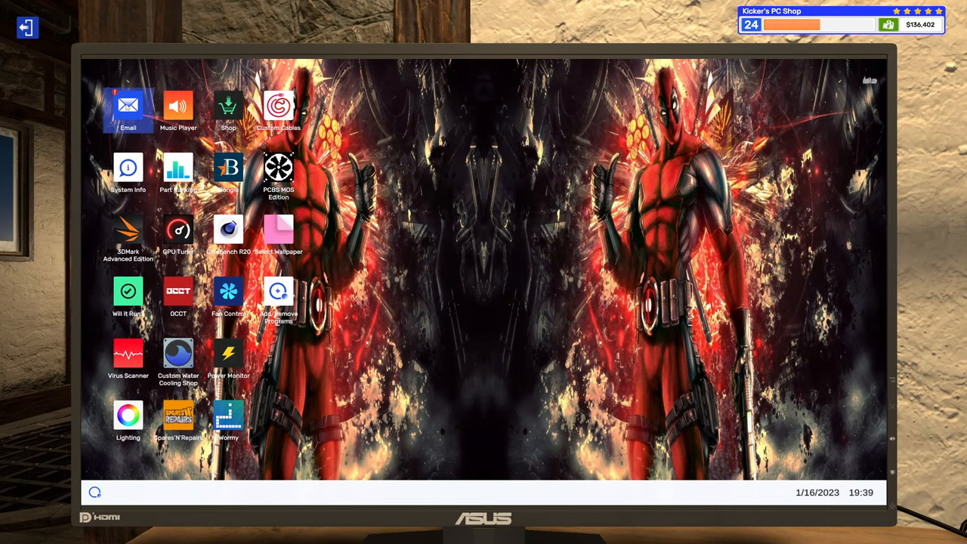
- Delete the new parts announcement email and open the cheers BUD message
{"action": "left_click", "coordinate": [128, 106]}
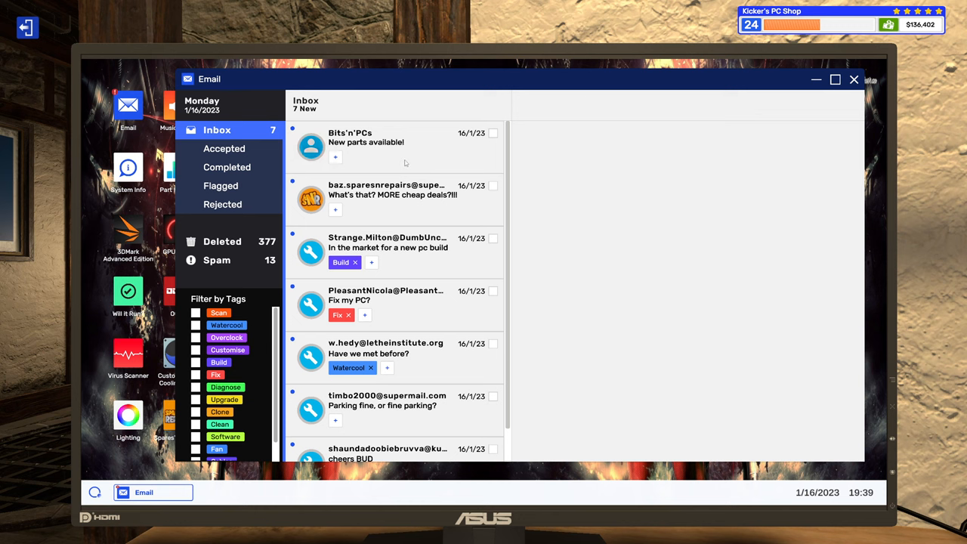
{"action": "left_click", "coordinate": [378, 144]}
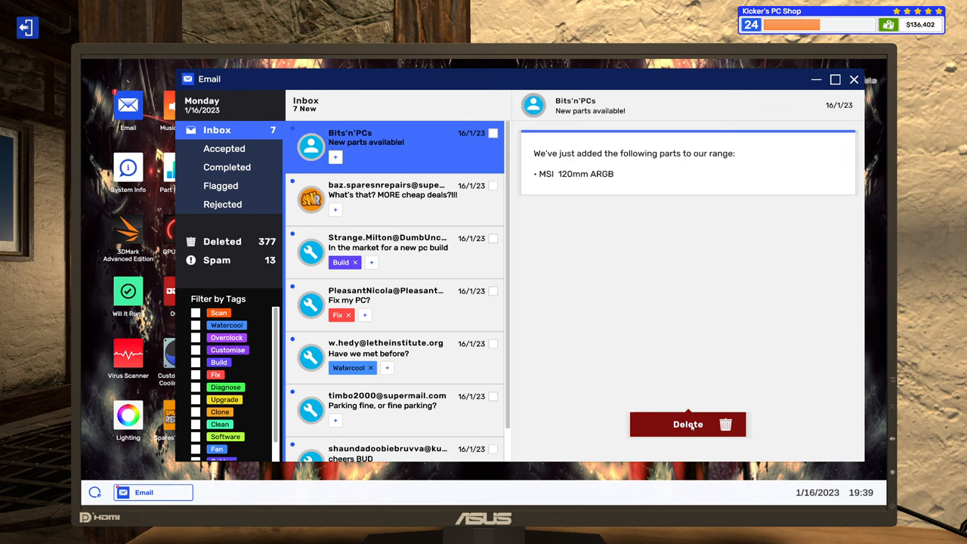
{"action": "left_click", "coordinate": [687, 423]}
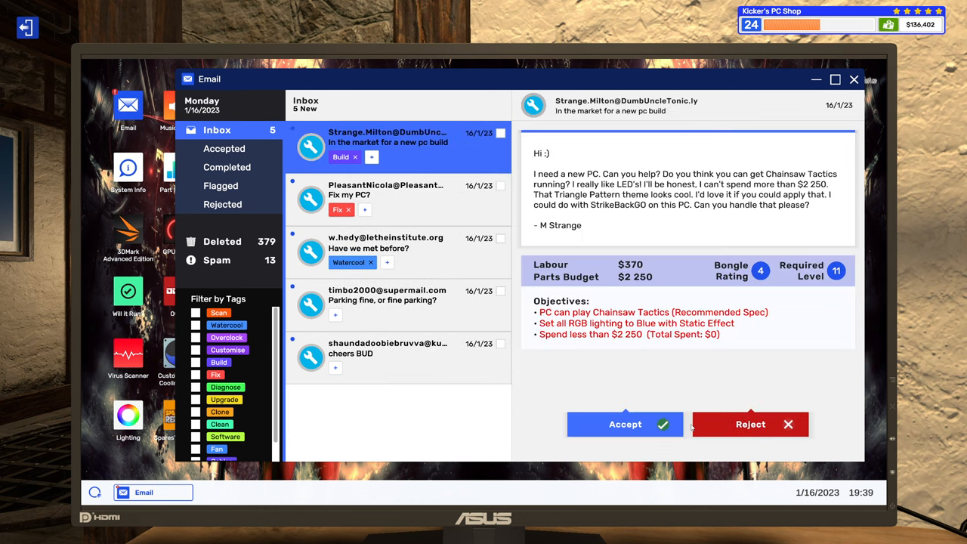
{"action": "left_click", "coordinate": [397, 348]}
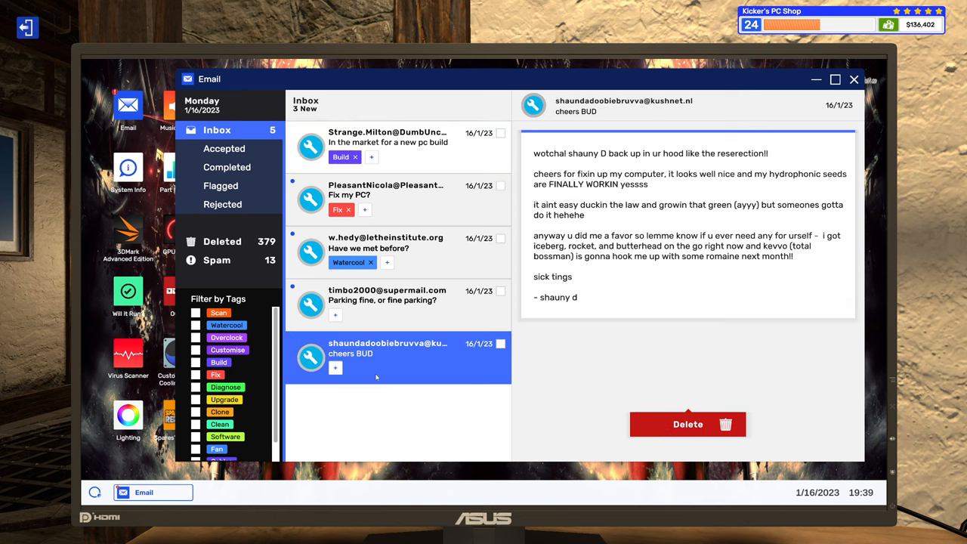
{"action": "mouse_move", "coordinate": [553, 162]}
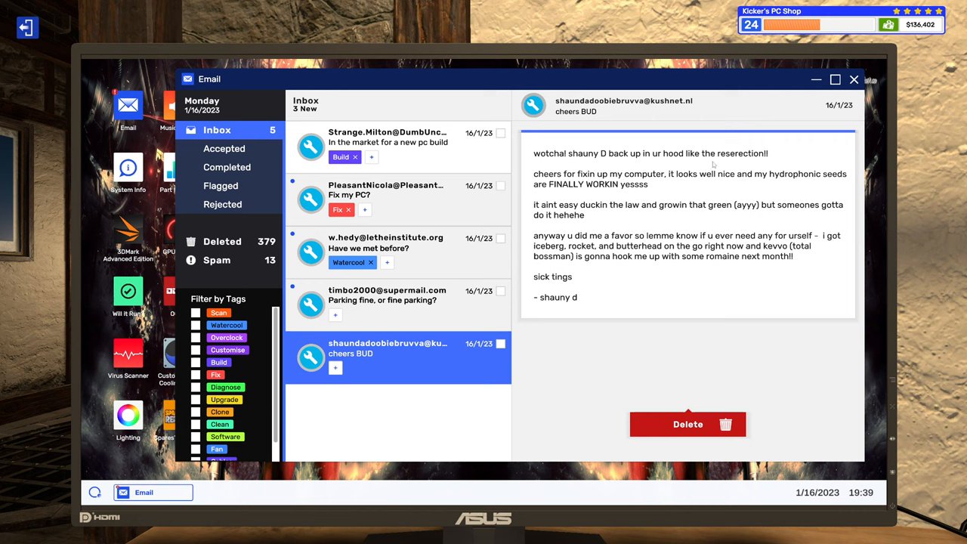
{"action": "mouse_move", "coordinate": [733, 160]}
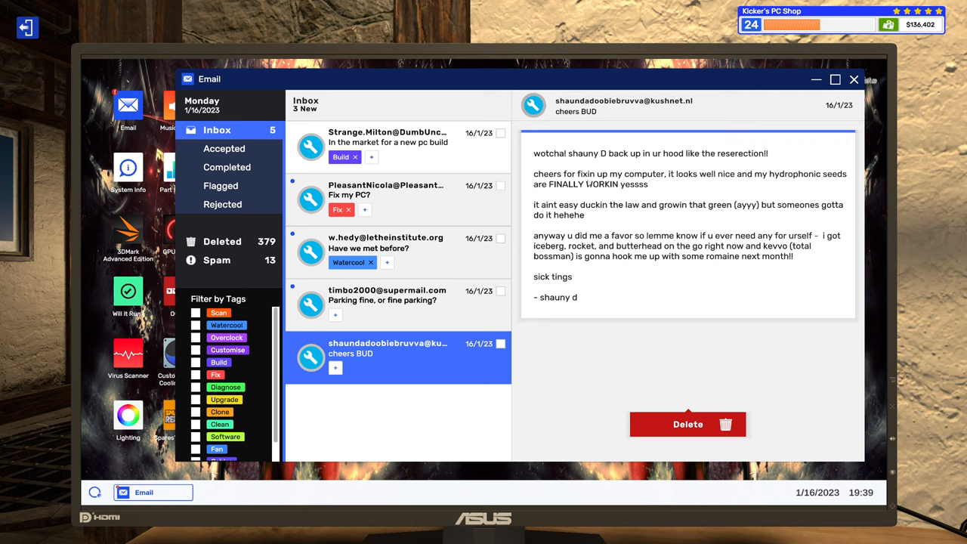
{"action": "mouse_move", "coordinate": [699, 180]}
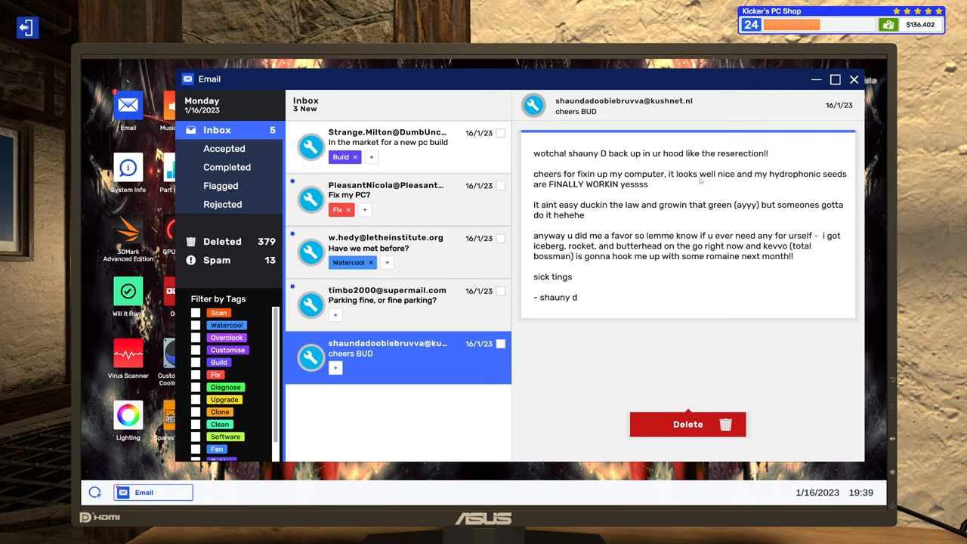
{"action": "mouse_move", "coordinate": [759, 192]}
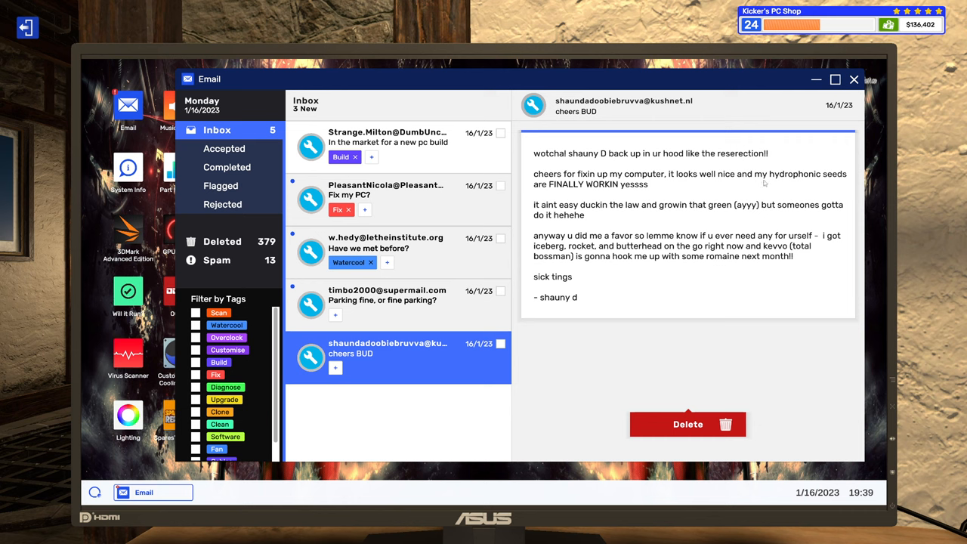
{"action": "mouse_move", "coordinate": [757, 185]}
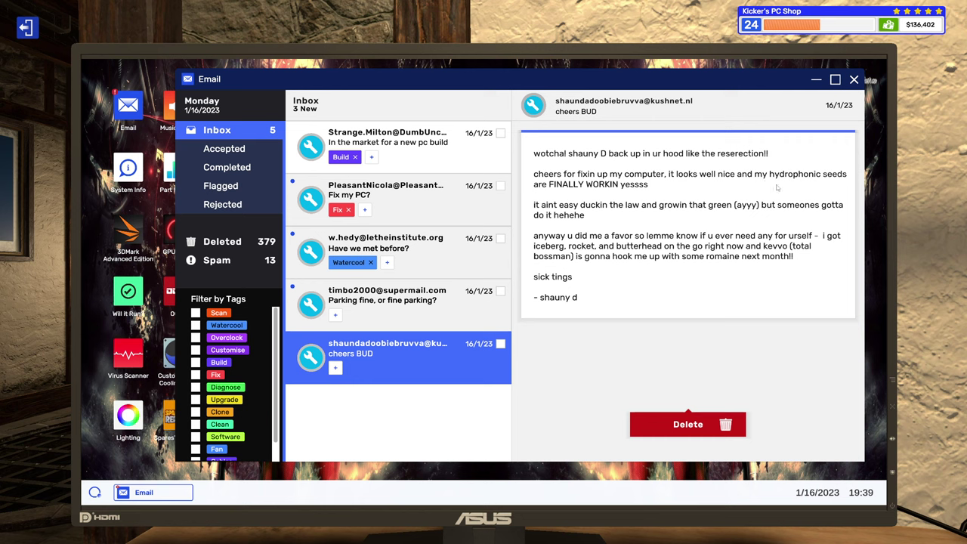
{"action": "mouse_move", "coordinate": [798, 183]}
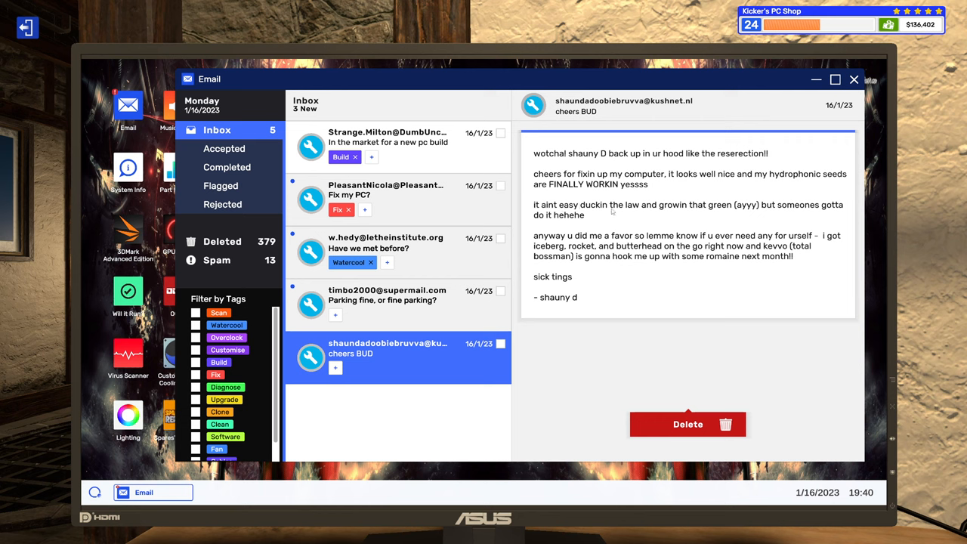
{"action": "mouse_move", "coordinate": [729, 214]}
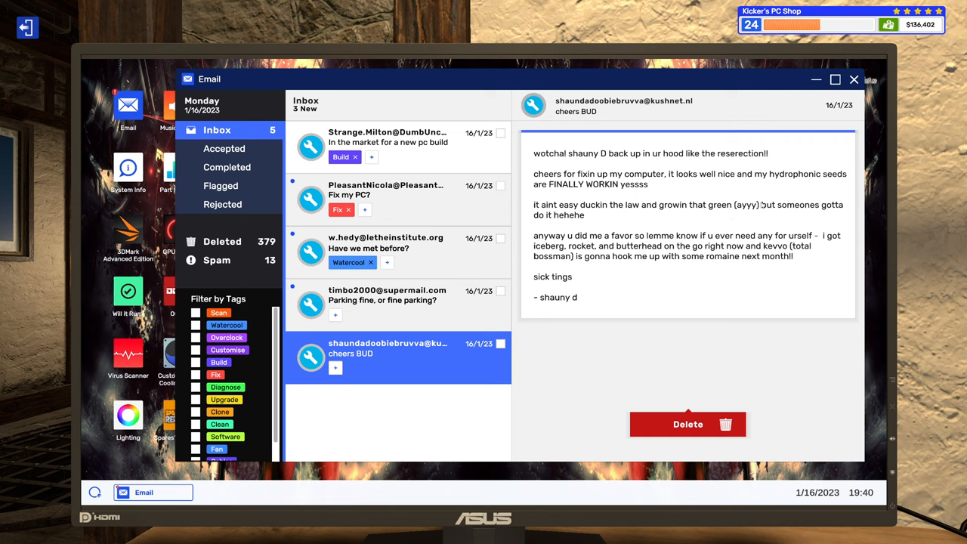
{"action": "mouse_move", "coordinate": [576, 232]}
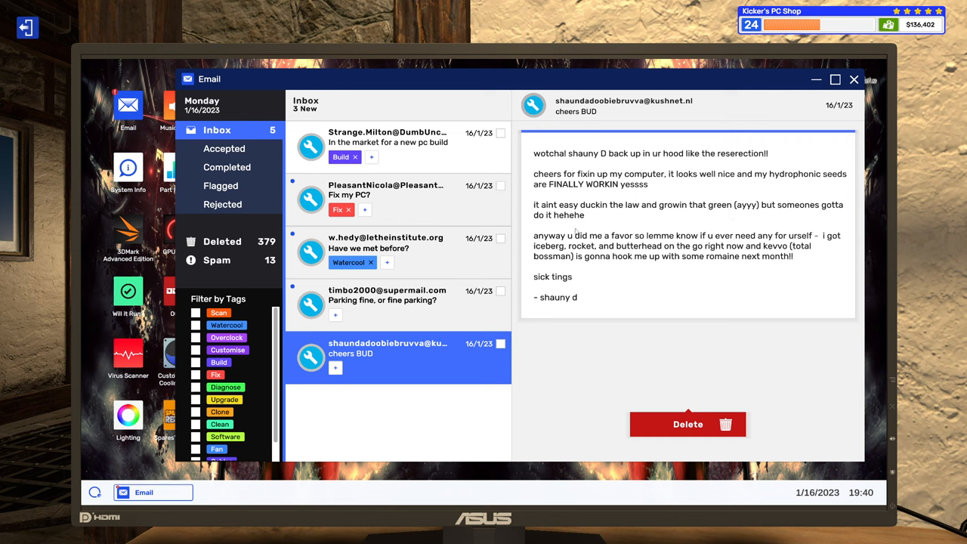
{"action": "mouse_move", "coordinate": [595, 238]}
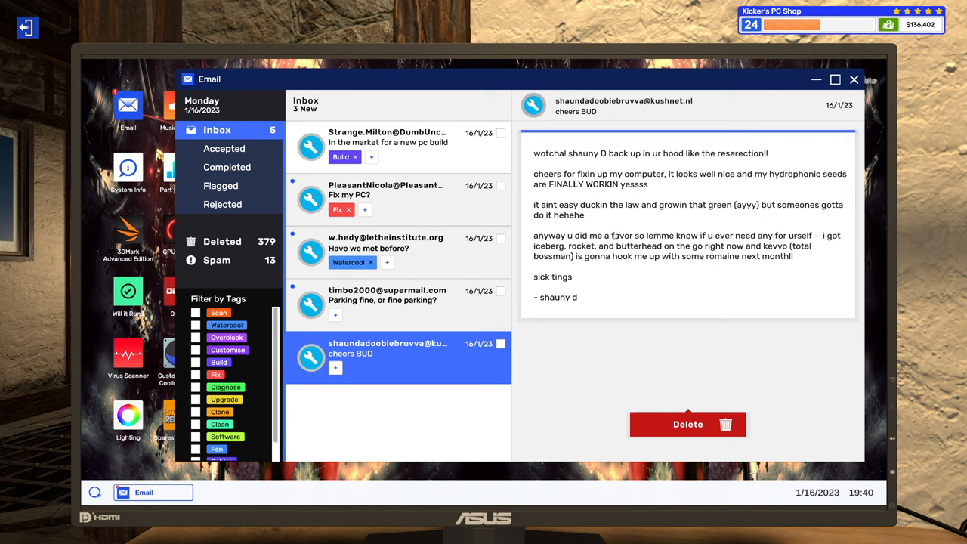
{"action": "mouse_move", "coordinate": [616, 231]}
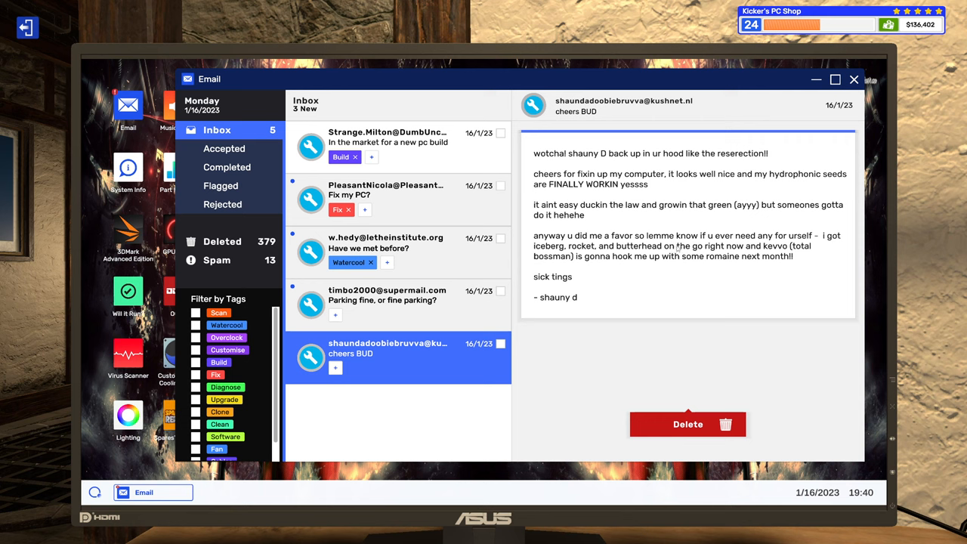
{"action": "mouse_move", "coordinate": [657, 279]}
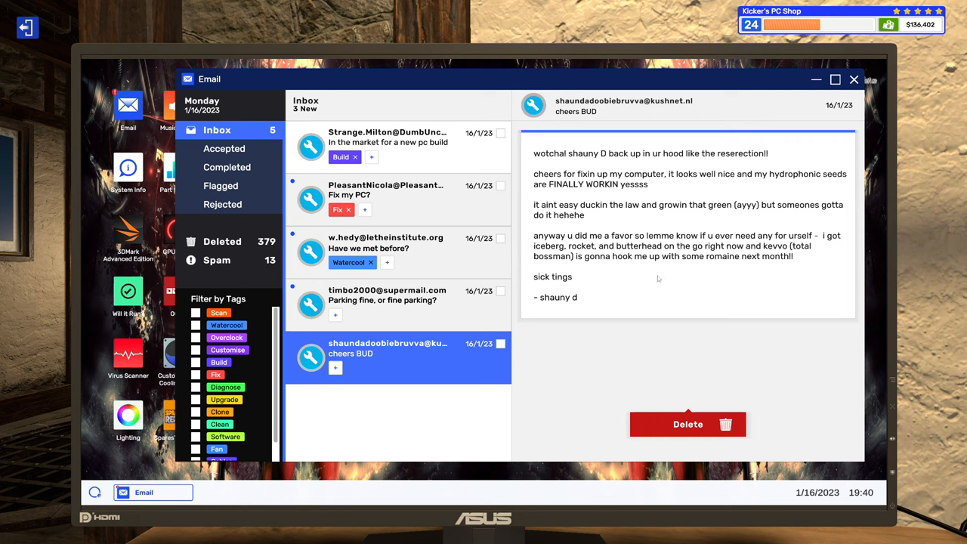
{"action": "mouse_move", "coordinate": [704, 269]}
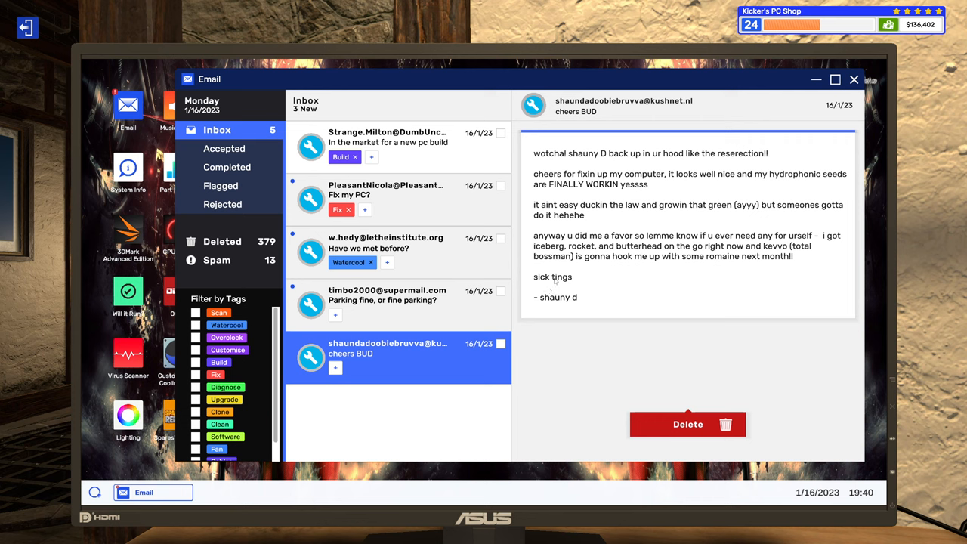
{"action": "mouse_move", "coordinate": [600, 306]}
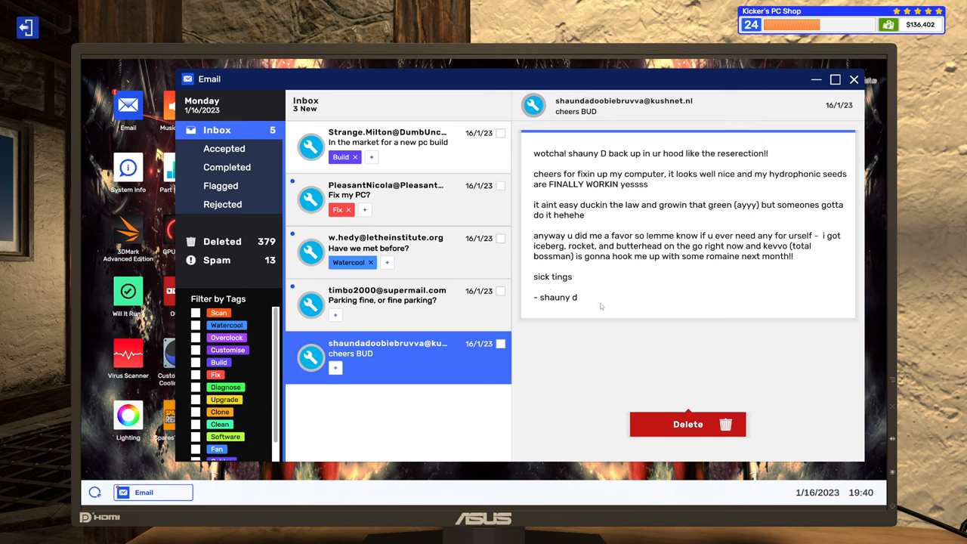
{"action": "mouse_move", "coordinate": [603, 292]}
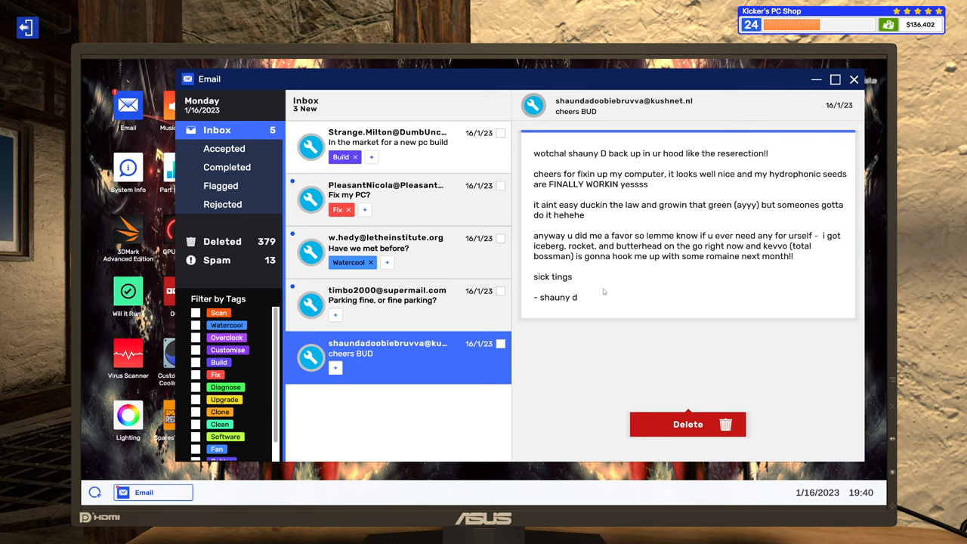
{"action": "mouse_move", "coordinate": [688, 424]}
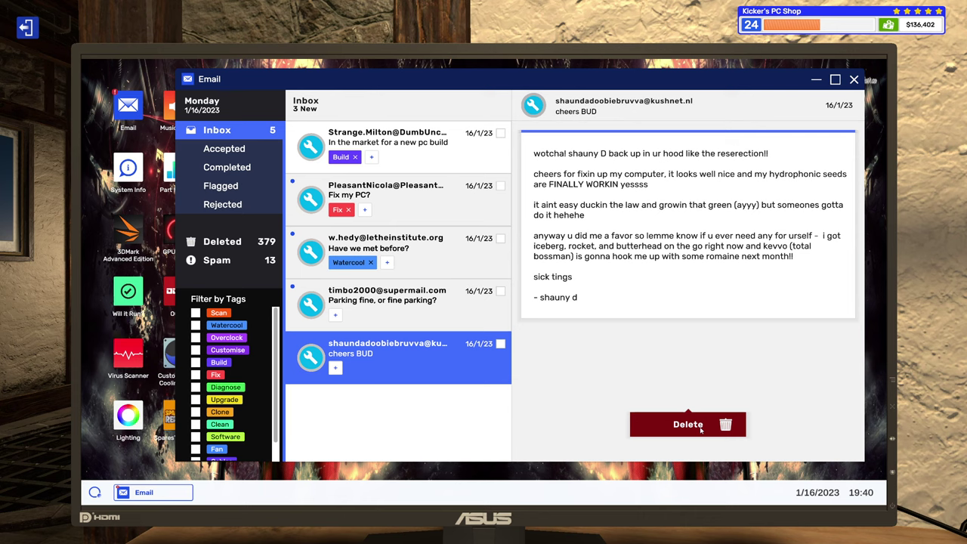
- Delete the cheers BUD email and open 'Parking fine, or fine parking?'
{"action": "left_click", "coordinate": [686, 424]}
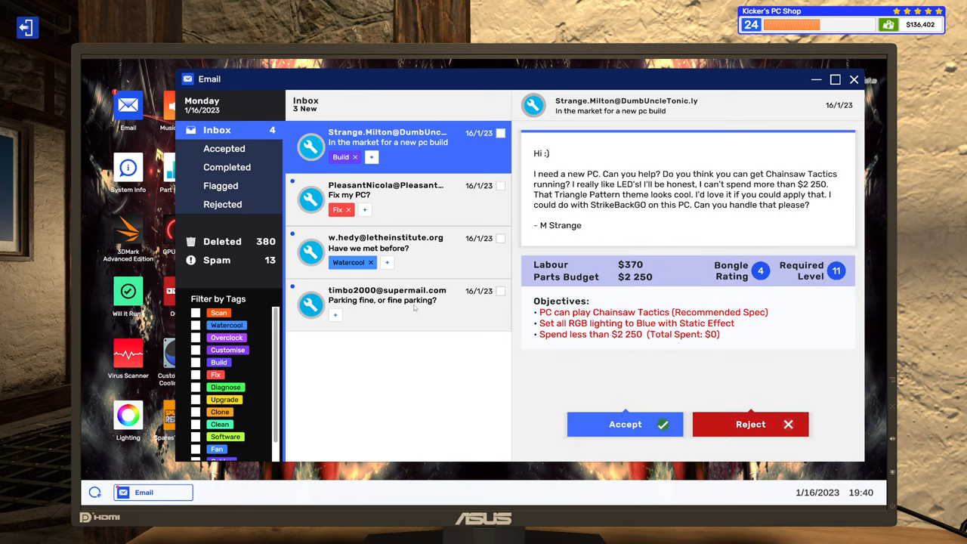
{"action": "left_click", "coordinate": [396, 304]}
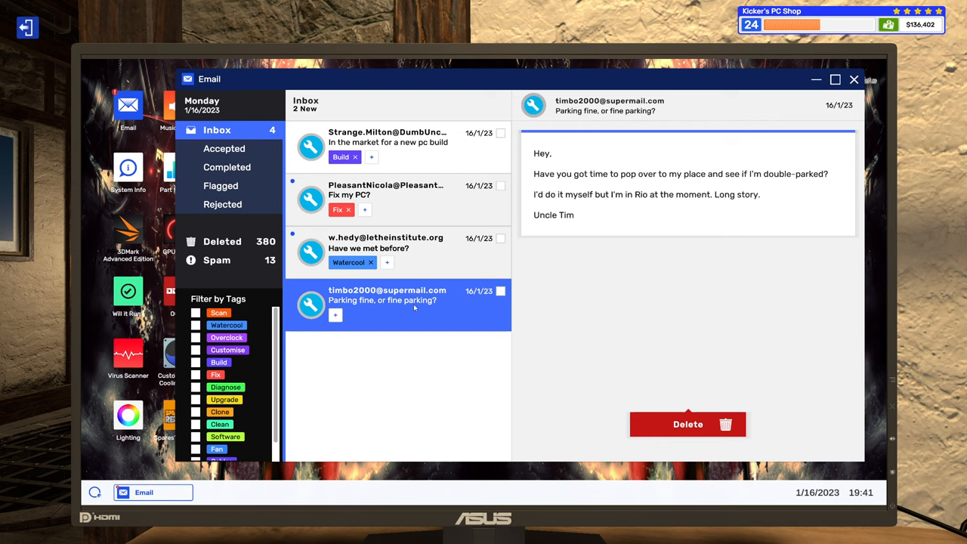
{"action": "mouse_move", "coordinate": [695, 423]}
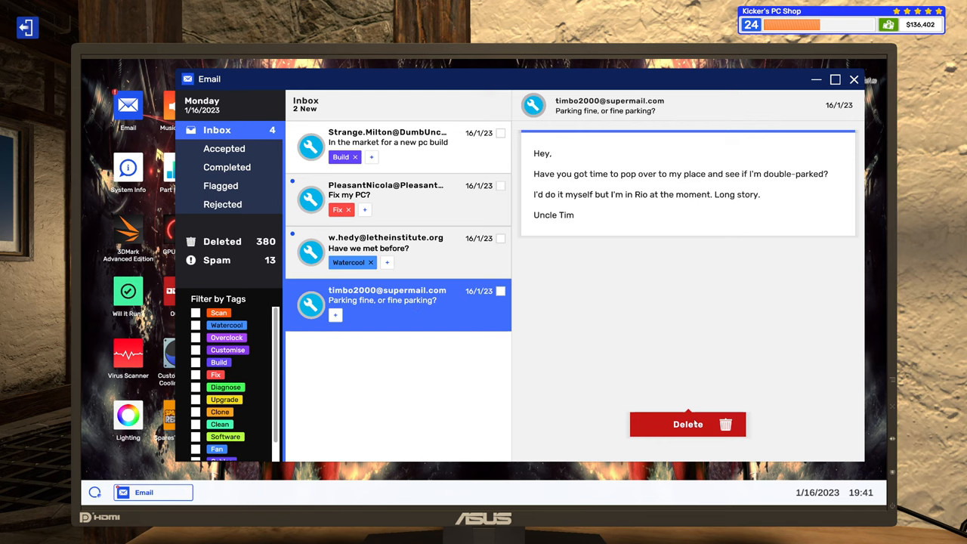
{"action": "left_click", "coordinate": [687, 424]}
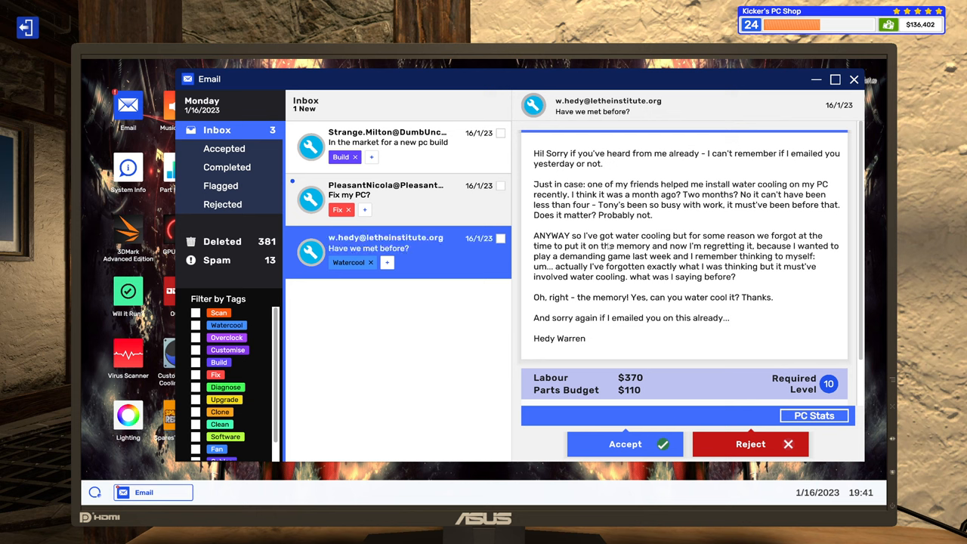
{"action": "scroll", "scroll_direction": "down", "scroll_amount": 3}
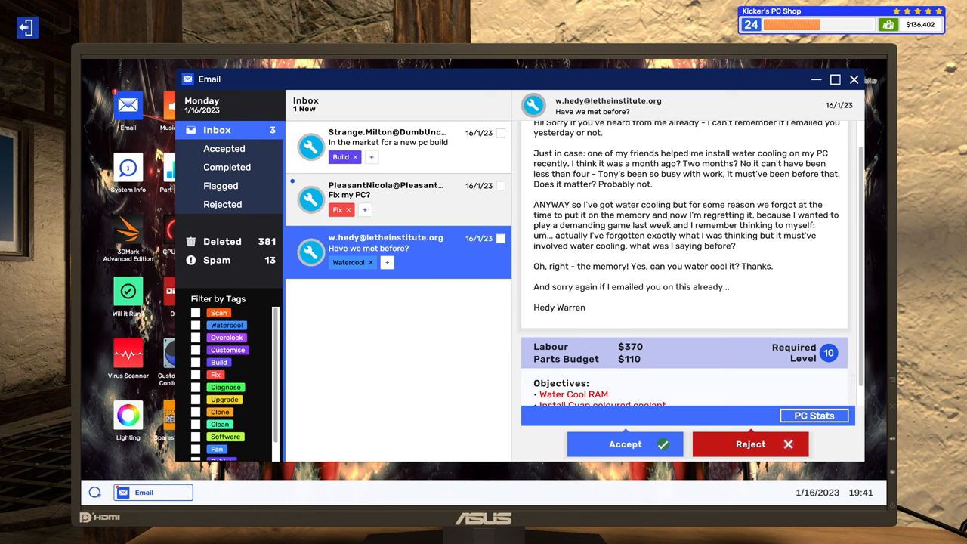
{"action": "scroll", "scroll_direction": "up", "scroll_amount": 3}
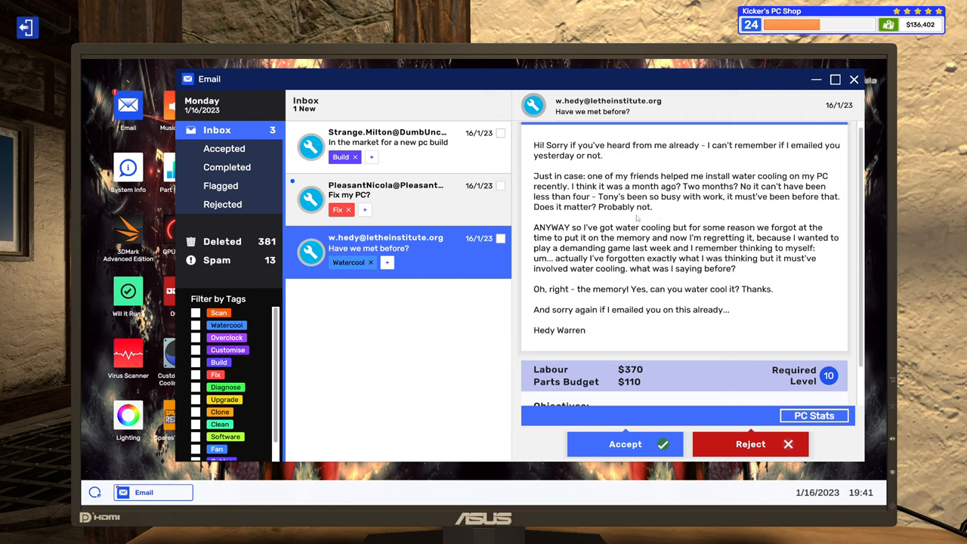
{"action": "scroll", "scroll_direction": "down", "scroll_amount": 3}
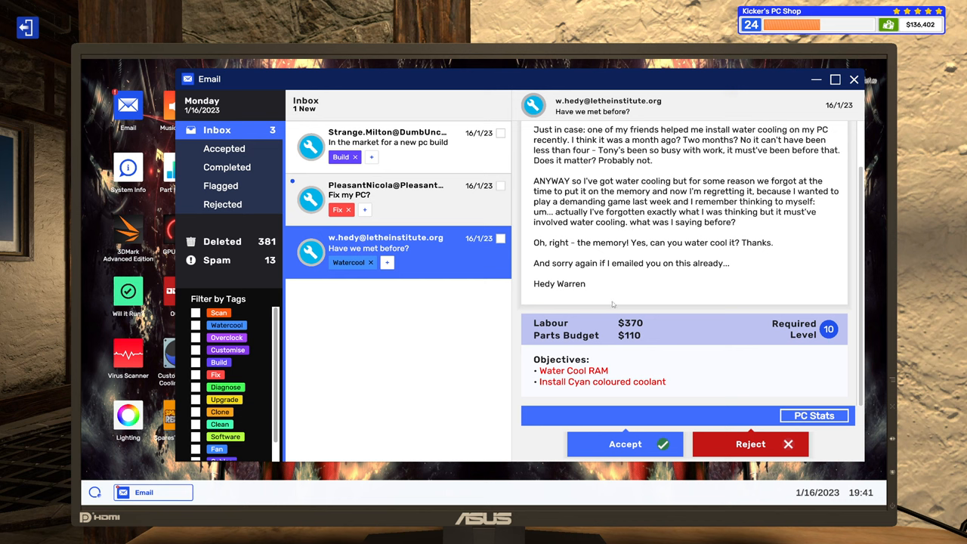
{"action": "mouse_move", "coordinate": [570, 396]}
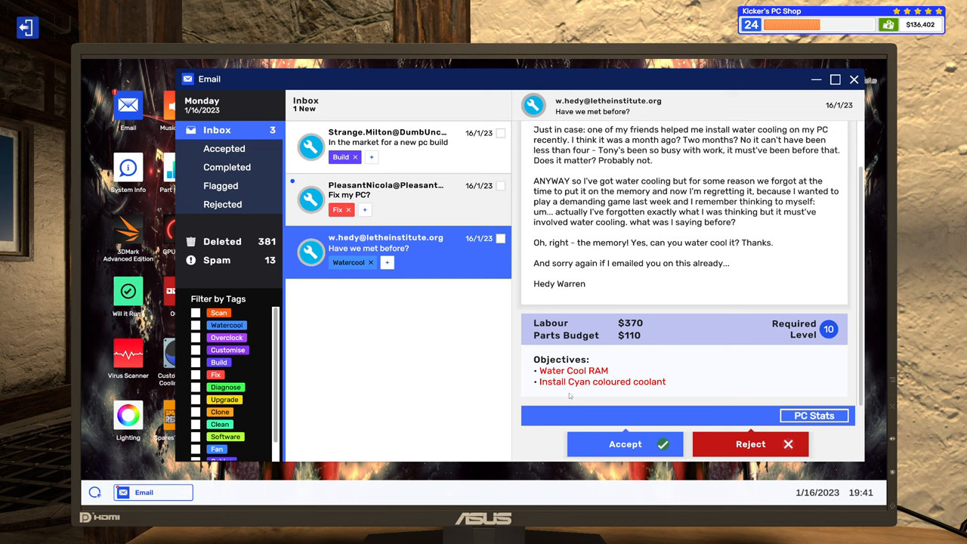
{"action": "mouse_move", "coordinate": [756, 411]}
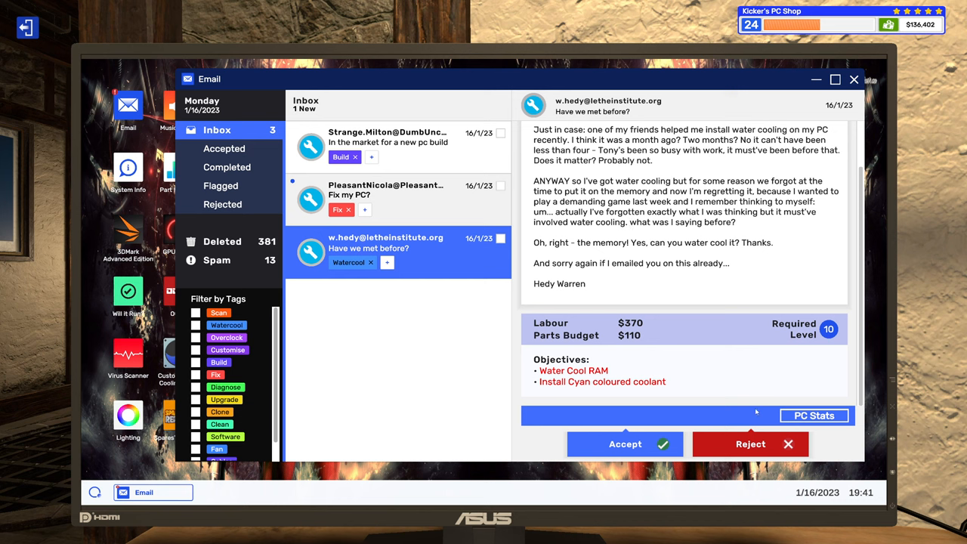
{"action": "left_click", "coordinate": [814, 414]}
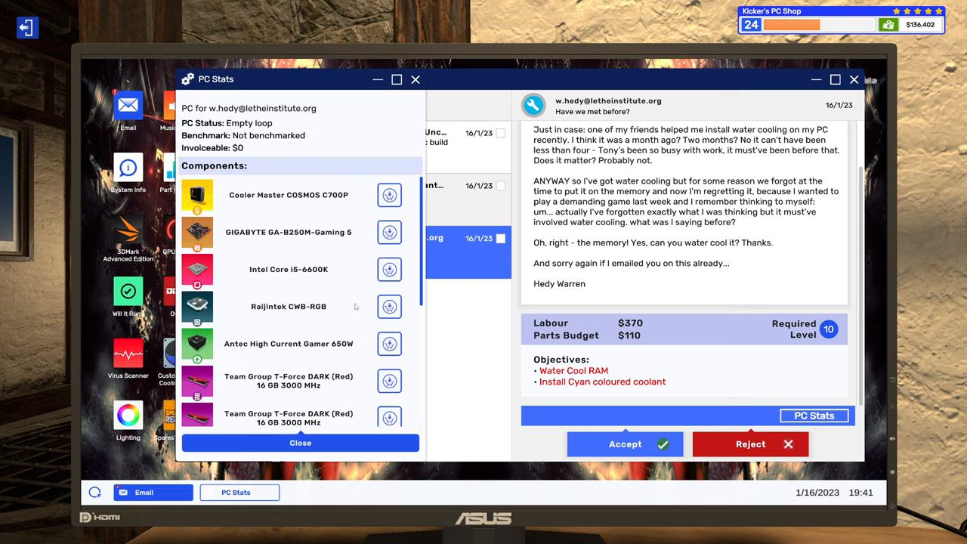
{"action": "mouse_move", "coordinate": [234, 364]}
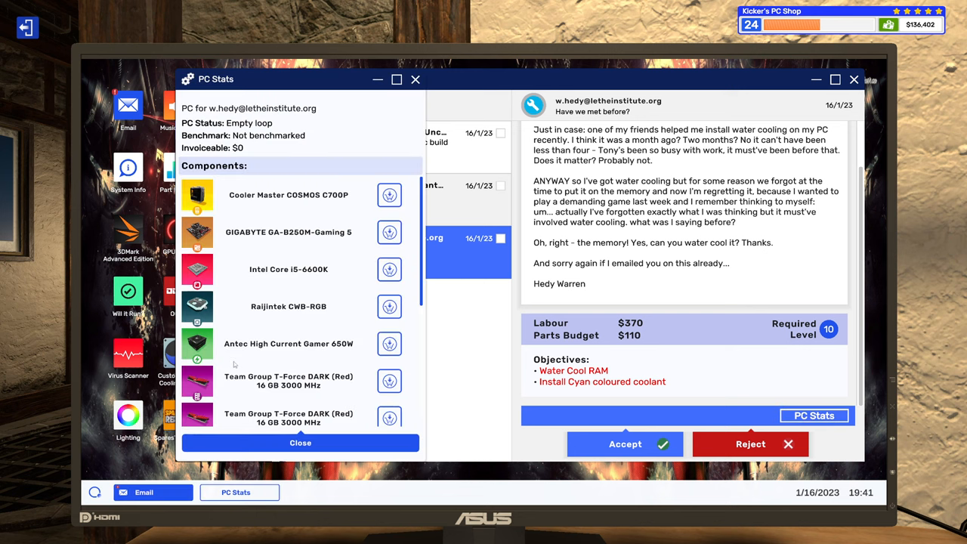
{"action": "left_click", "coordinate": [300, 443]}
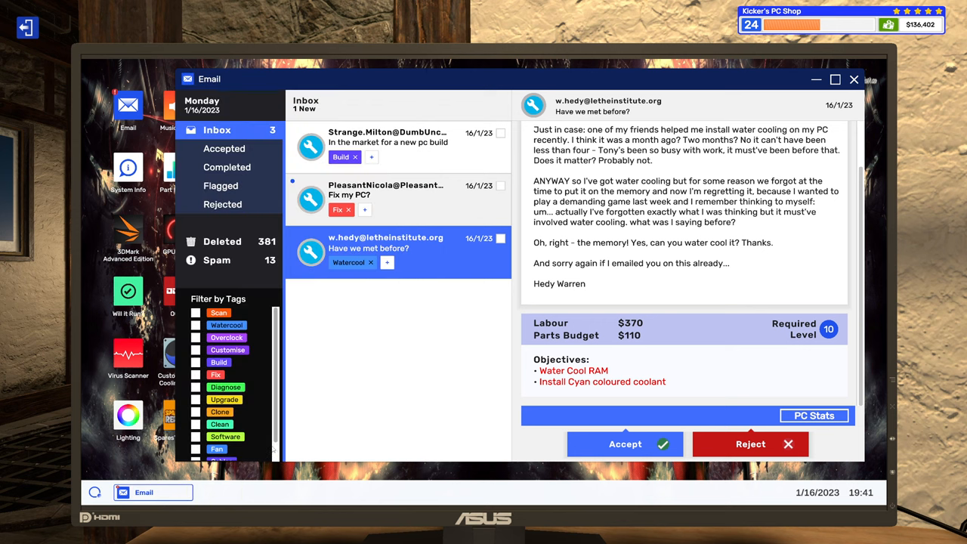
{"action": "mouse_move", "coordinate": [716, 346]}
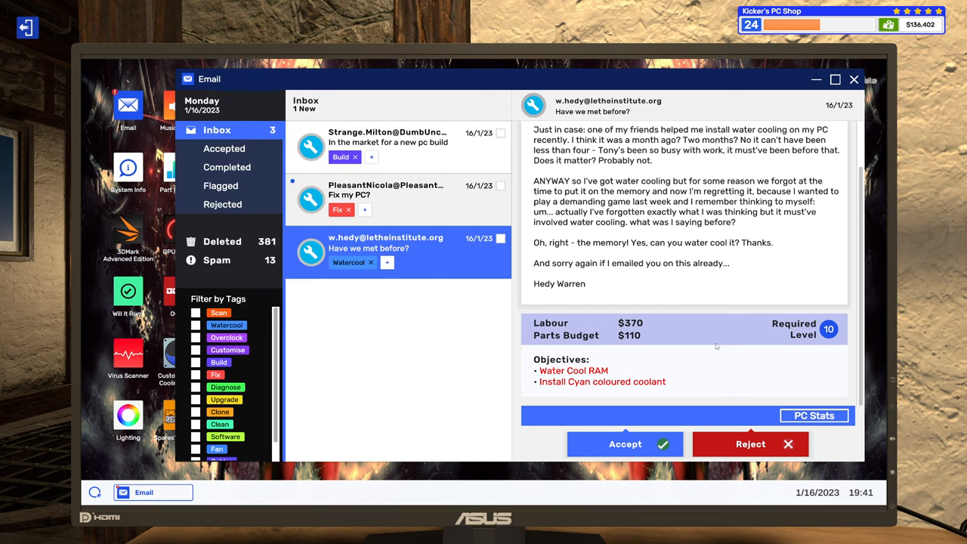
{"action": "mouse_move", "coordinate": [807, 393]}
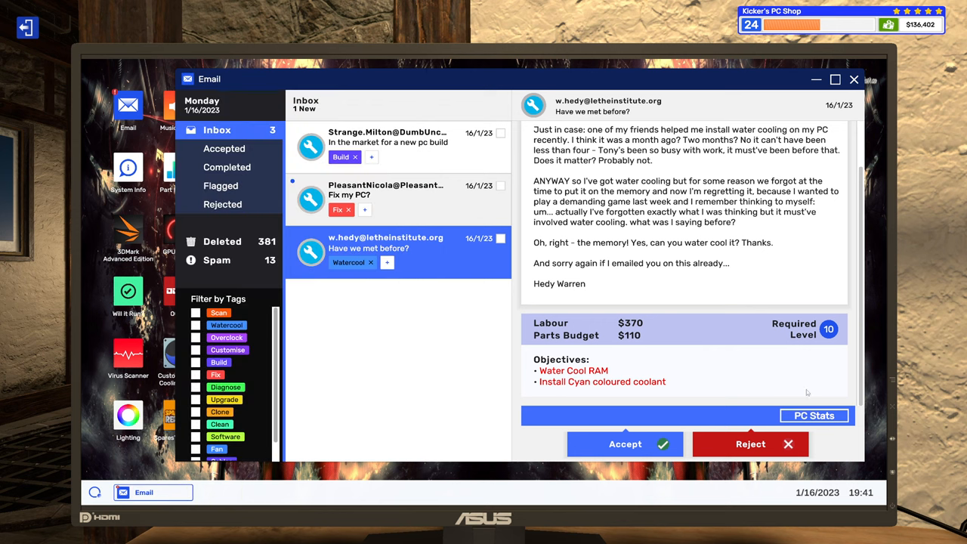
- Check the water-cooling inventory: no memory blocks, five Alphacool DRAM Heatsinks, two GPU blocks
{"action": "left_click", "coordinate": [815, 416]}
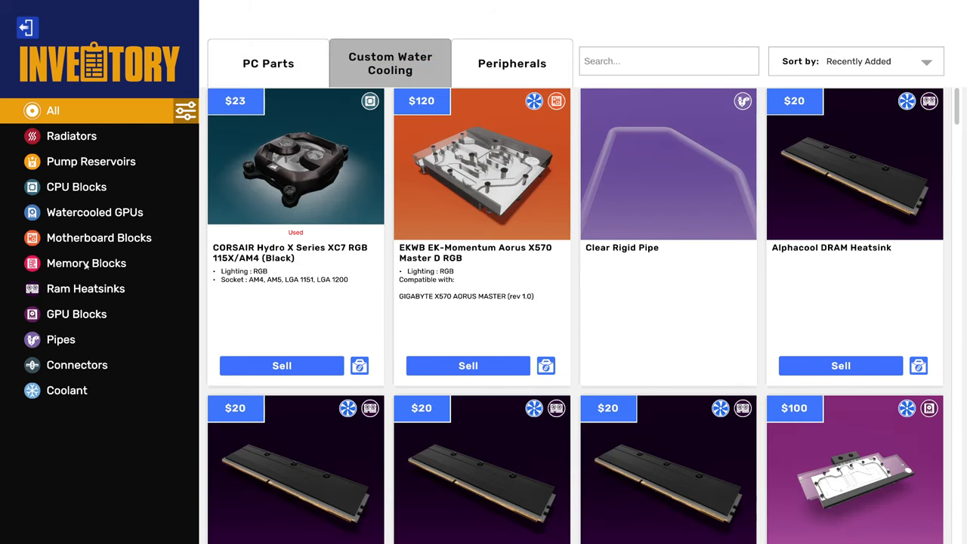
{"action": "left_click", "coordinate": [86, 263]}
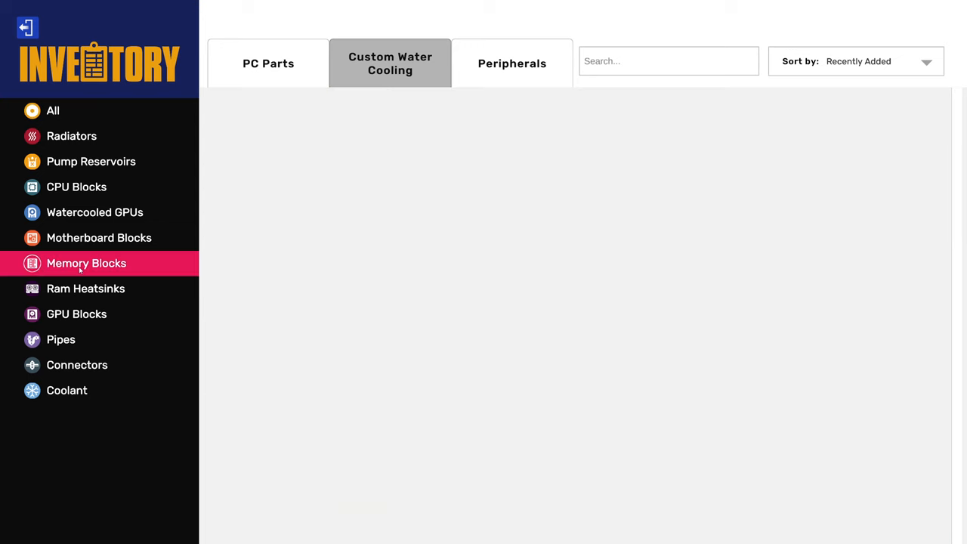
{"action": "left_click", "coordinate": [86, 288]}
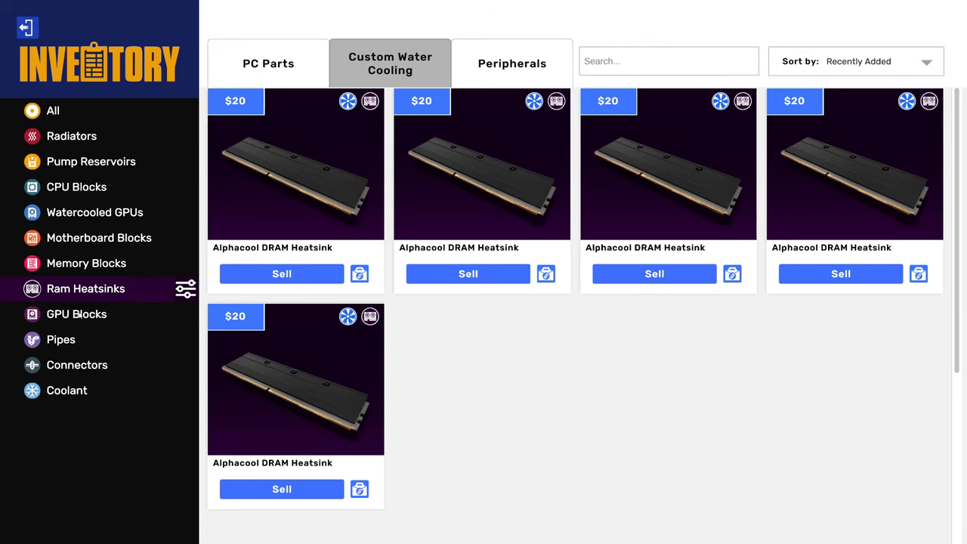
{"action": "left_click", "coordinate": [76, 313]}
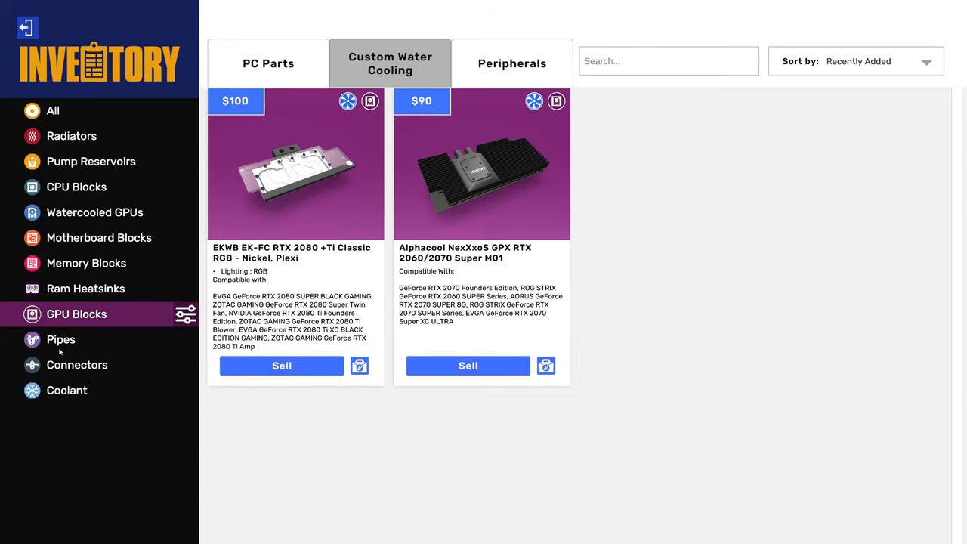
{"action": "mouse_move", "coordinate": [77, 271]}
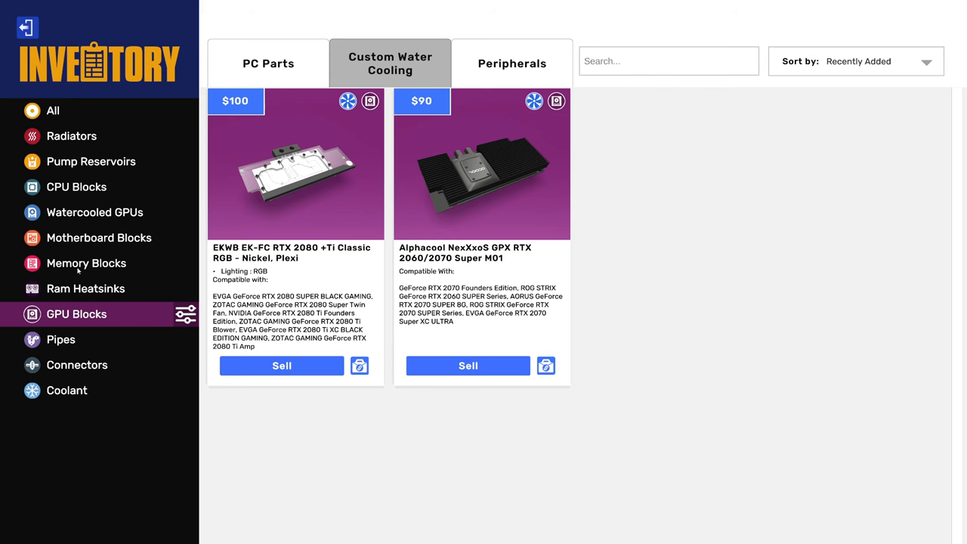
{"action": "left_click", "coordinate": [85, 263]}
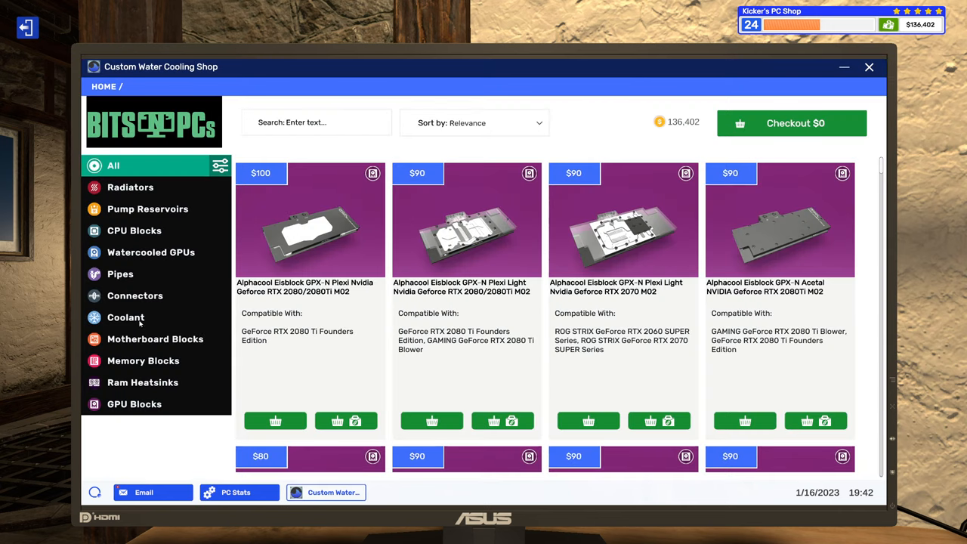
- Basket an Alphacool DRAM Water Block X2 for the water-cooling job, making the cart $90
{"action": "left_click", "coordinate": [143, 360]}
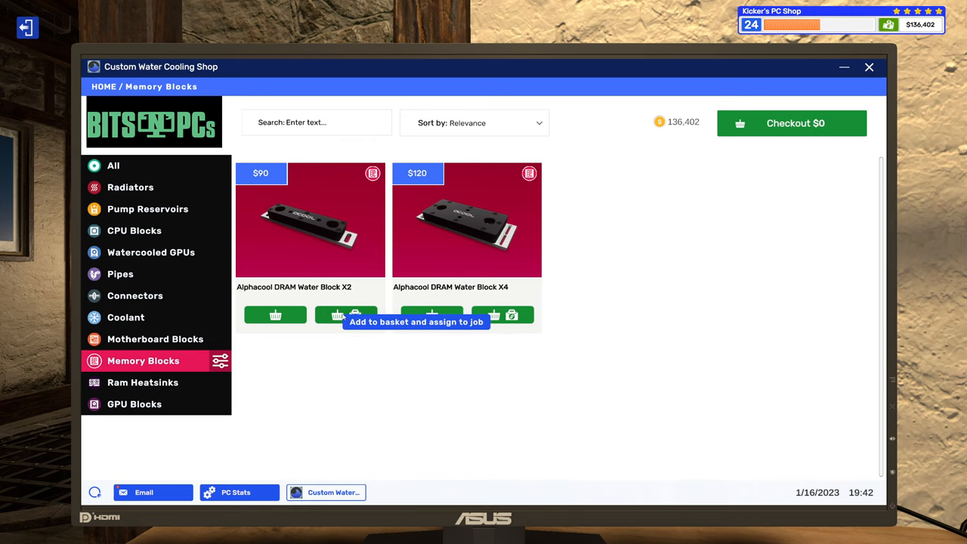
{"action": "left_click", "coordinate": [355, 315]}
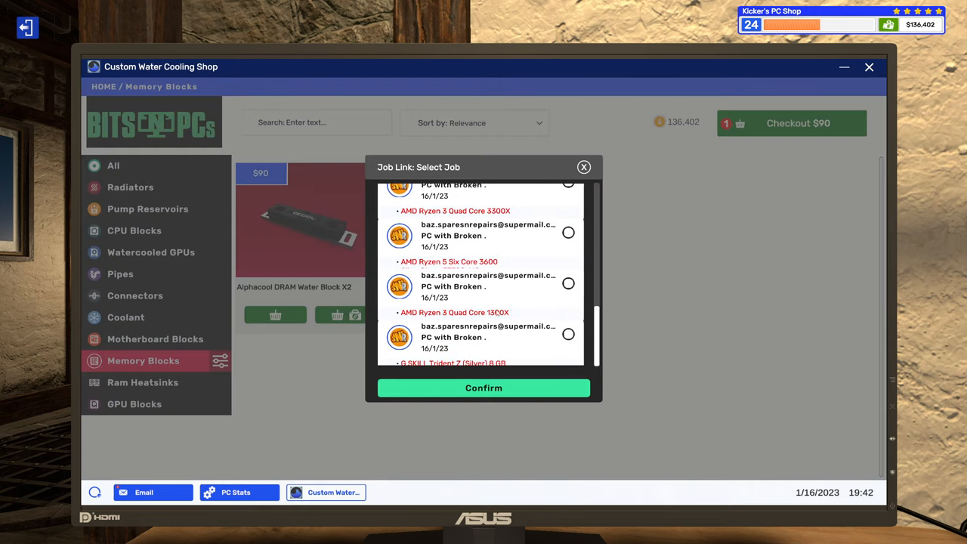
{"action": "left_click", "coordinate": [144, 492]}
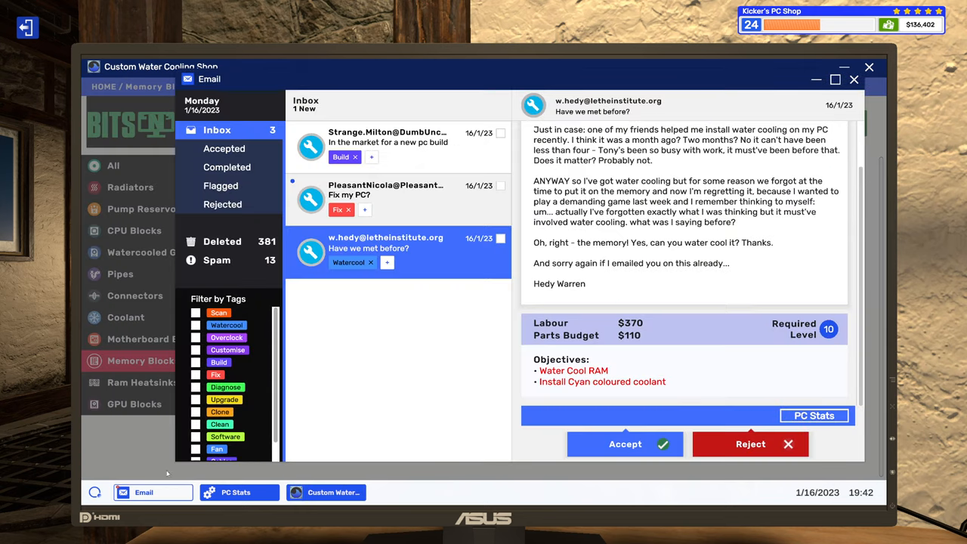
{"action": "left_click", "coordinate": [625, 443]}
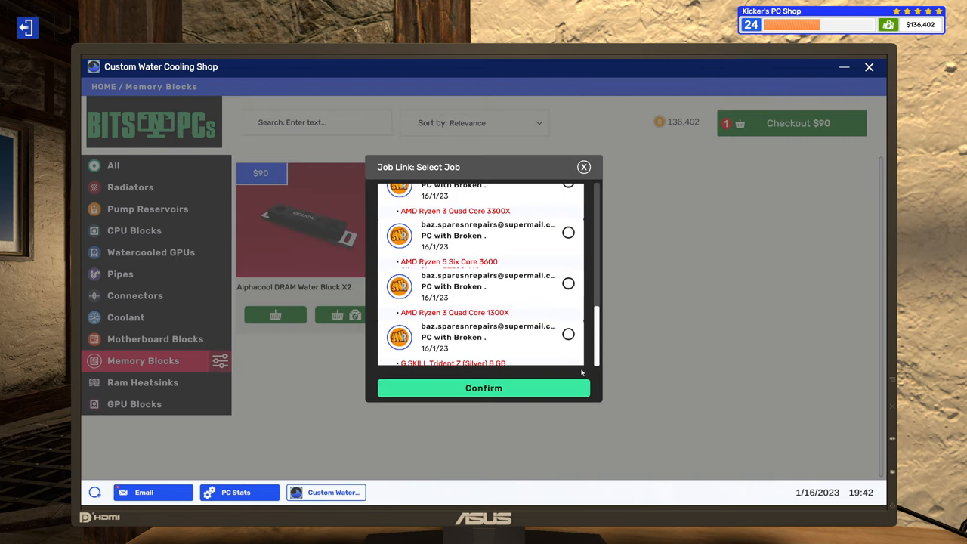
{"action": "left_click", "coordinate": [583, 167]}
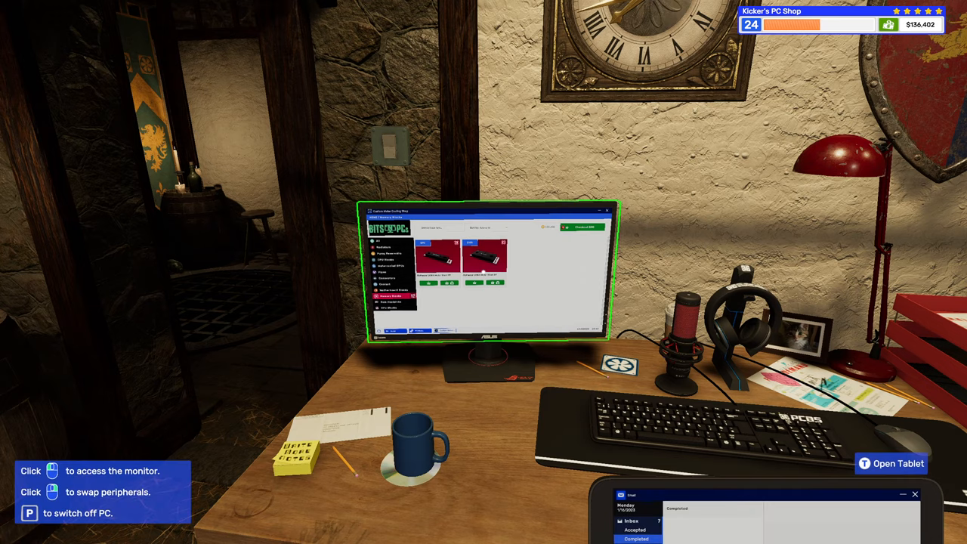
{"action": "left_click", "coordinate": [491, 272]}
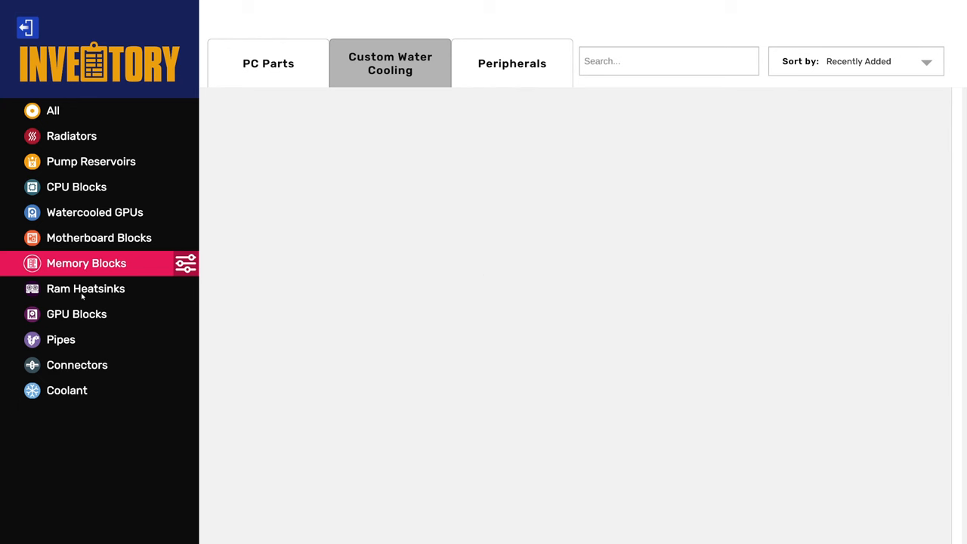
{"action": "left_click", "coordinate": [86, 288]}
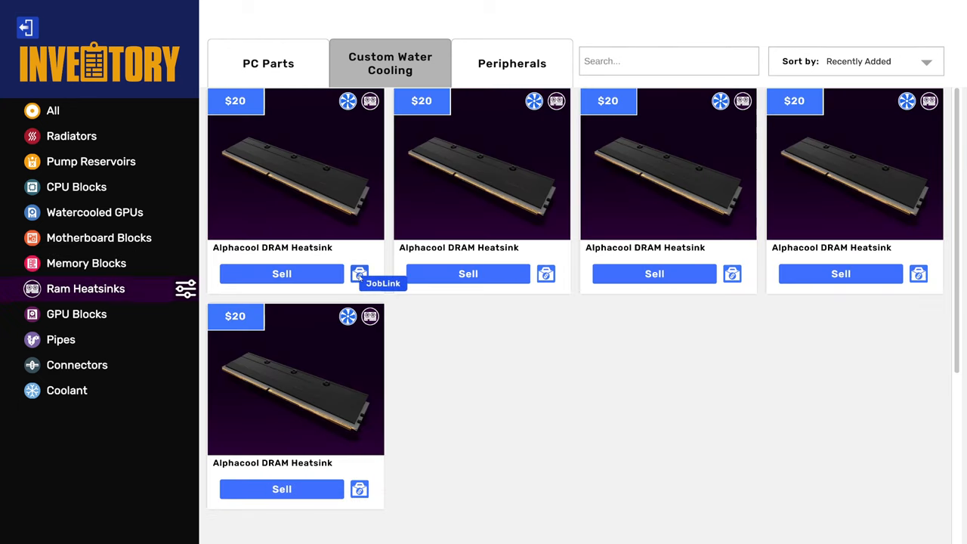
{"action": "left_click", "coordinate": [360, 274]}
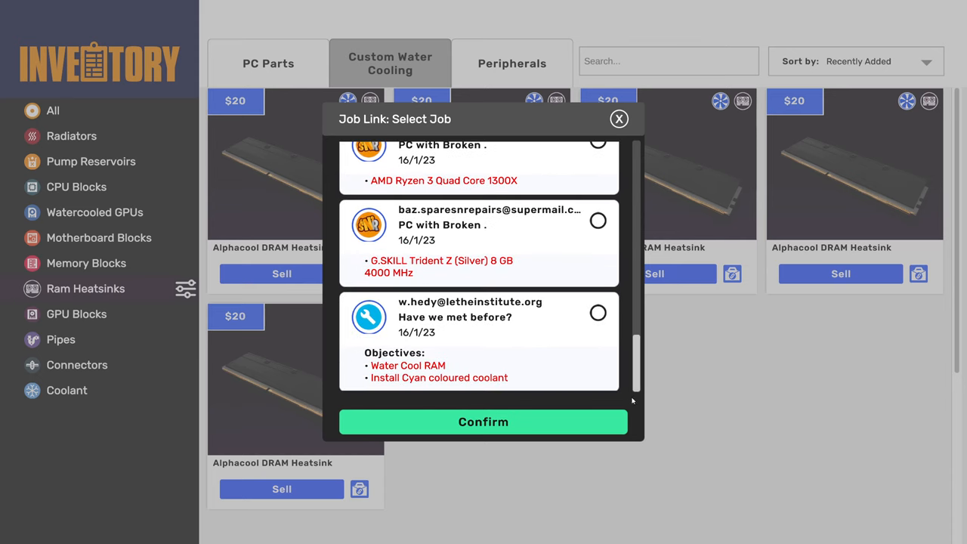
{"action": "left_click", "coordinate": [597, 312]}
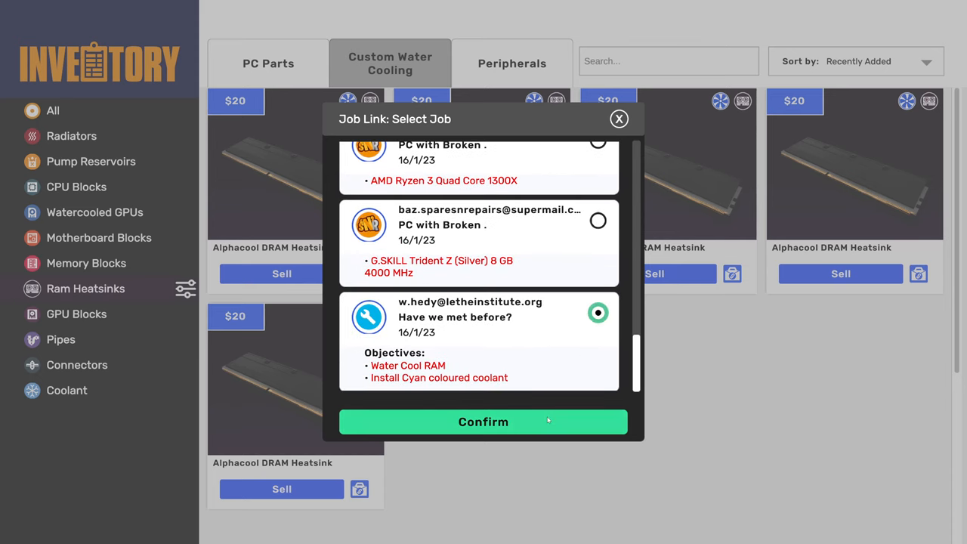
{"action": "scroll", "scroll_direction": "up", "scroll_amount": 3}
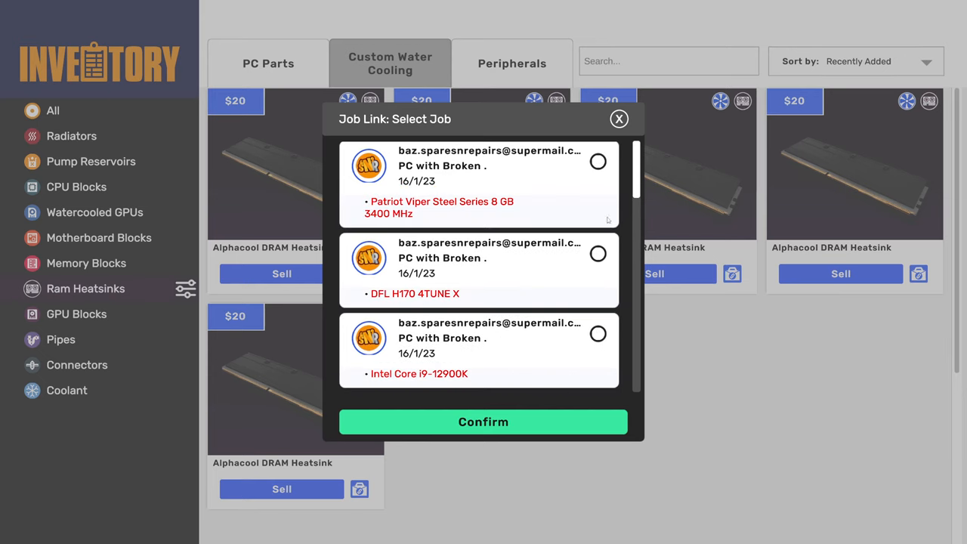
{"action": "scroll", "scroll_direction": "down", "scroll_amount": 3}
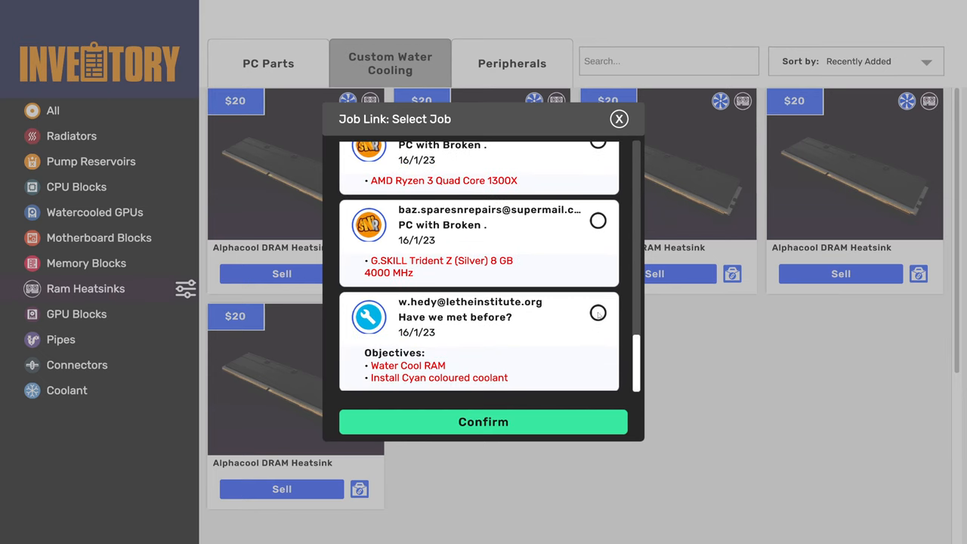
{"action": "left_click", "coordinate": [619, 118]}
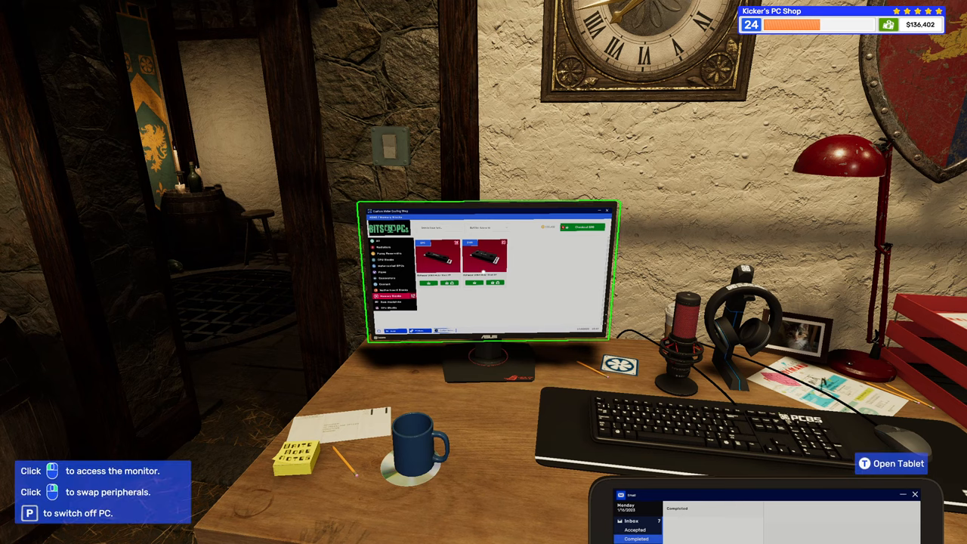
- Check out the $90 memory water block and open Nicola's 'Fix my PC?' email
{"action": "left_click", "coordinate": [491, 280]}
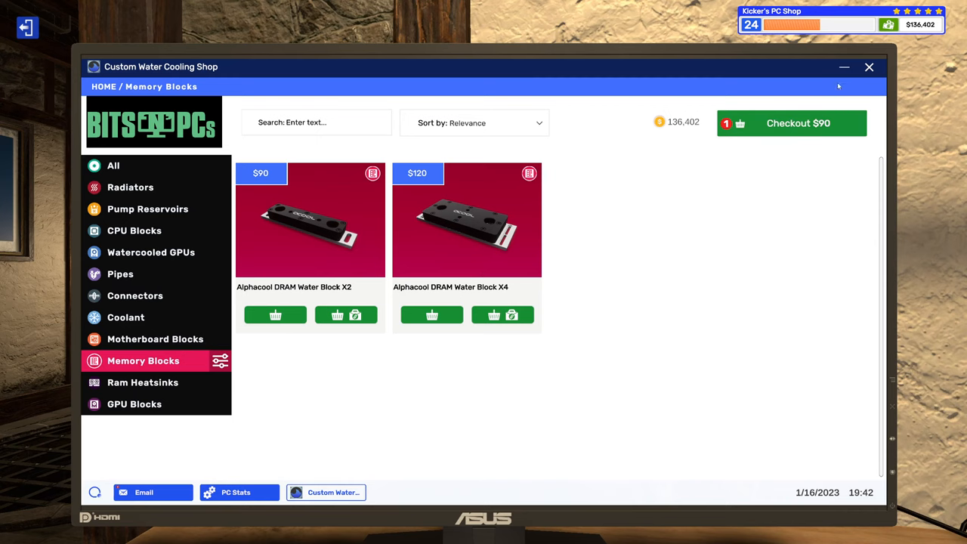
{"action": "left_click", "coordinate": [144, 492]}
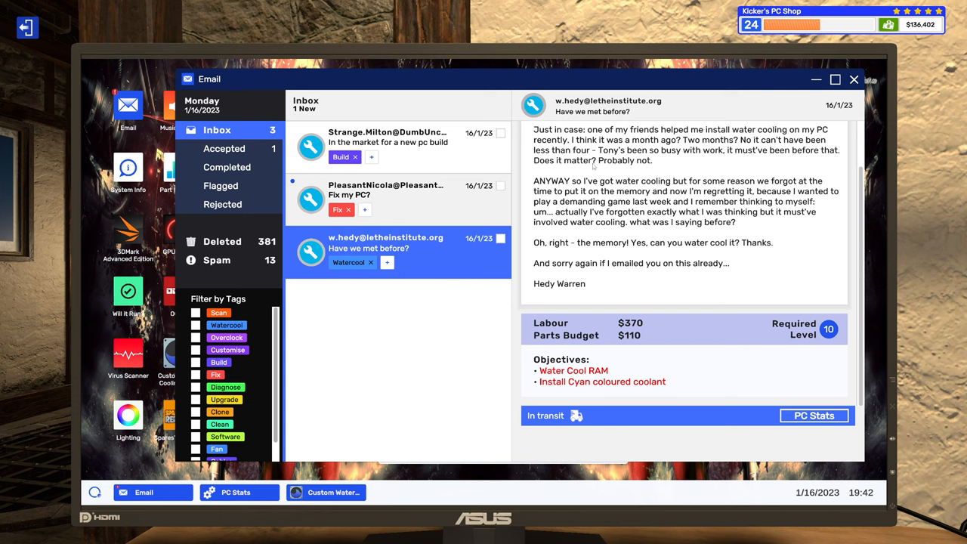
{"action": "left_click", "coordinate": [385, 192]}
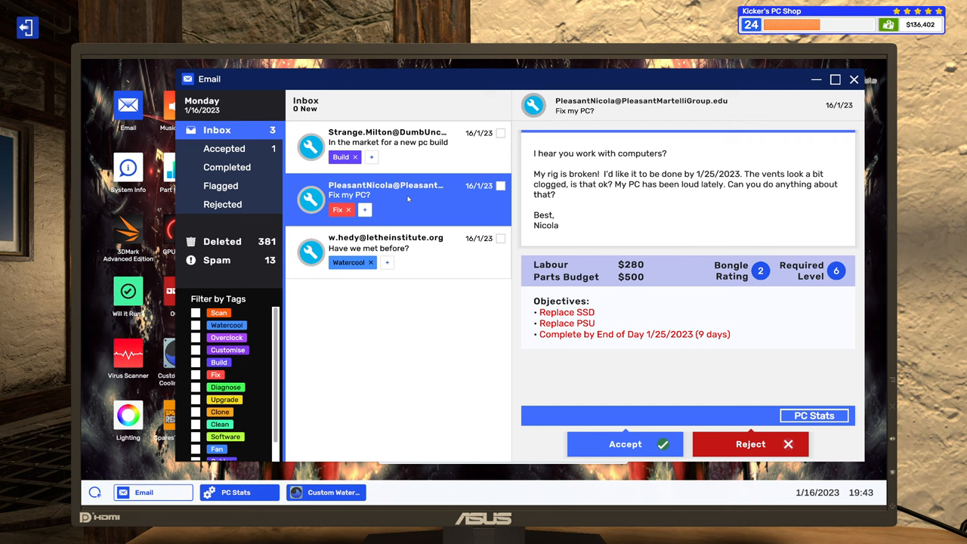
{"action": "mouse_move", "coordinate": [381, 217]}
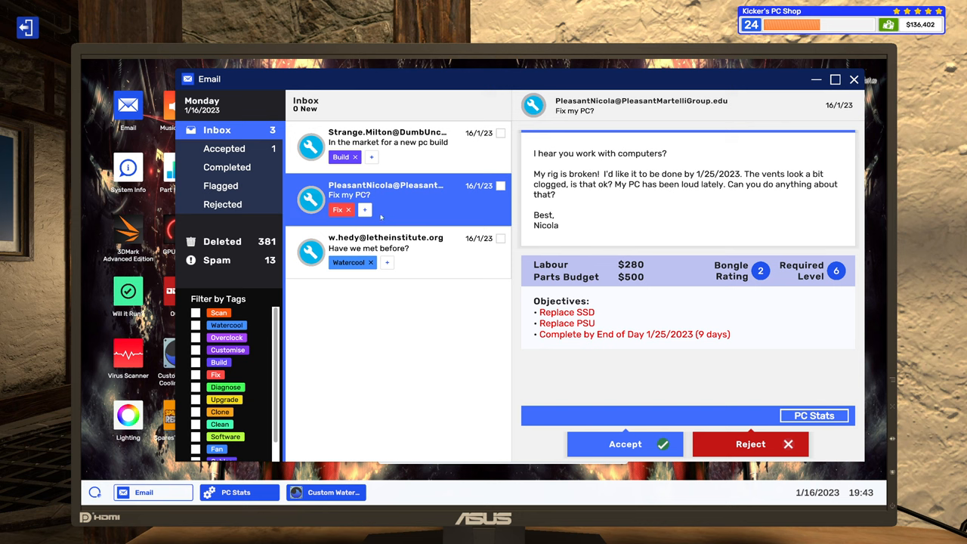
- Add Fan and Clean tags to Nicola's repair email and close the tag window
{"action": "left_click", "coordinate": [365, 209]}
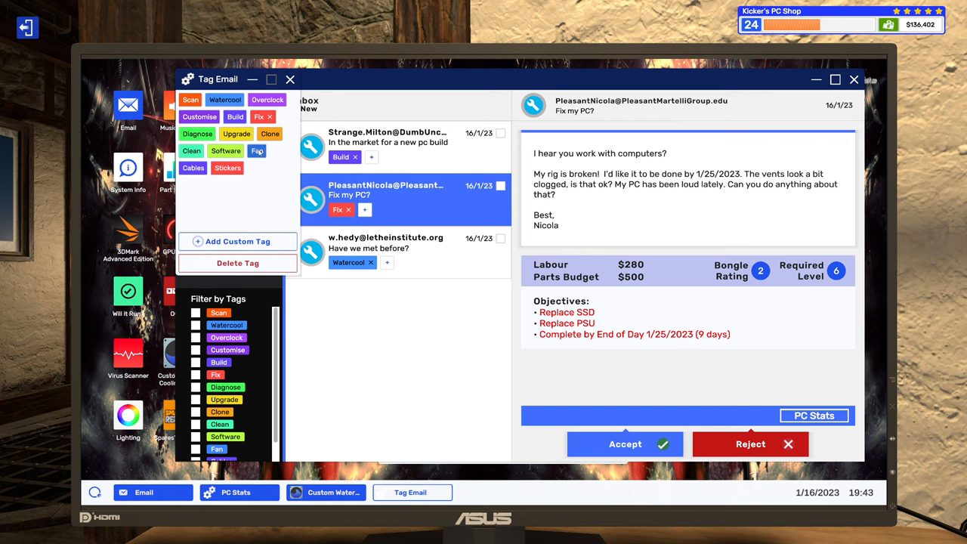
{"action": "left_click", "coordinate": [257, 151]}
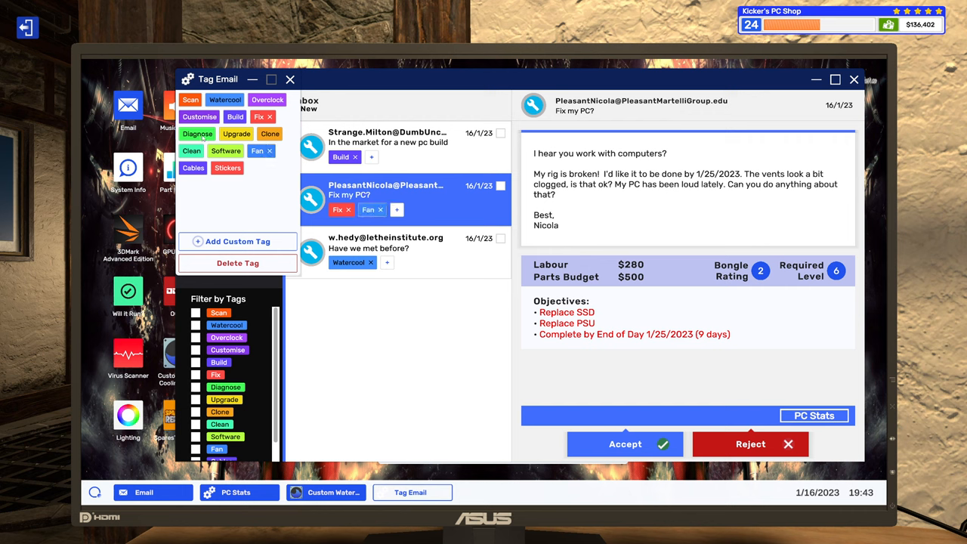
{"action": "left_click", "coordinate": [191, 150]}
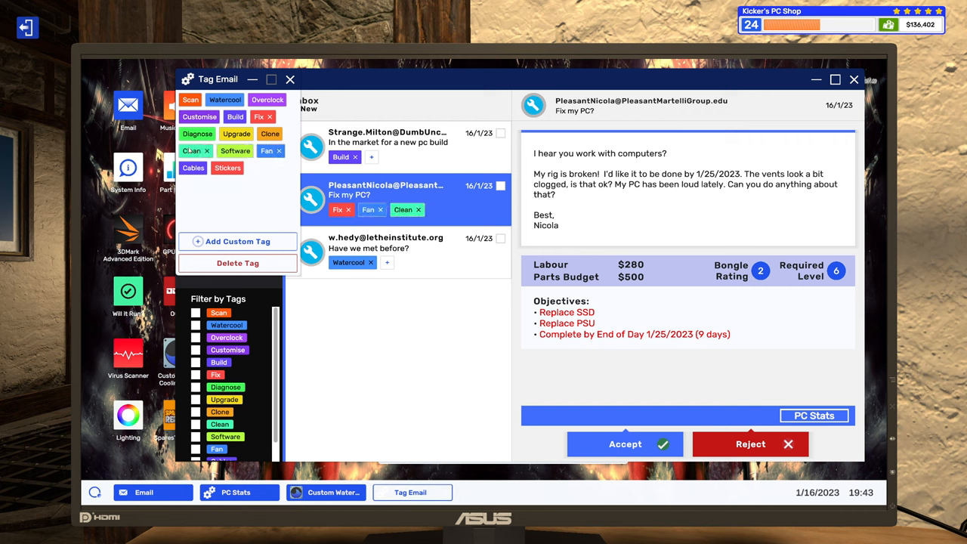
{"action": "left_click", "coordinate": [290, 79]}
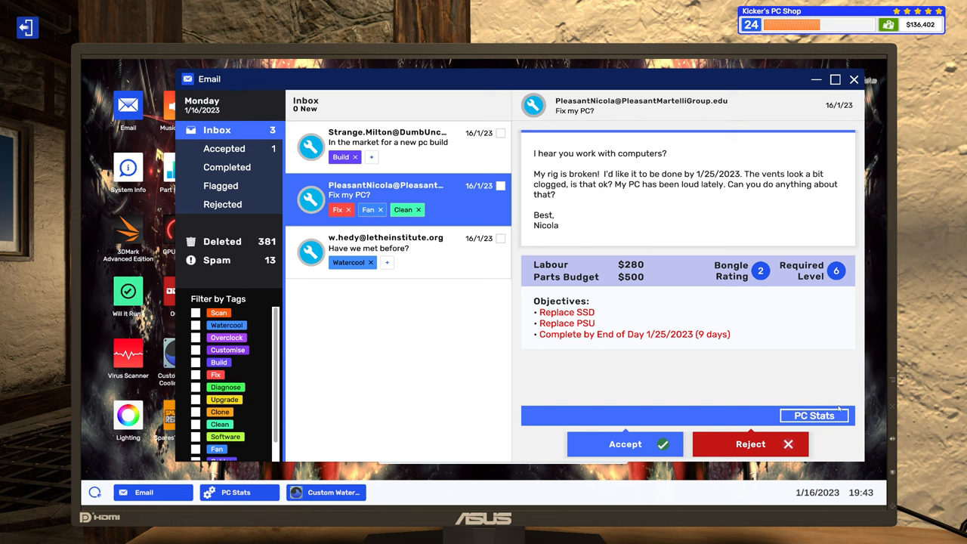
- Accept Nicola's Fix my PC job and scroll through the customer PC's component list
{"action": "left_click", "coordinate": [814, 416]}
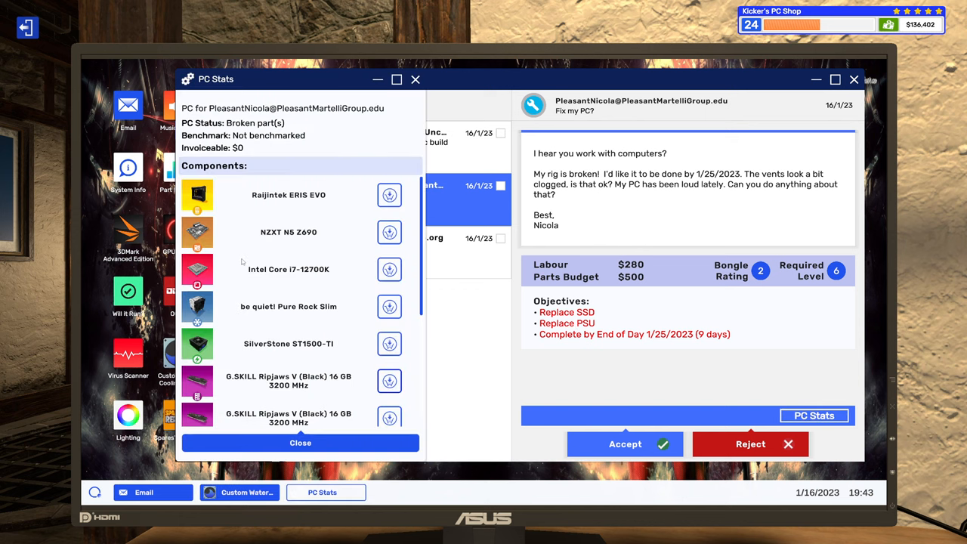
{"action": "left_click", "coordinate": [625, 443]}
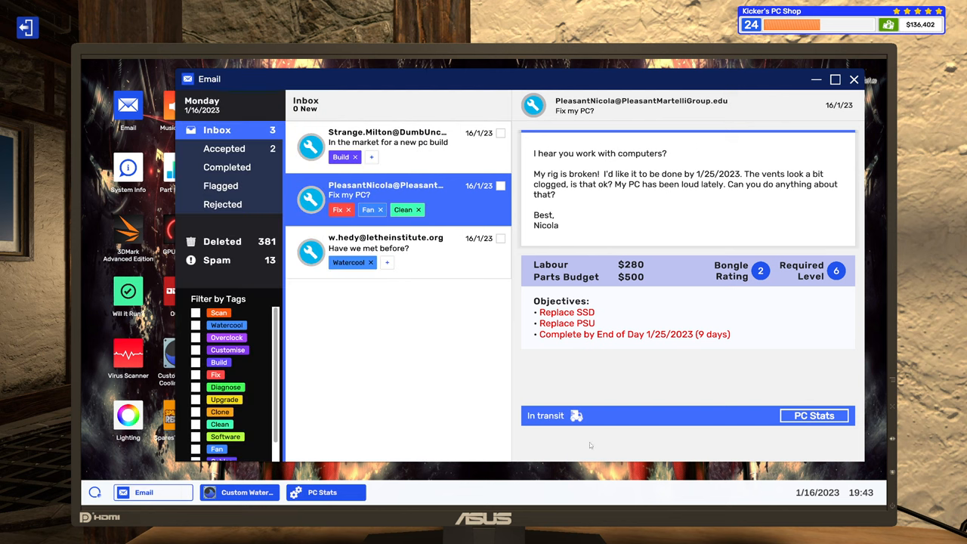
{"action": "left_click", "coordinate": [814, 416]}
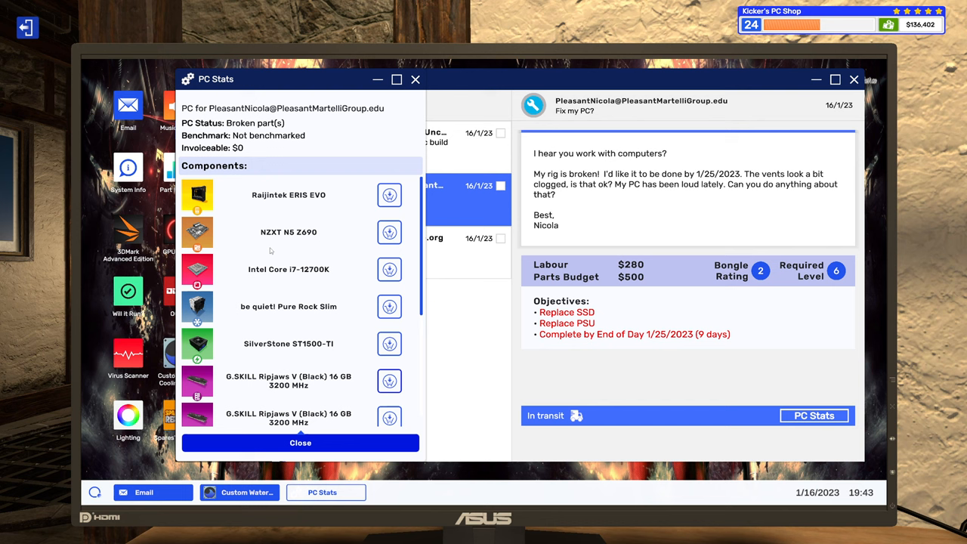
{"action": "scroll", "scroll_direction": "down", "scroll_amount": 3}
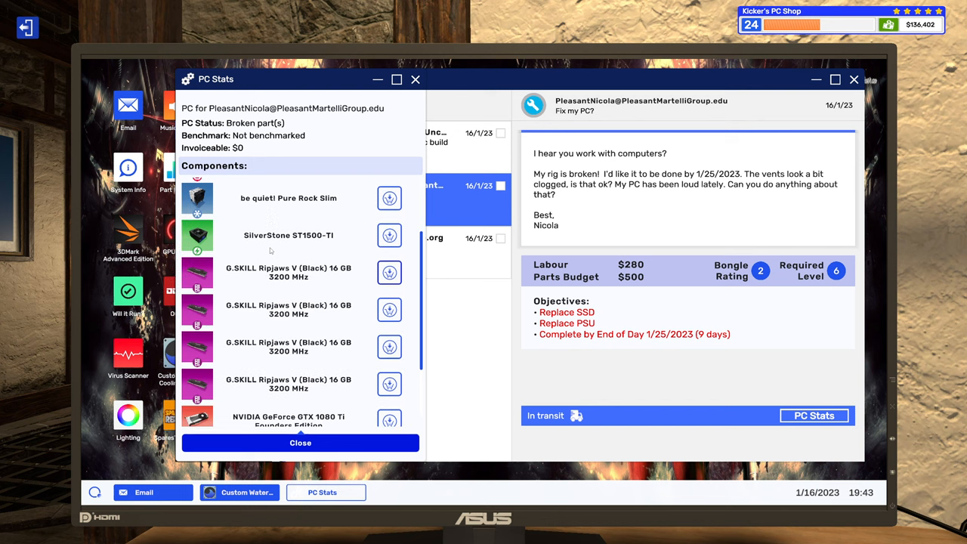
{"action": "scroll", "scroll_direction": "down", "scroll_amount": 3}
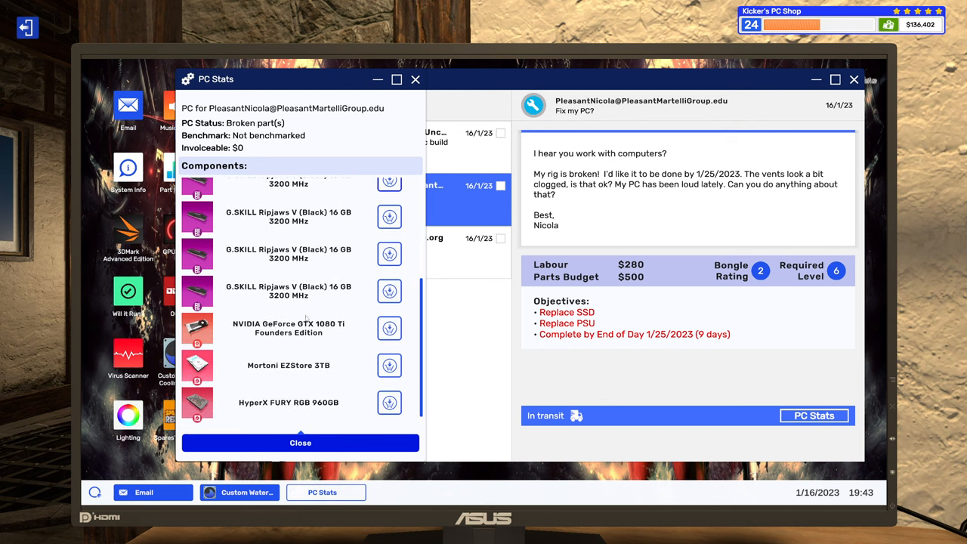
- Cart a HyperX FURY RGB 960GB SSD and SilverStone ST1500-TI PSU for Nicola's job, totalling $410
{"action": "left_click", "coordinate": [389, 402]}
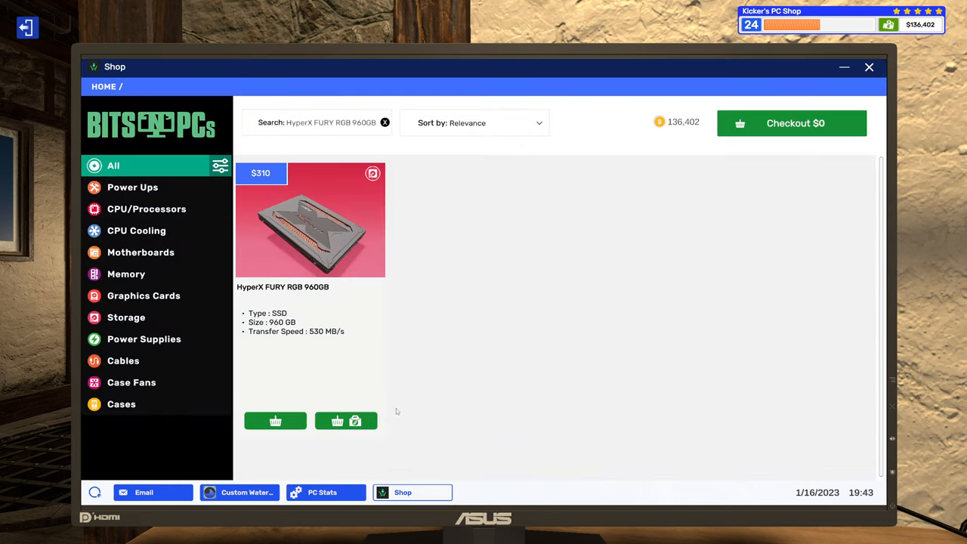
{"action": "left_click", "coordinate": [345, 420]}
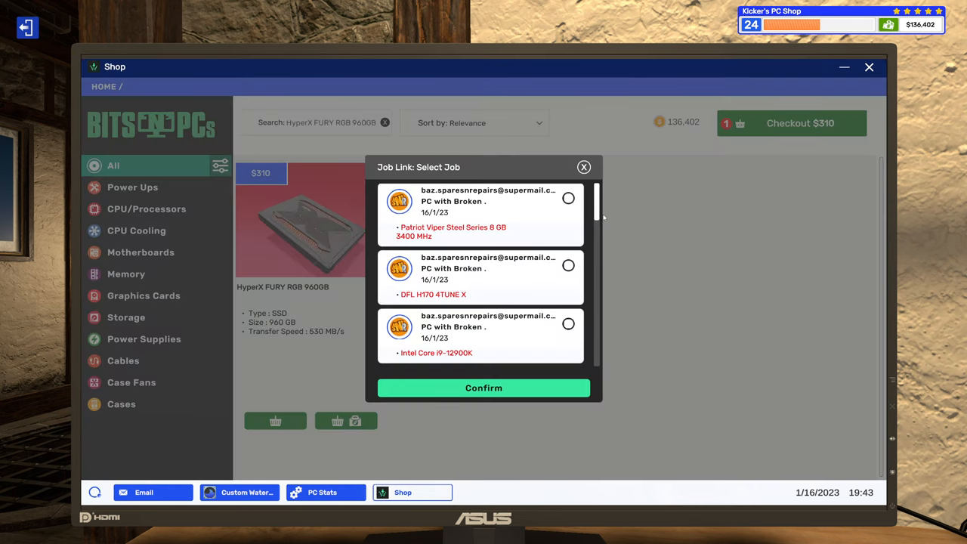
{"action": "scroll", "scroll_direction": "down", "scroll_amount": 3}
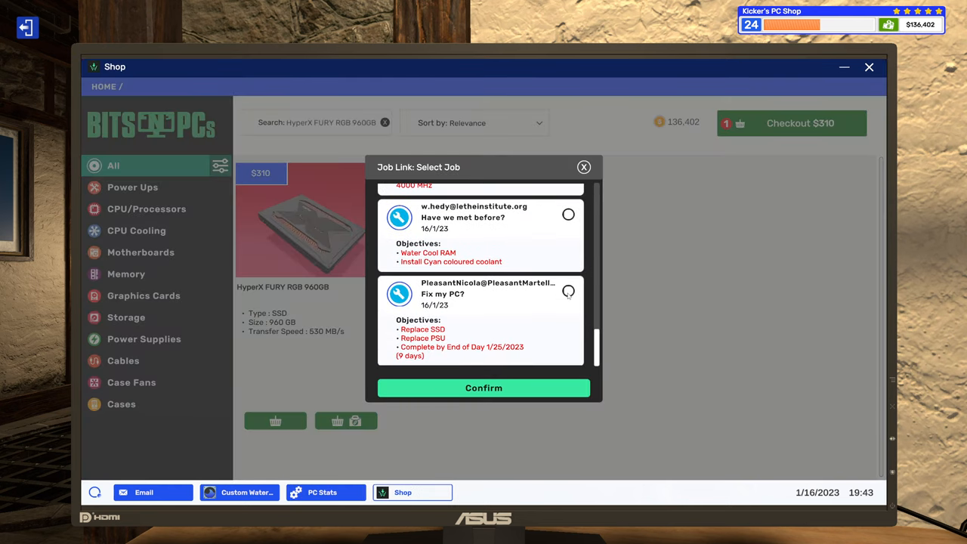
{"action": "left_click", "coordinate": [325, 492]}
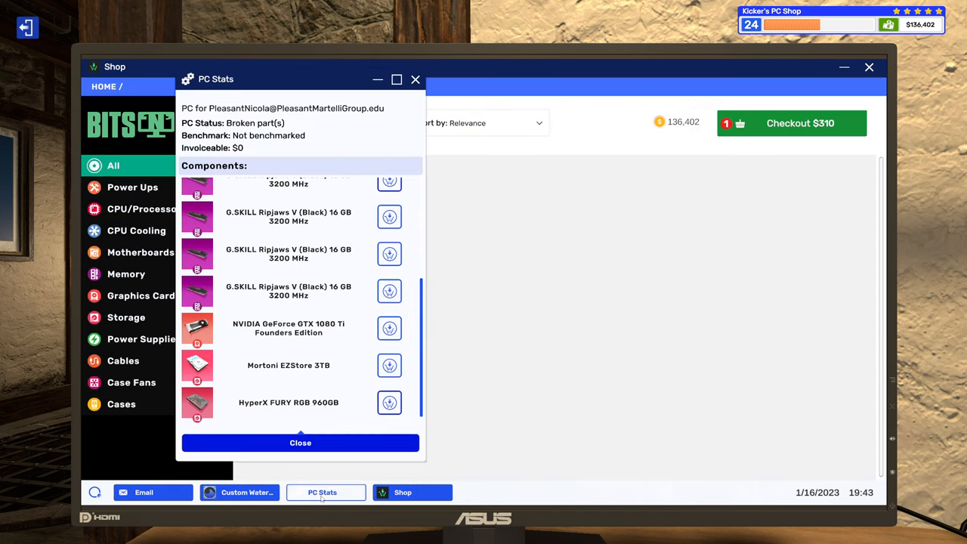
{"action": "scroll", "scroll_direction": "up", "scroll_amount": 3}
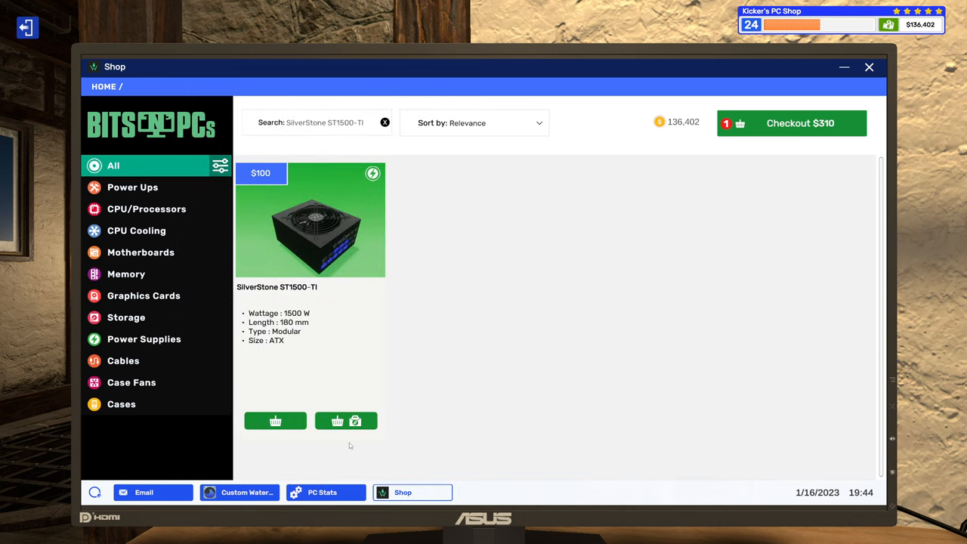
{"action": "left_click", "coordinate": [345, 421]}
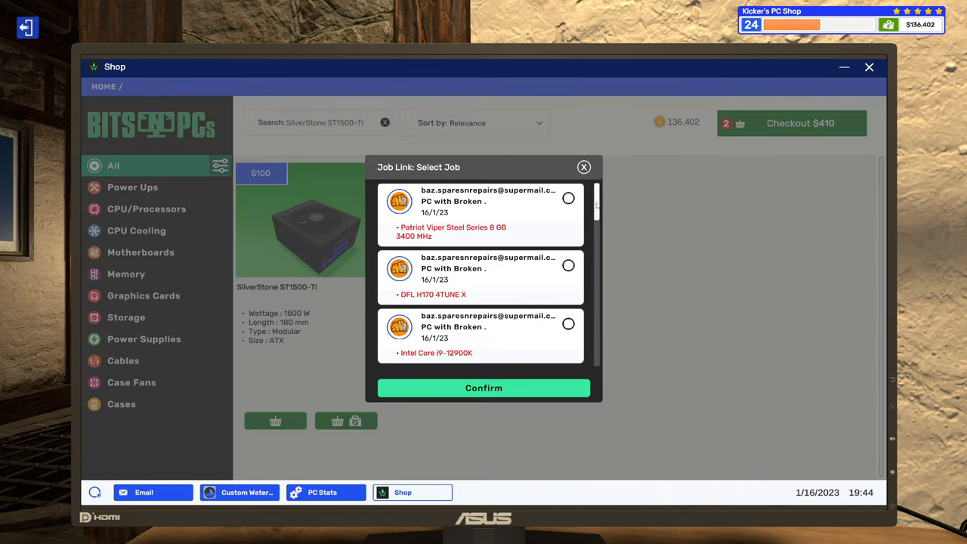
{"action": "left_click", "coordinate": [568, 290]}
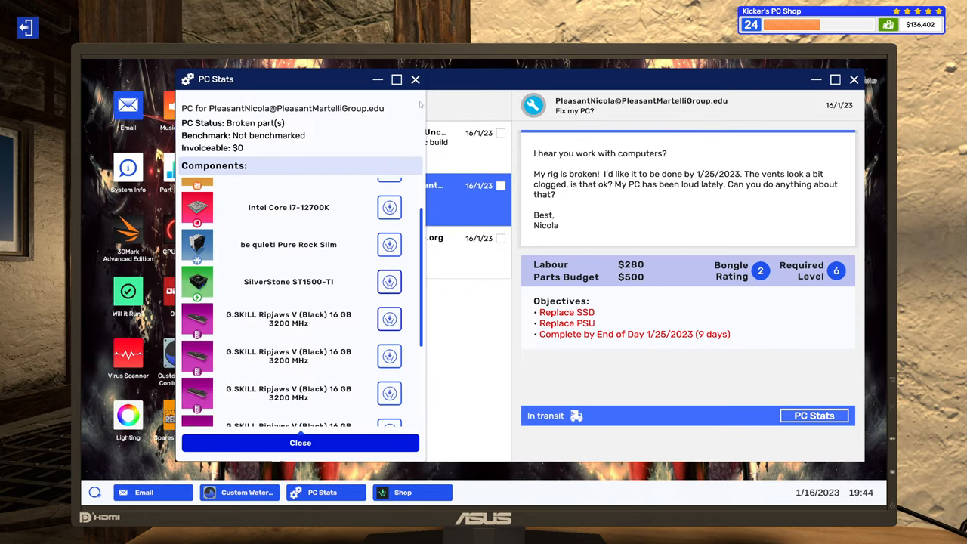
- Read Strange.Milton's $2,250 new build email and accept the Chainsaw Tactics job
{"action": "left_click", "coordinate": [300, 442]}
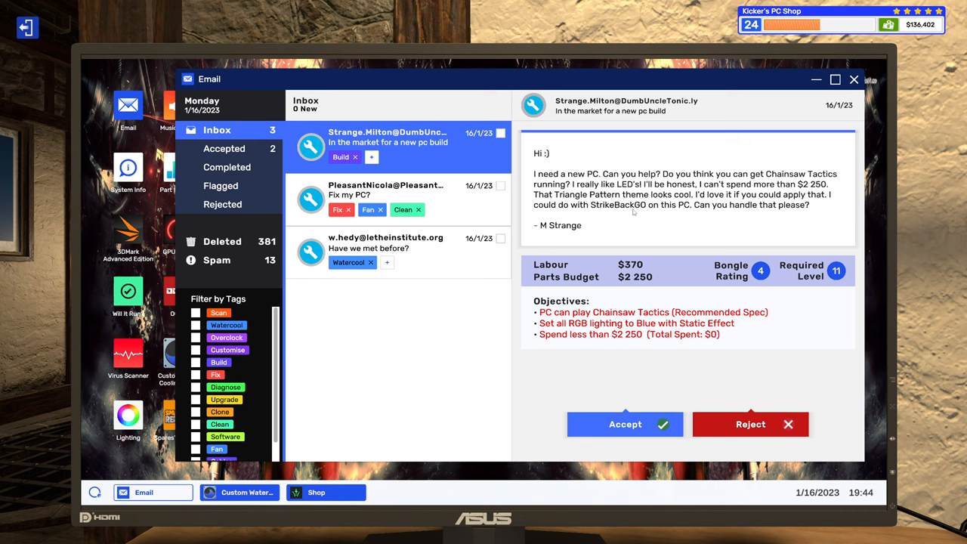
{"action": "mouse_move", "coordinate": [584, 231]}
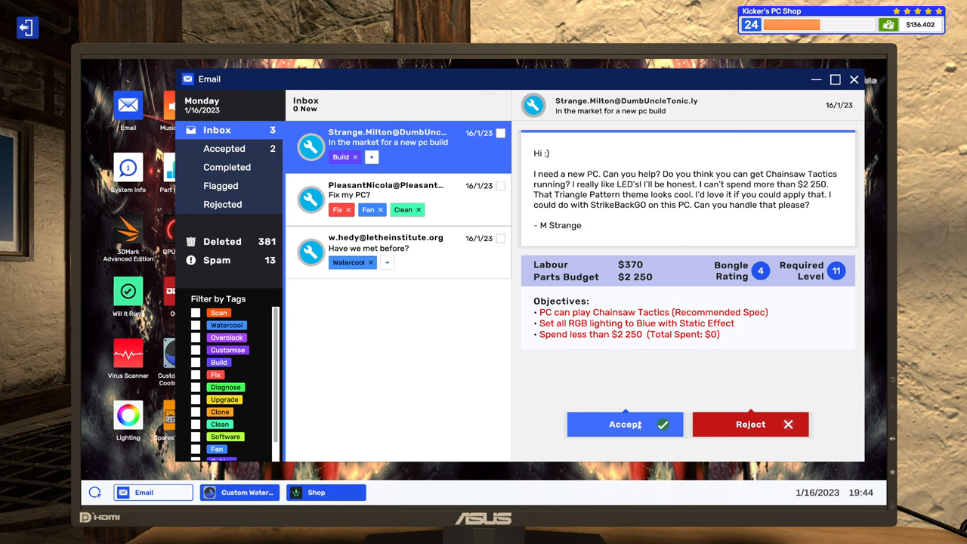
{"action": "left_click", "coordinate": [625, 424]}
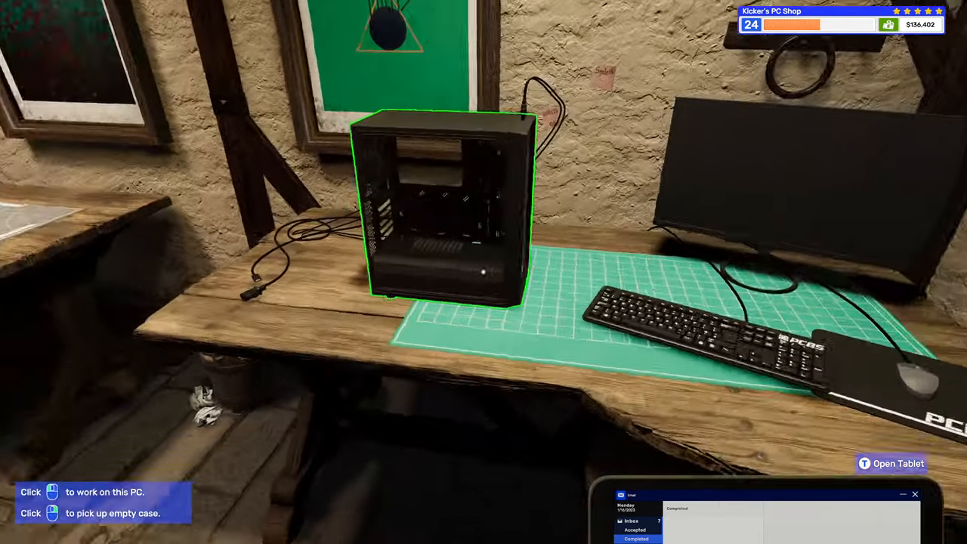
- Search cases for 'tg' and cart the Fractal Design Meshify C – TG for Strange's job
{"action": "left_click", "coordinate": [442, 208]}
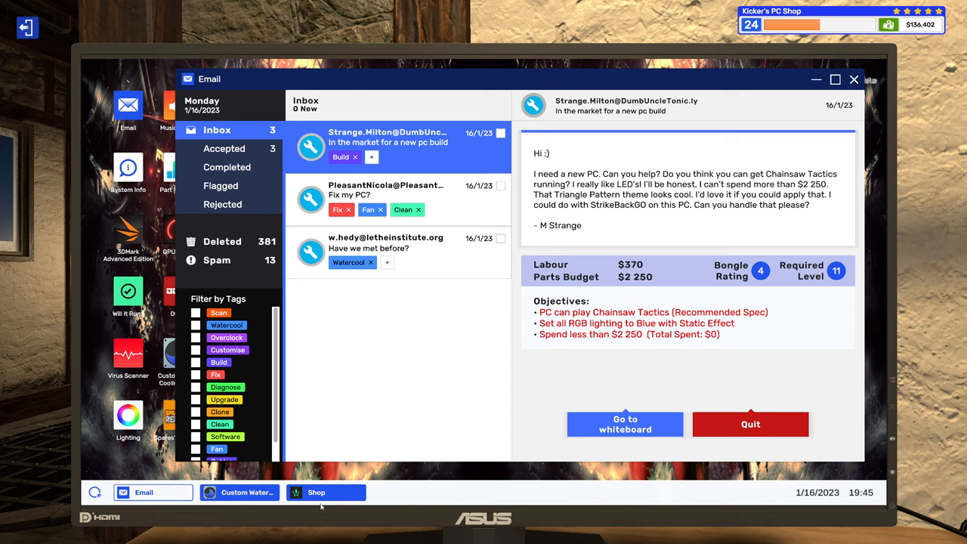
{"action": "left_click", "coordinate": [315, 492]}
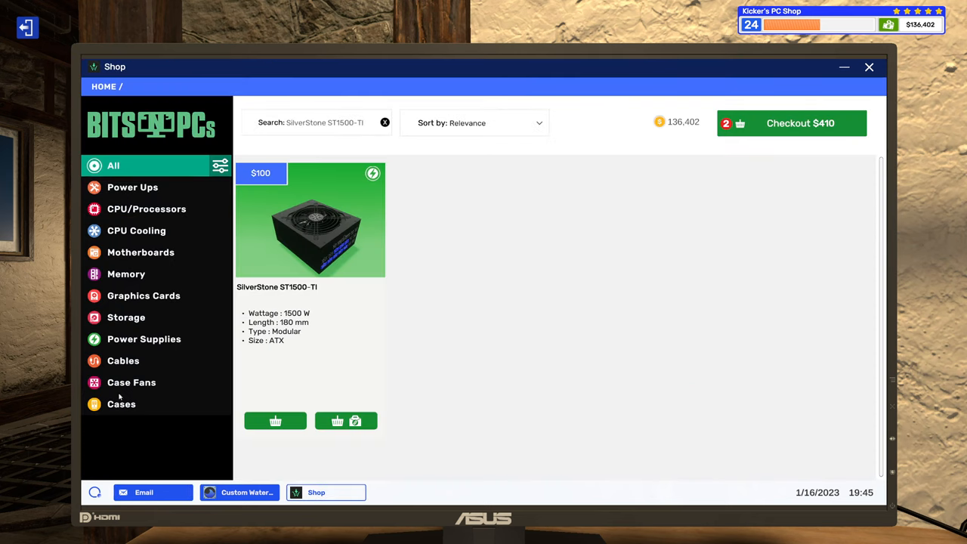
{"action": "left_click", "coordinate": [121, 403]}
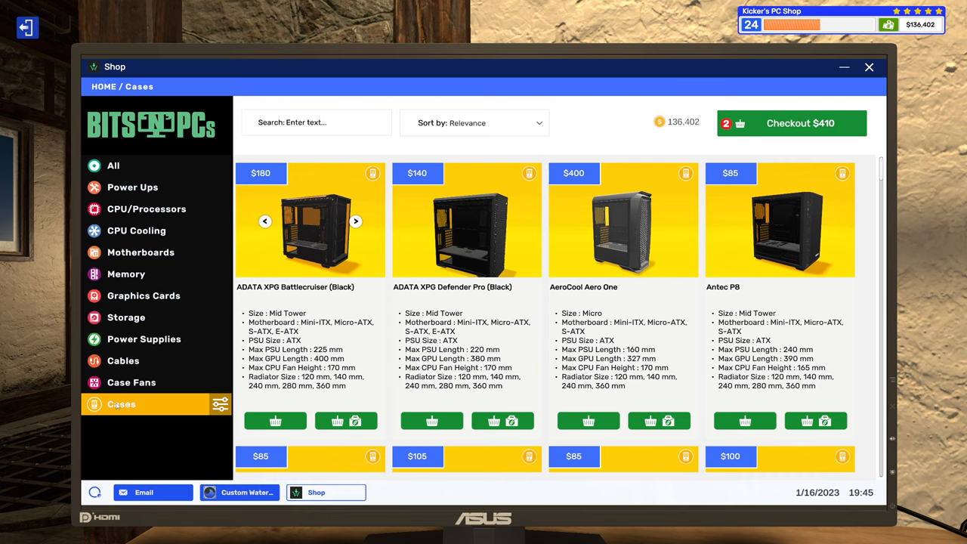
{"action": "mouse_move", "coordinate": [406, 143]}
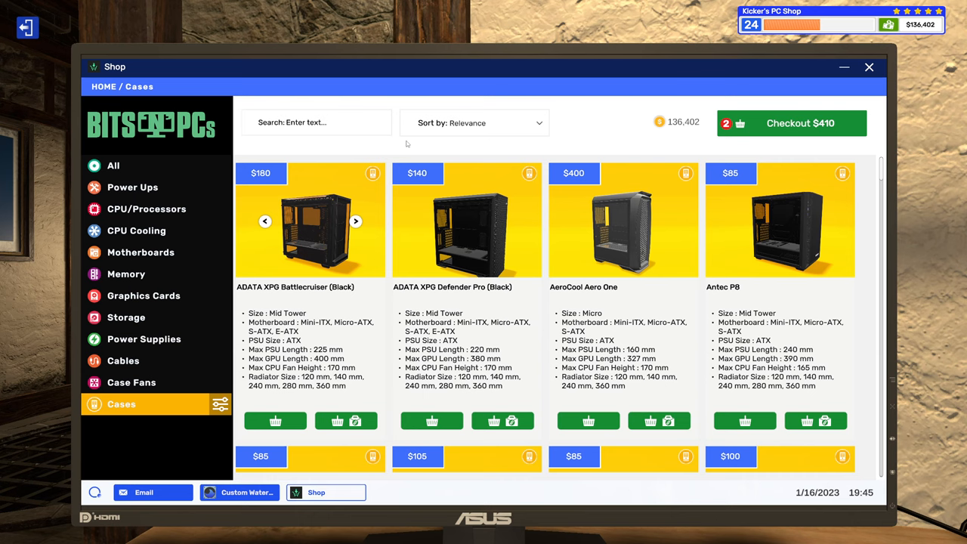
{"action": "type", "text": "tg"}
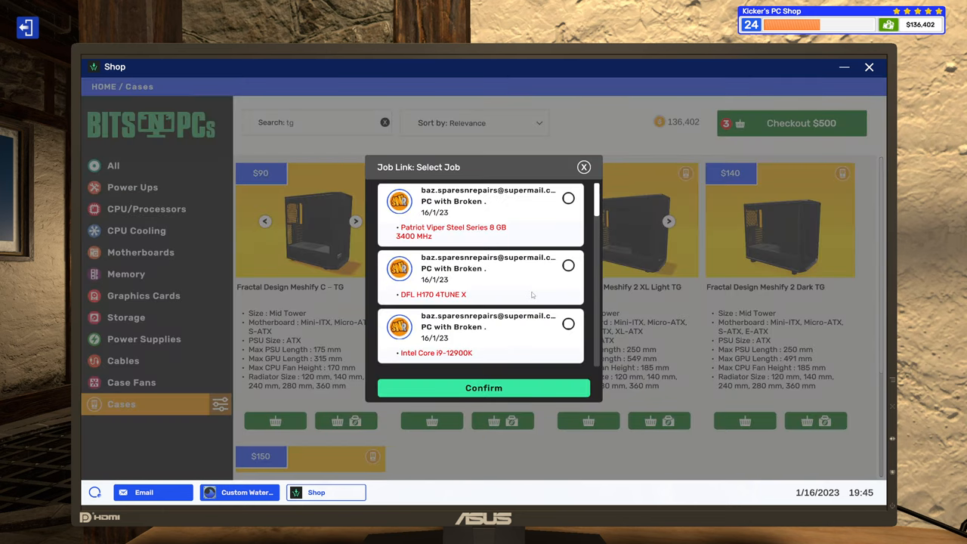
{"action": "scroll", "scroll_direction": "down", "scroll_amount": 3}
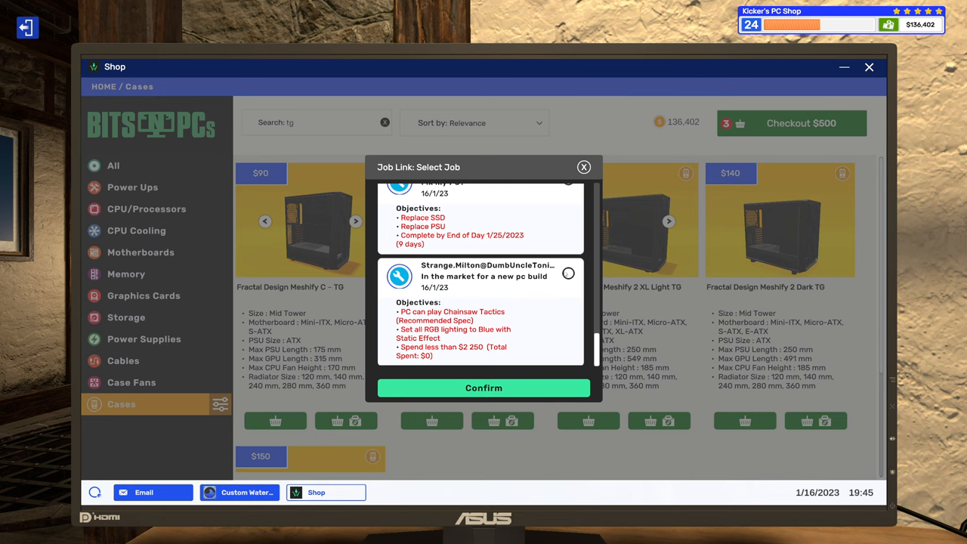
{"action": "left_click", "coordinate": [568, 272]}
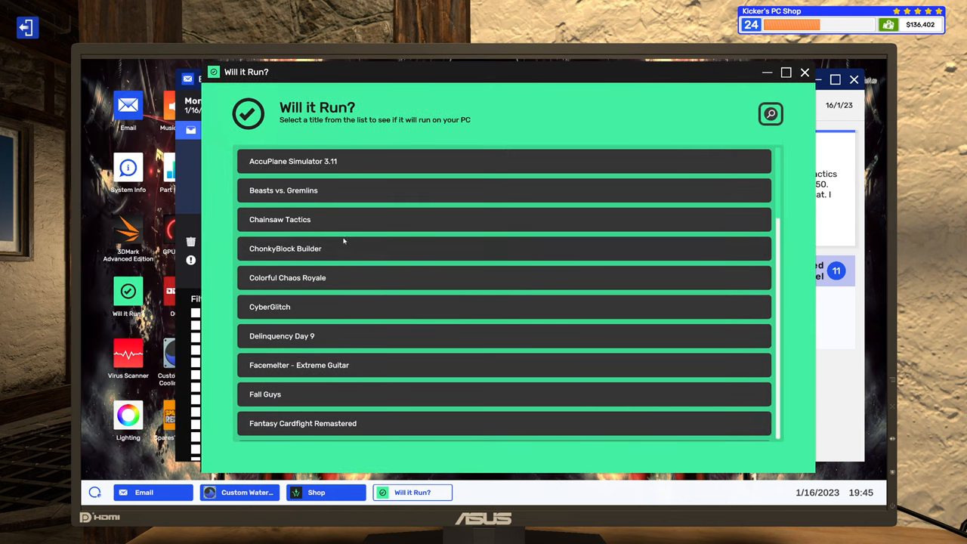
- Look up Chainsaw Tactics' recommended specs (Core i3-8350K, Radeon RX 470 4g) and return to the shop
{"action": "left_click", "coordinate": [504, 219]}
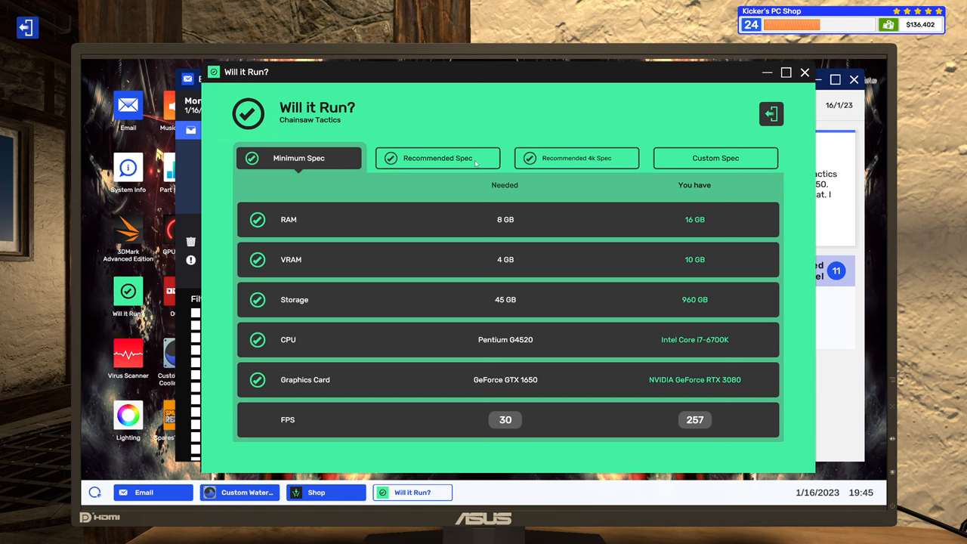
{"action": "left_click", "coordinate": [437, 158]}
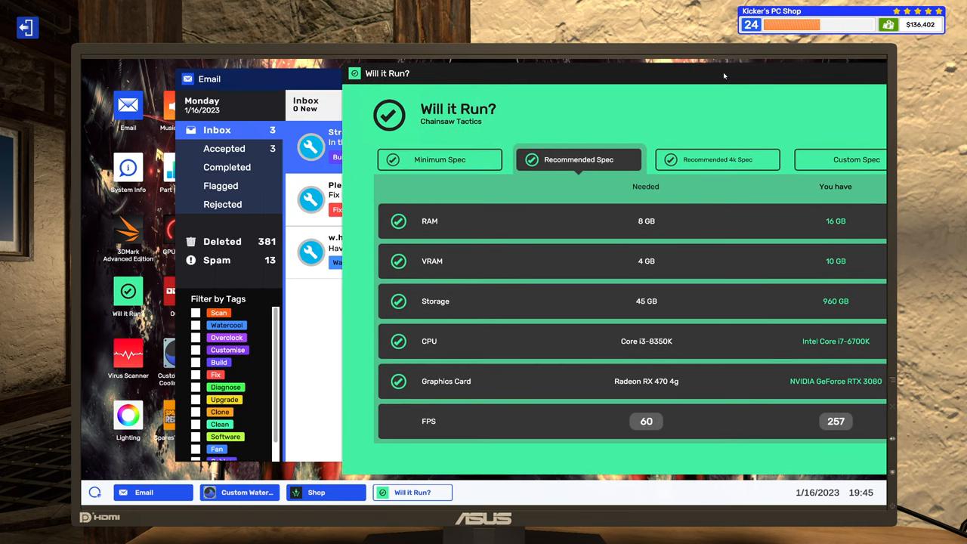
{"action": "mouse_move", "coordinate": [542, 340]}
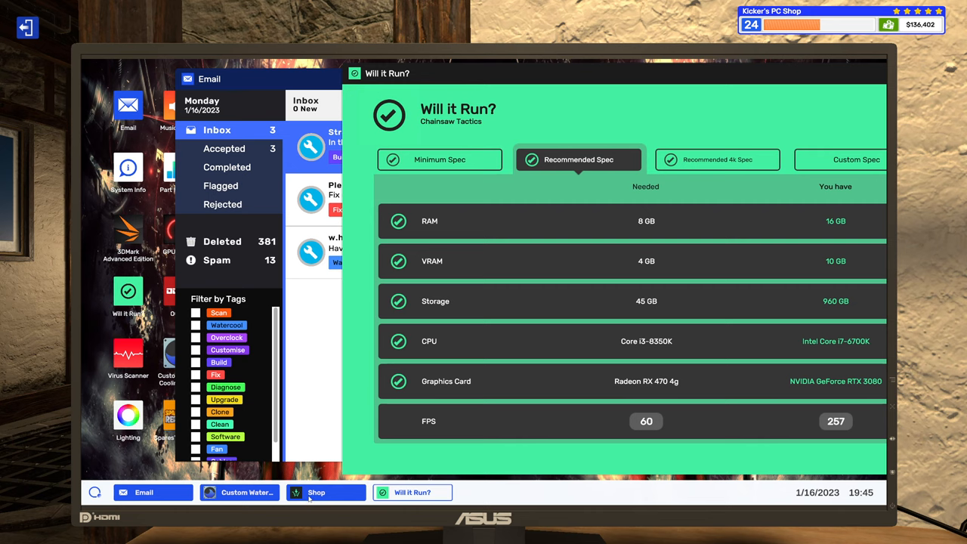
{"action": "left_click", "coordinate": [326, 492]}
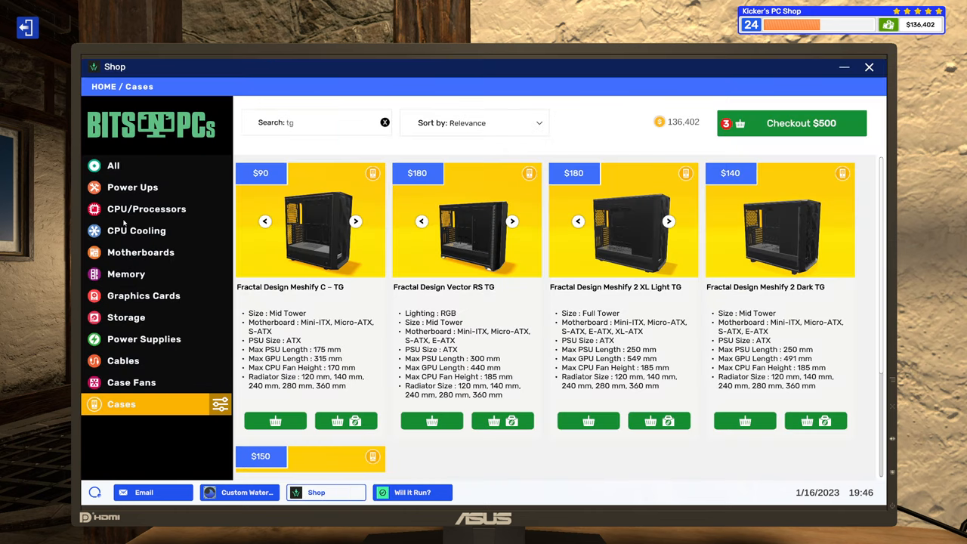
- Sort processors cheapest first, cart the $80 Core i3-8350K for Strange's job, and recheck specs
{"action": "left_click", "coordinate": [146, 209]}
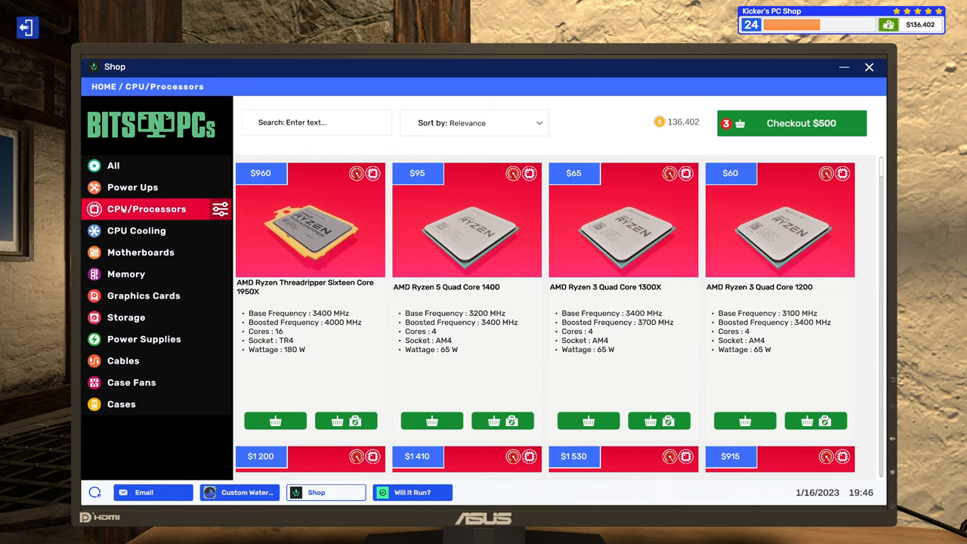
{"action": "left_click", "coordinate": [219, 209]}
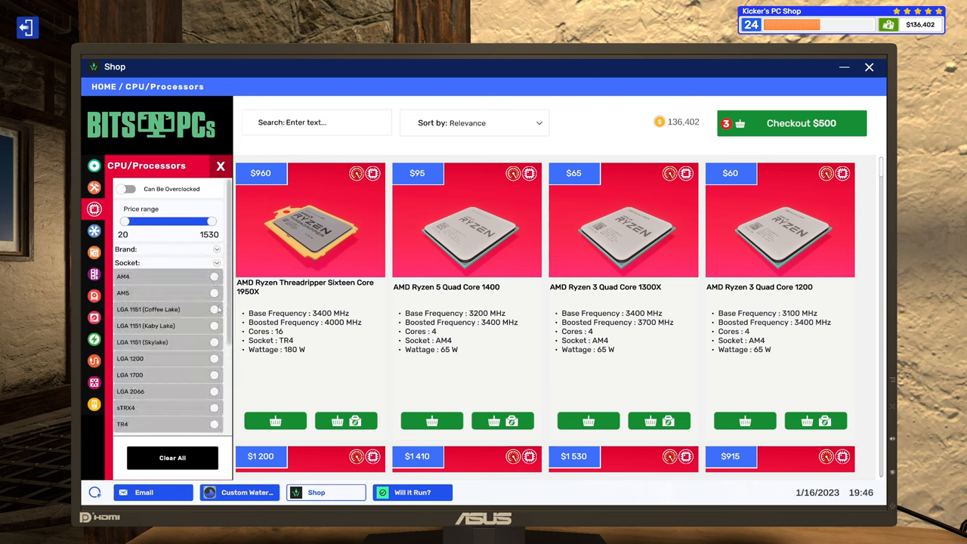
{"action": "left_click", "coordinate": [214, 309]}
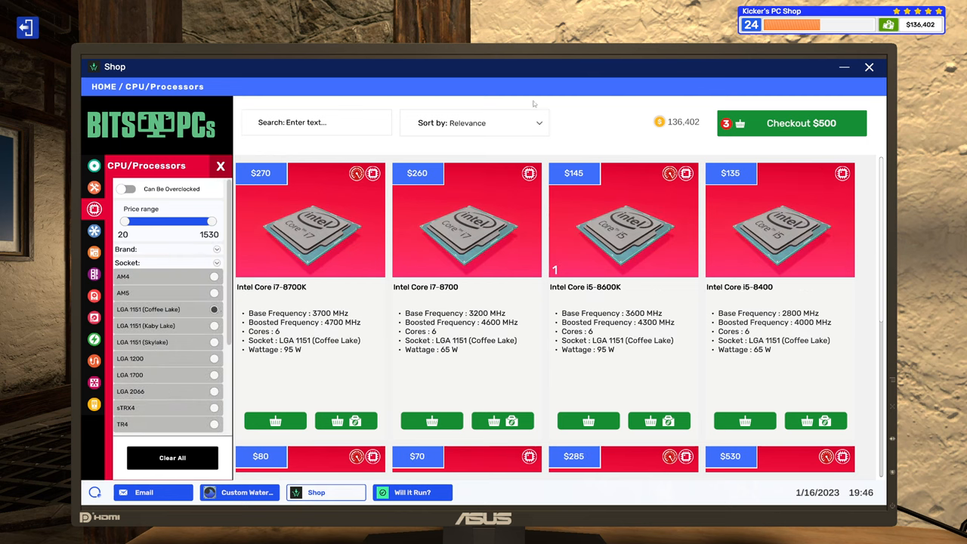
{"action": "left_click", "coordinate": [475, 122]}
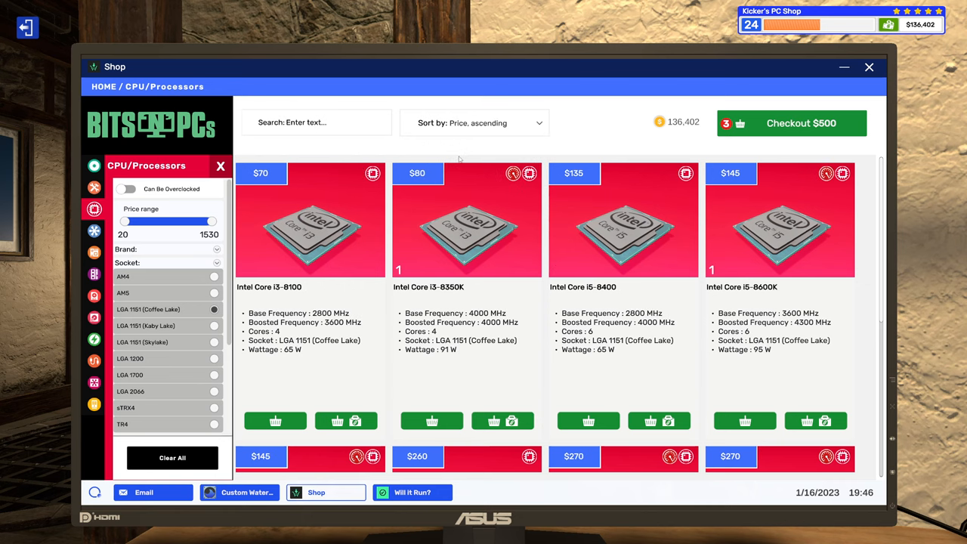
{"action": "mouse_move", "coordinate": [586, 132]}
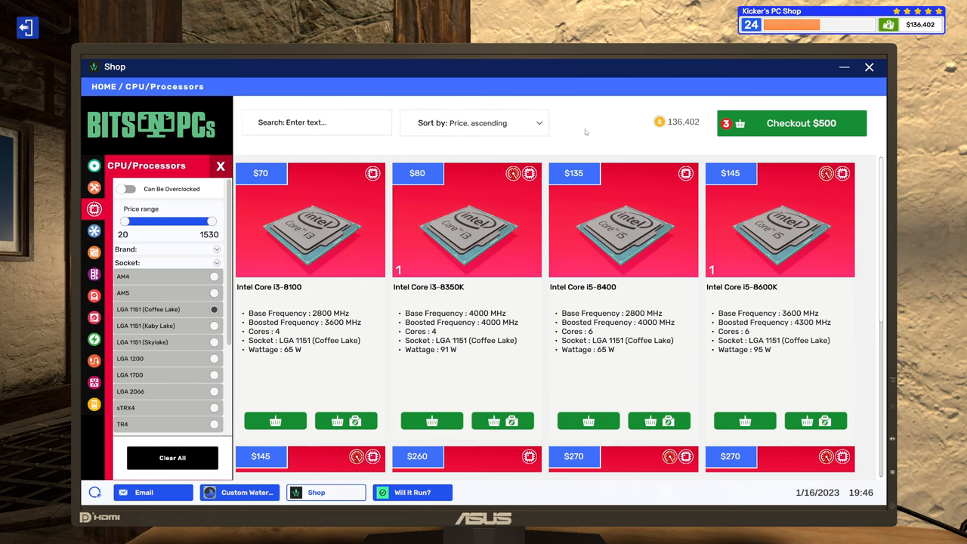
{"action": "left_click", "coordinate": [512, 419]}
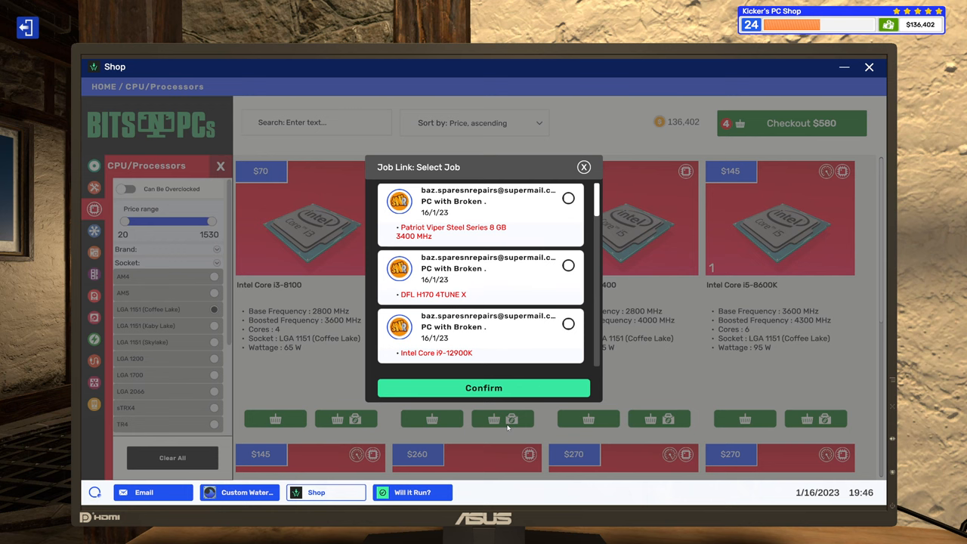
{"action": "scroll", "scroll_direction": "down", "scroll_amount": 3}
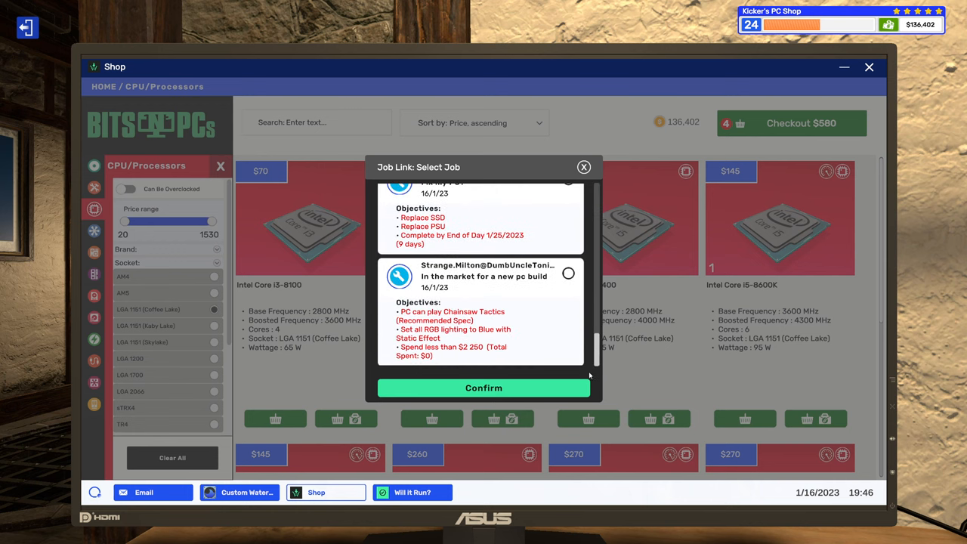
{"action": "left_click", "coordinate": [584, 167]}
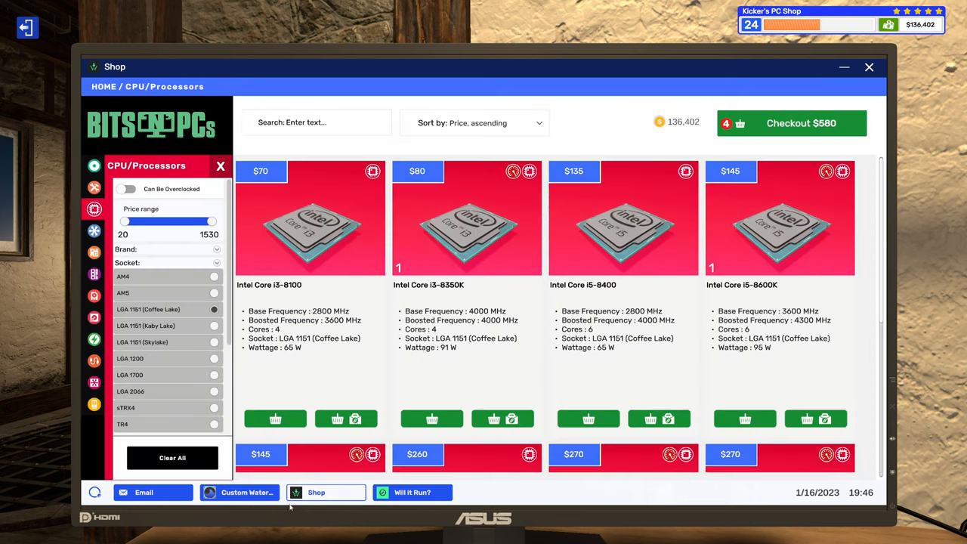
{"action": "left_click", "coordinate": [411, 492]}
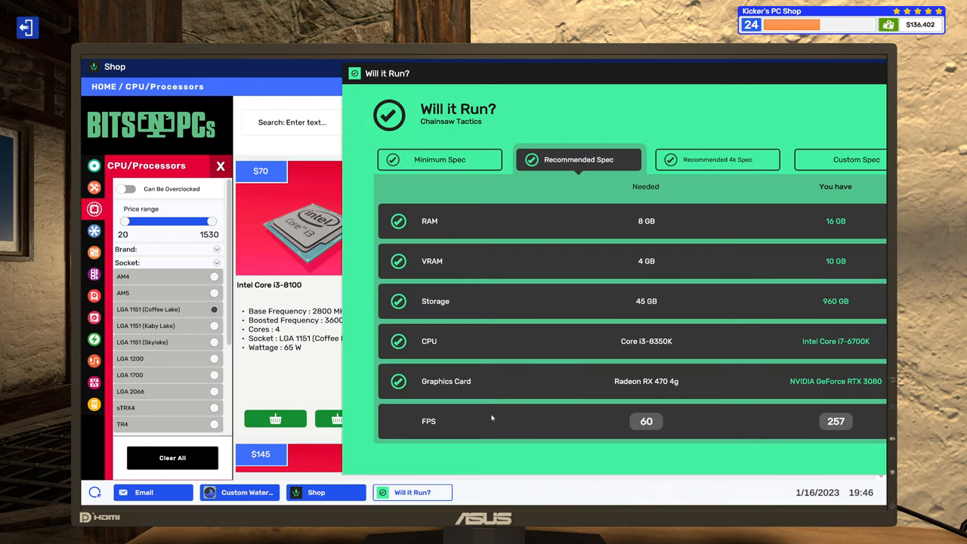
{"action": "mouse_move", "coordinate": [545, 250]}
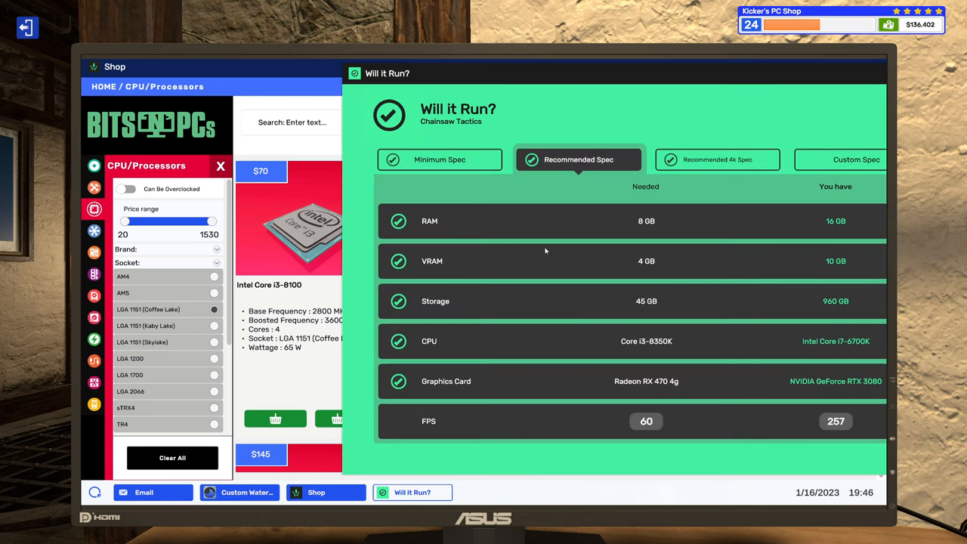
{"action": "mouse_move", "coordinate": [682, 381]}
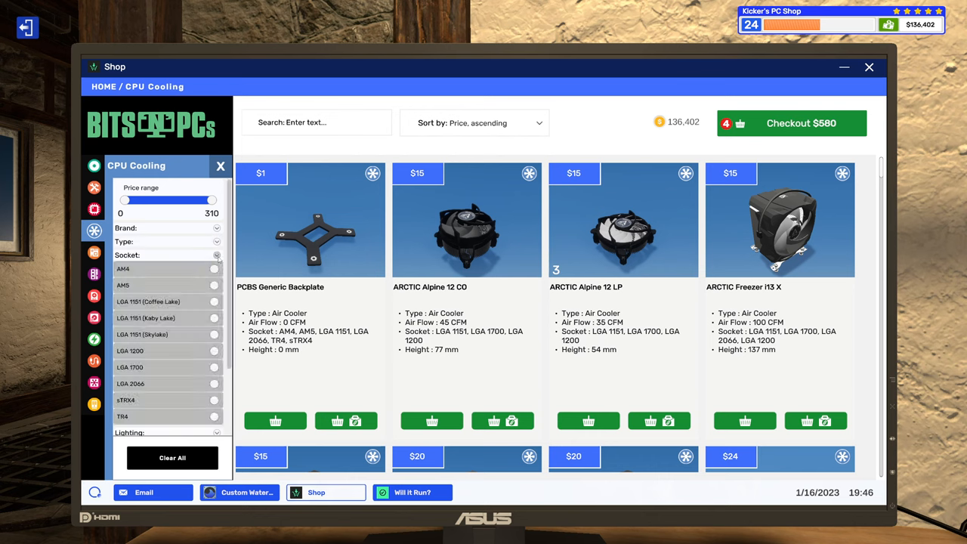
- Filter coolers to LGA 1151 (Coffee Lake) with RGB lighting and add the $40 Endorfy Fera 5 ARGB for the job
{"action": "left_click", "coordinate": [214, 301]}
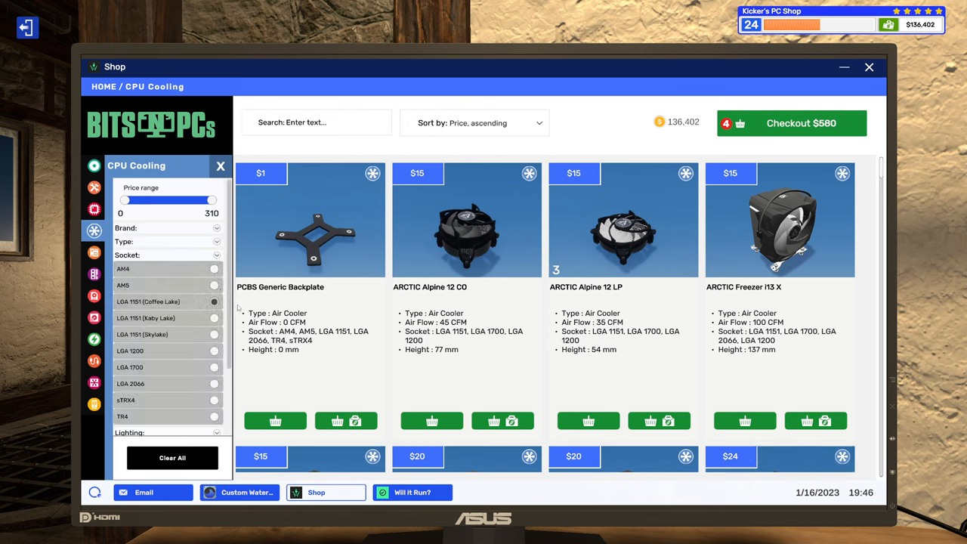
{"action": "mouse_move", "coordinate": [521, 438]}
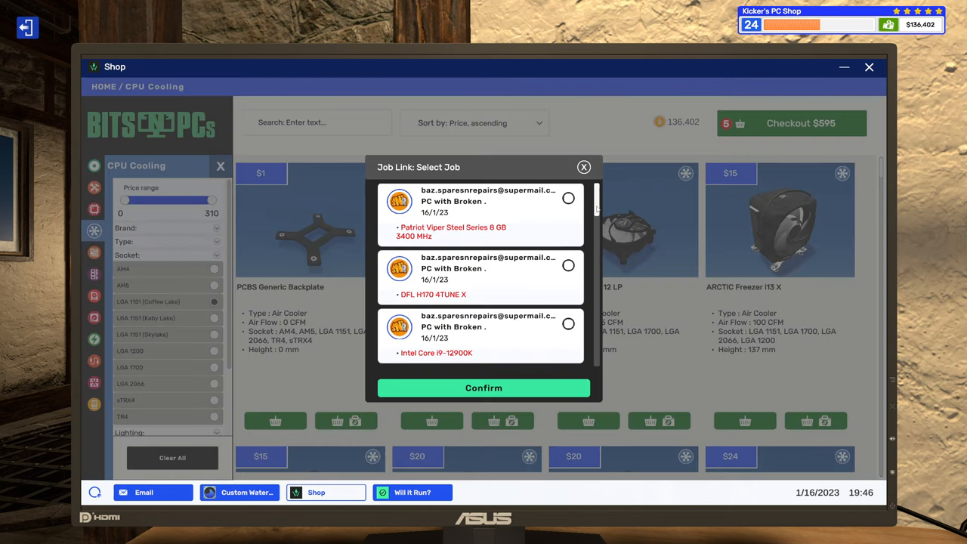
{"action": "scroll", "scroll_direction": "down", "scroll_amount": 3}
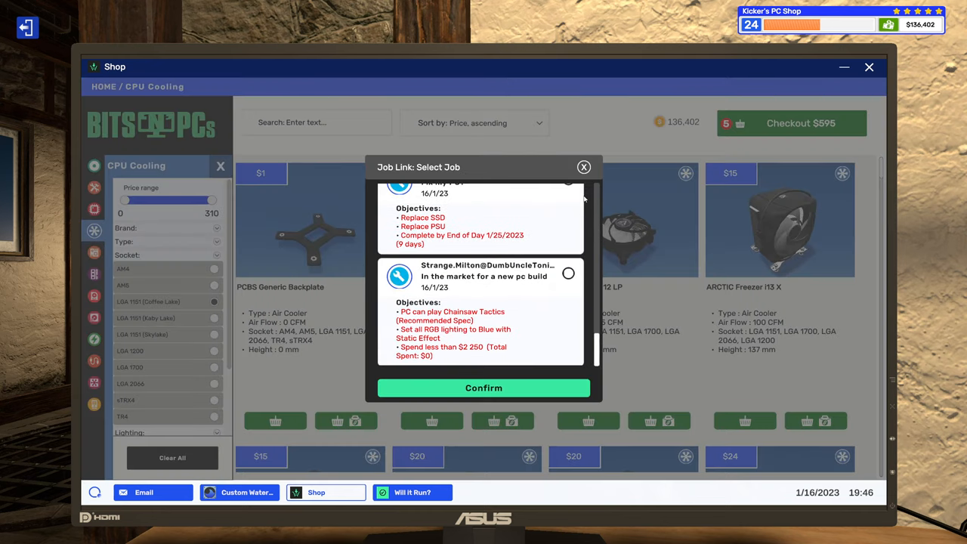
{"action": "left_click", "coordinate": [583, 167]}
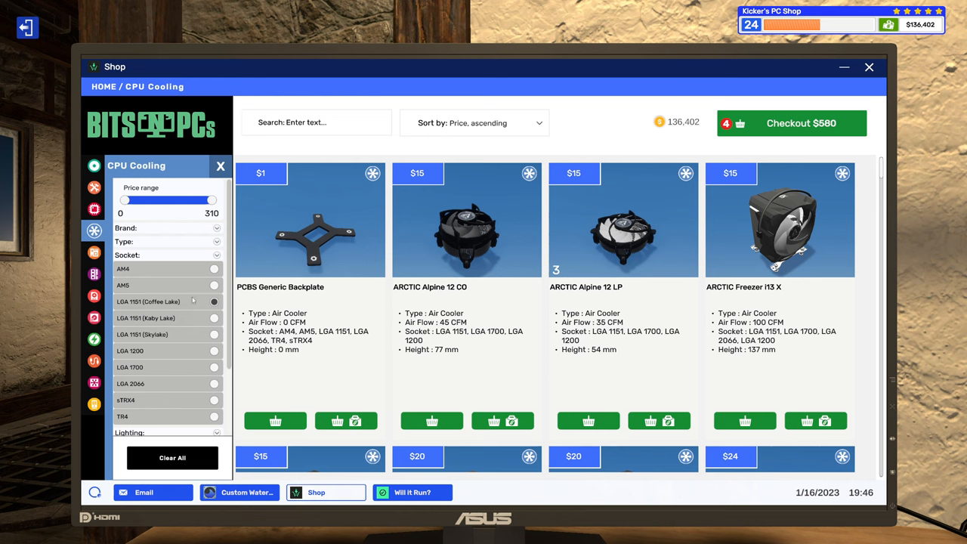
{"action": "scroll", "scroll_direction": "down", "scroll_amount": 3}
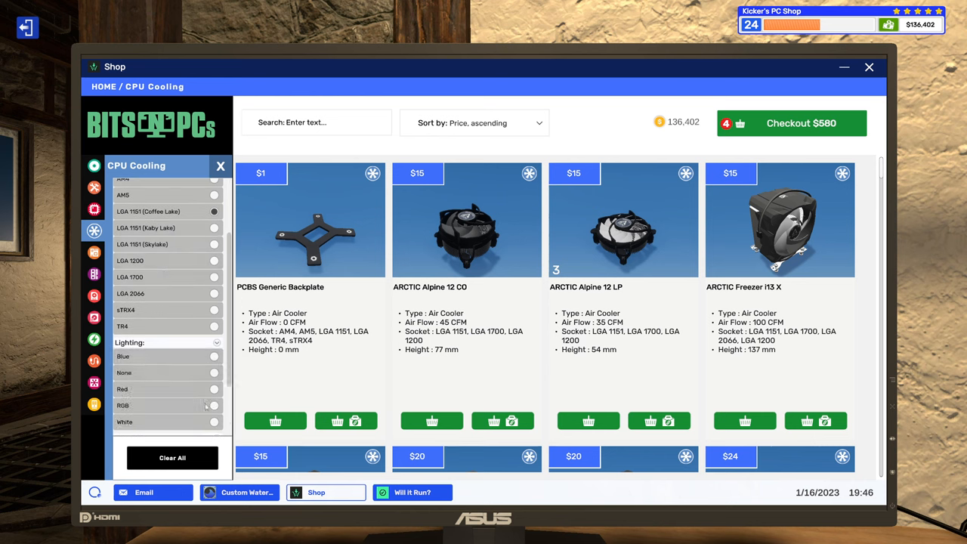
{"action": "left_click", "coordinate": [214, 405]}
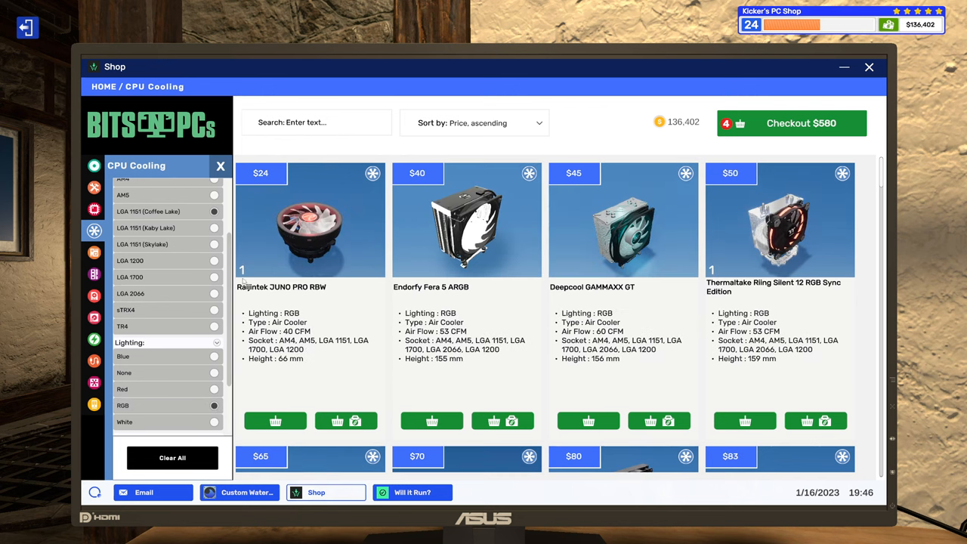
{"action": "mouse_move", "coordinate": [360, 233]}
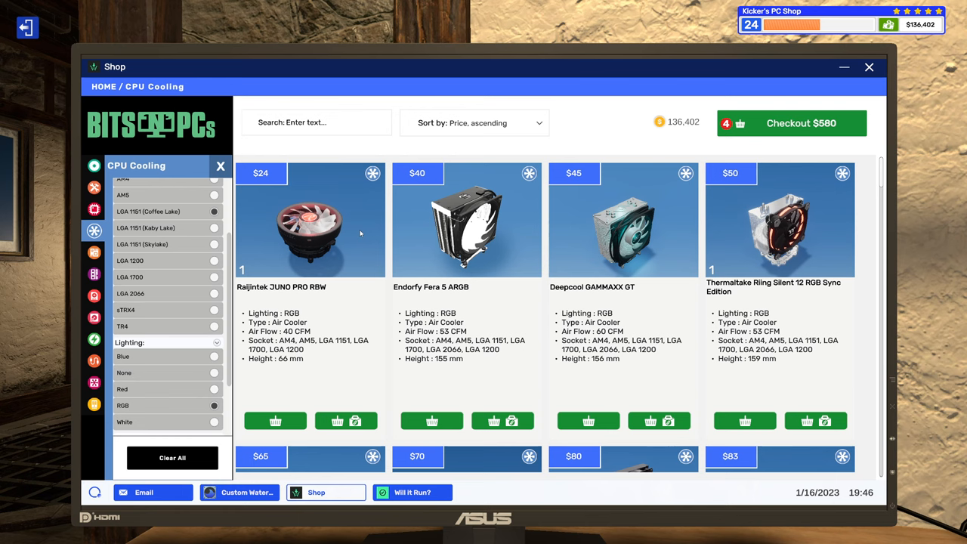
{"action": "mouse_move", "coordinate": [488, 312]}
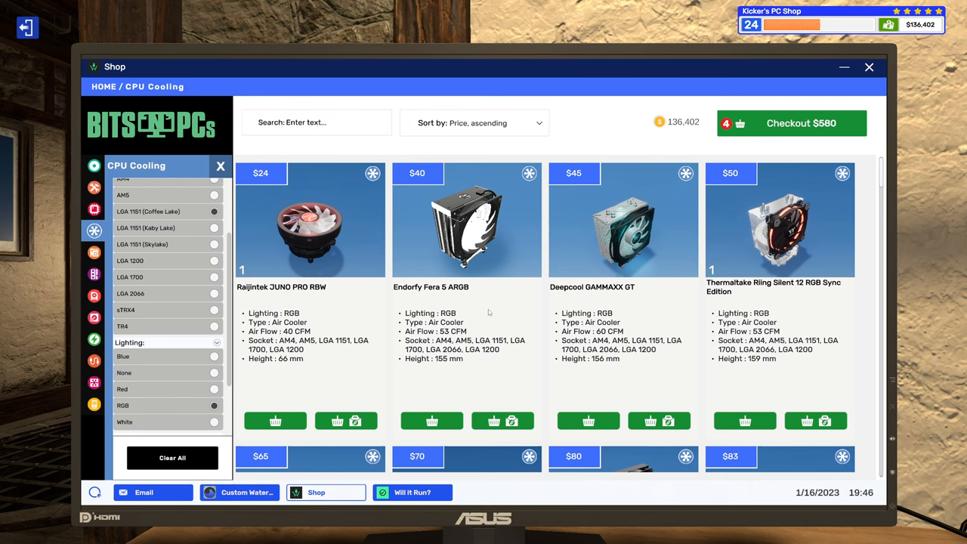
{"action": "left_click", "coordinate": [512, 420]}
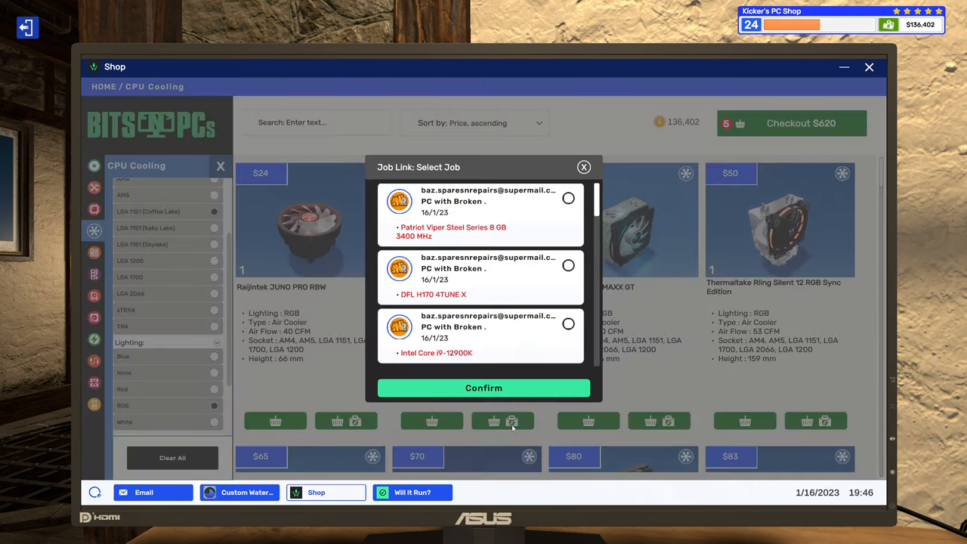
{"action": "scroll", "scroll_direction": "down", "scroll_amount": 3}
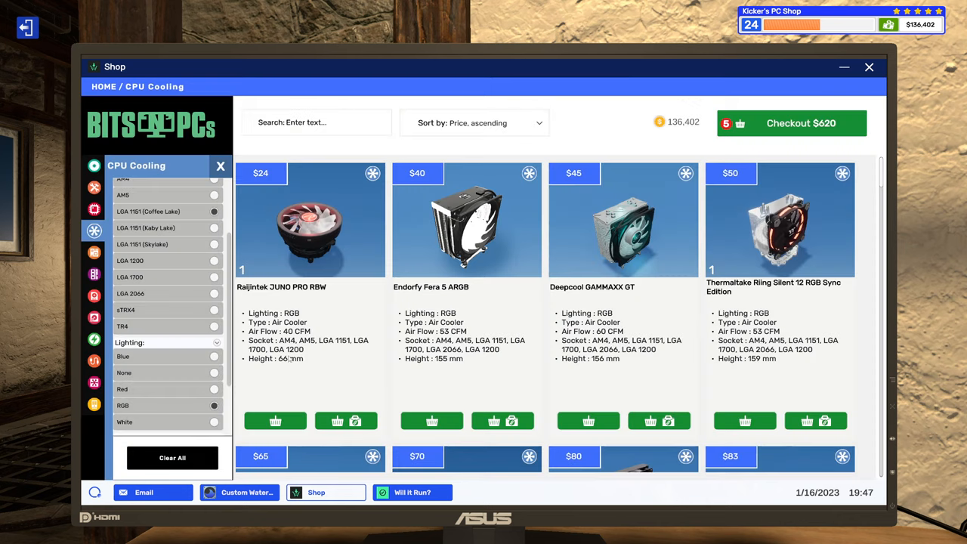
{"action": "mouse_move", "coordinate": [337, 255]}
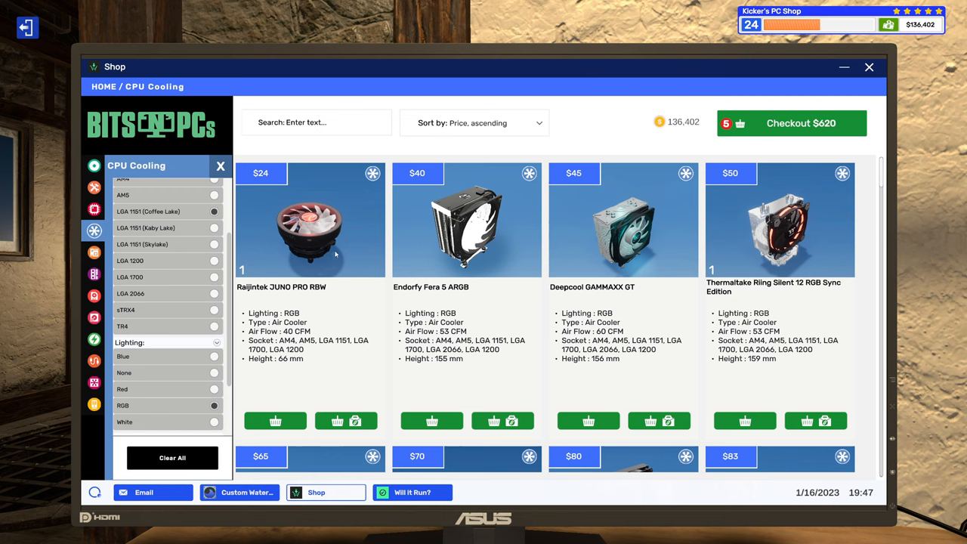
{"action": "mouse_move", "coordinate": [297, 278]}
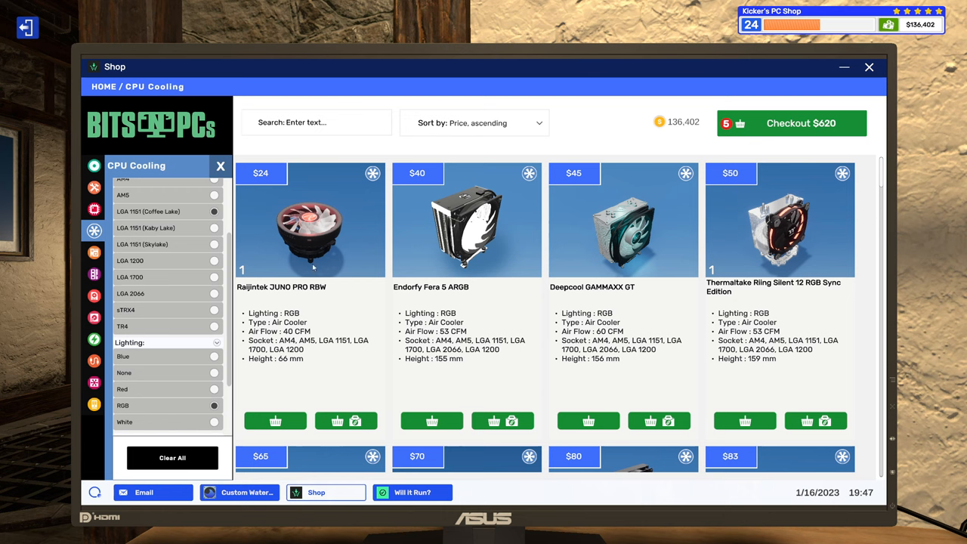
{"action": "mouse_move", "coordinate": [322, 297]}
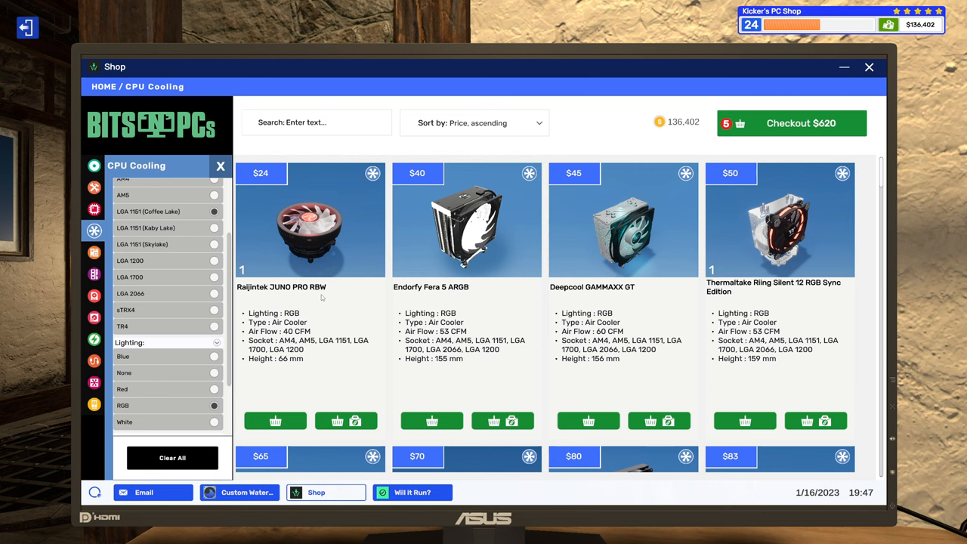
{"action": "mouse_move", "coordinate": [80, 259]}
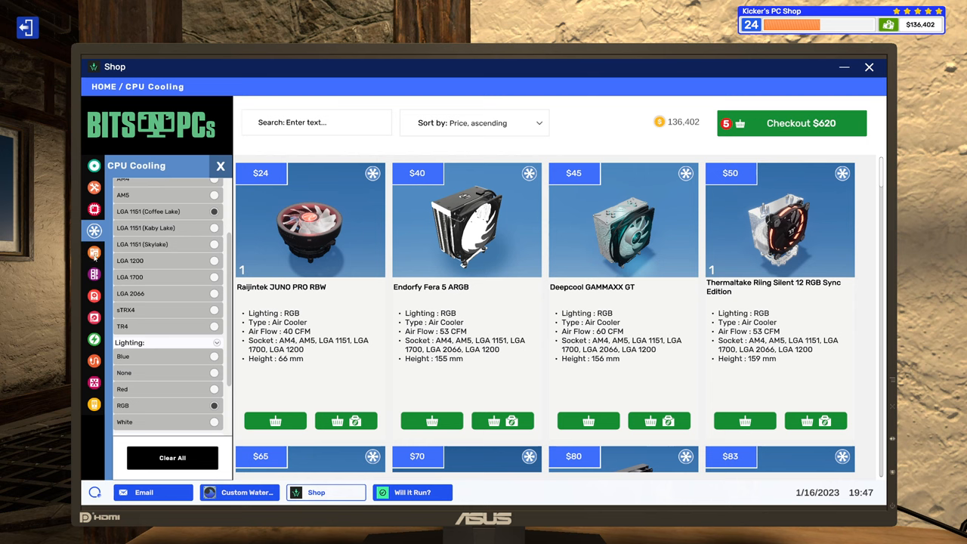
{"action": "left_click", "coordinate": [93, 252]}
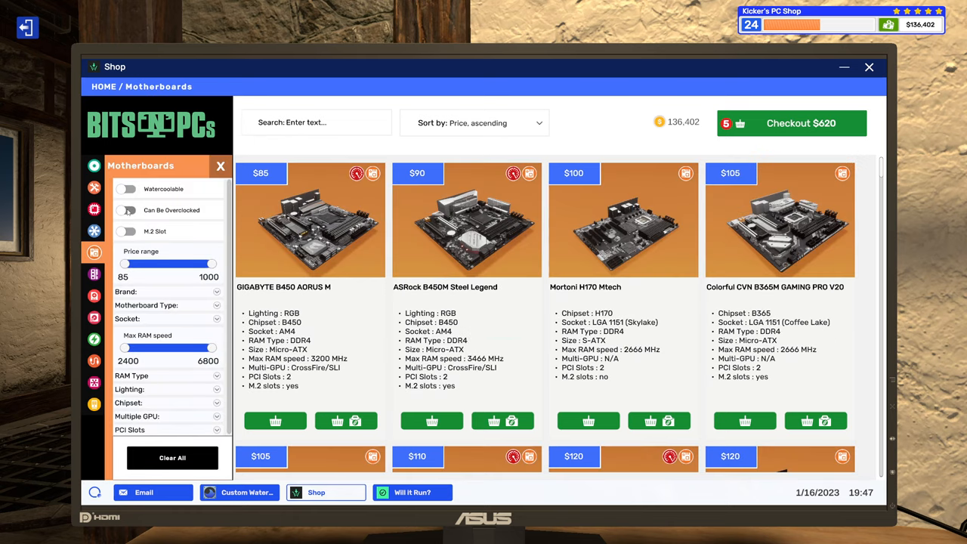
- Filter to overclockable LGA 1151 (Coffee Lake) boards and link a $170 Z390 motherboard to the job
{"action": "left_click", "coordinate": [127, 210]}
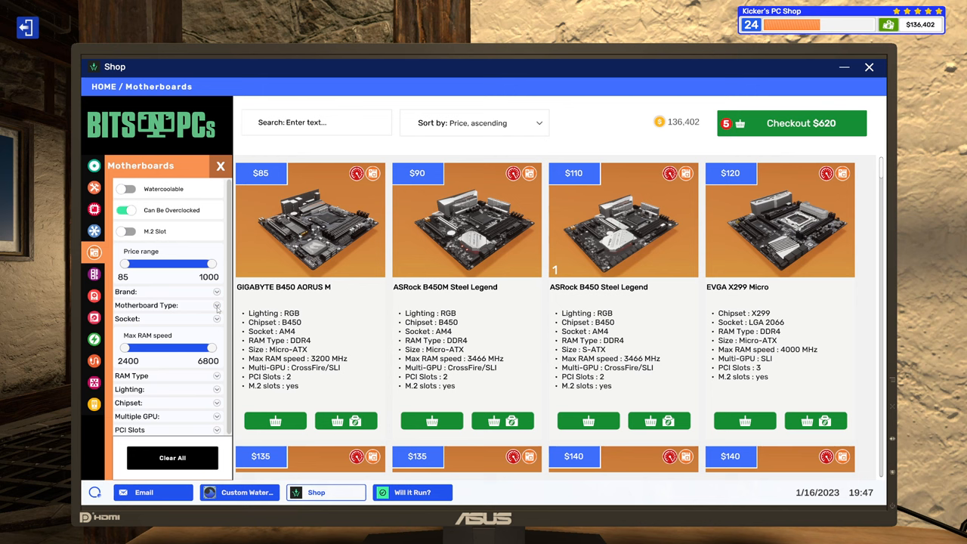
{"action": "left_click", "coordinate": [217, 305]}
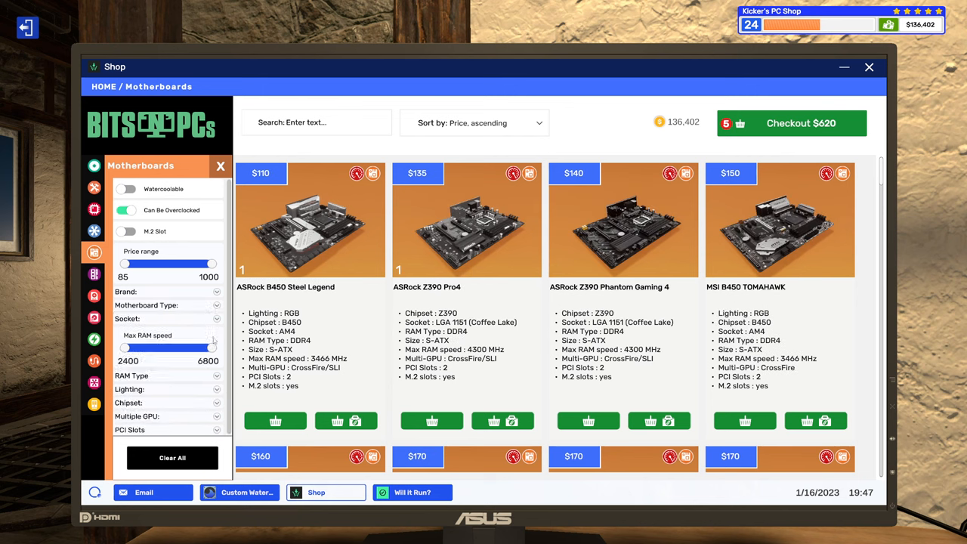
{"action": "left_click", "coordinate": [166, 318]}
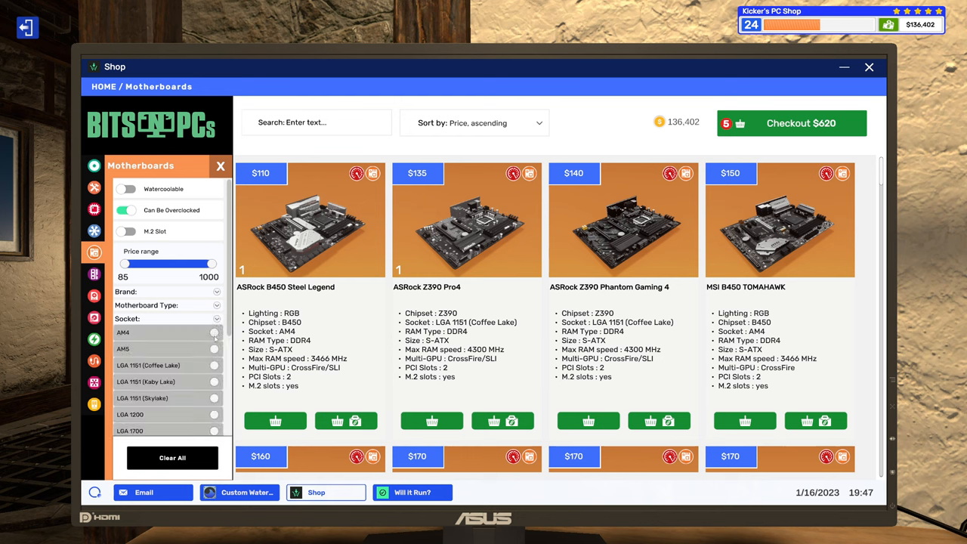
{"action": "left_click", "coordinate": [214, 365]}
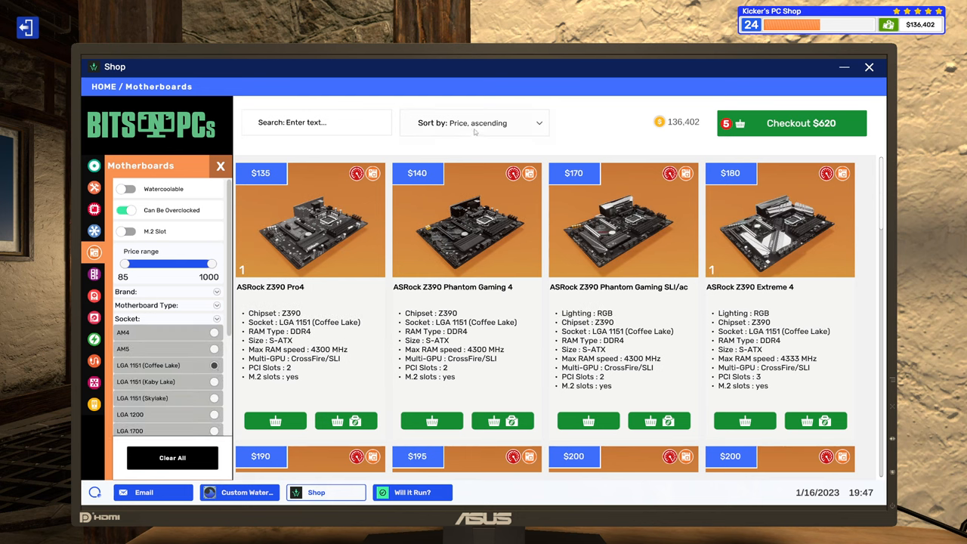
{"action": "mouse_move", "coordinate": [593, 147]}
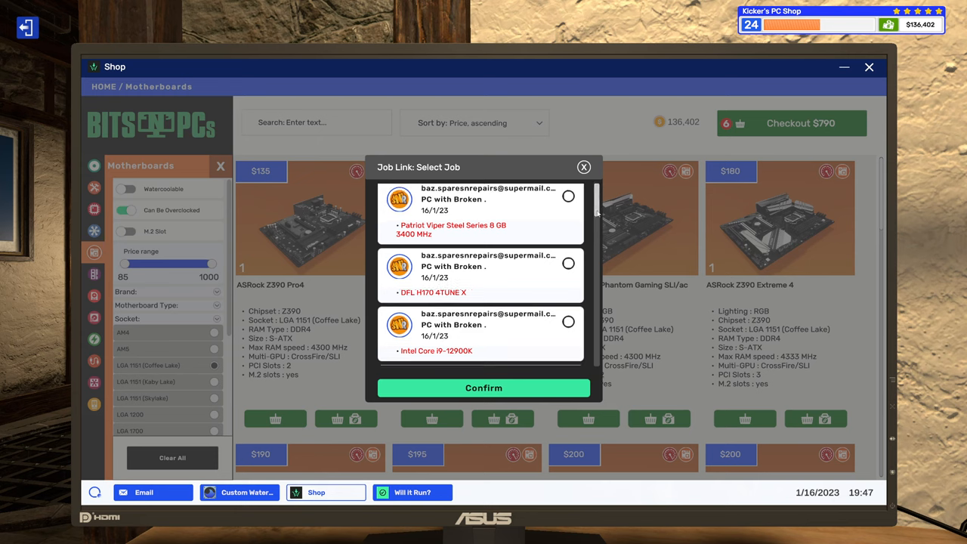
{"action": "left_click", "coordinate": [583, 167]}
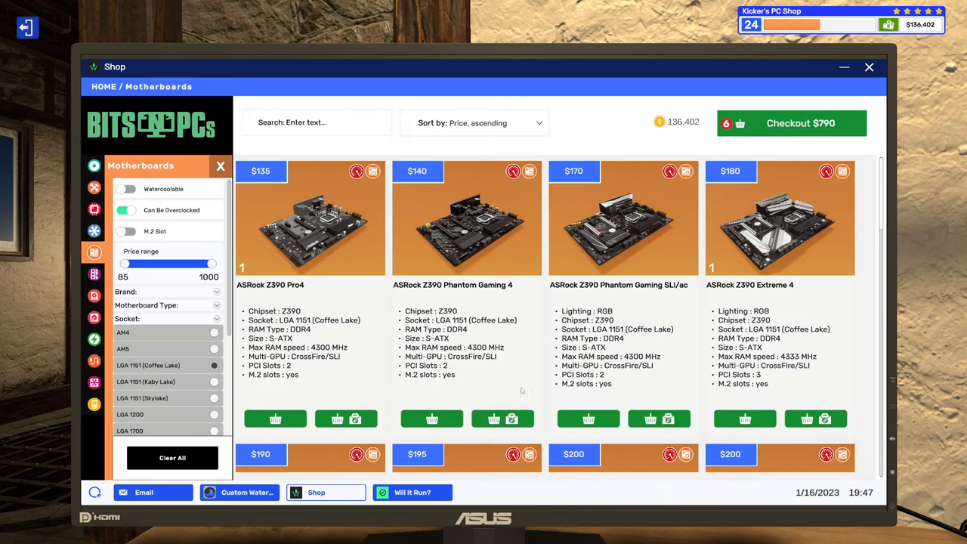
- Filter Memory to 8 GB and add a $20 8 GB stick linked to Strange's job
{"action": "left_click", "coordinate": [93, 274]}
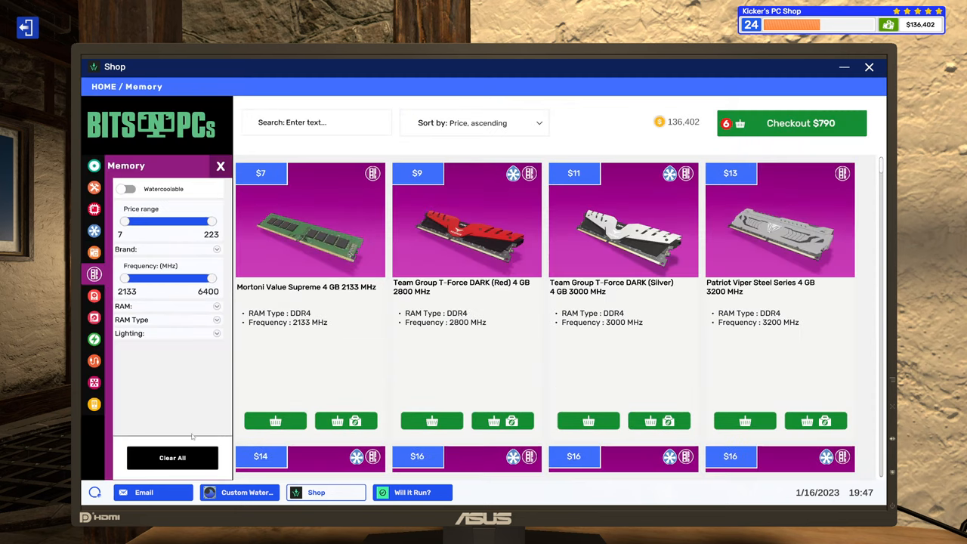
{"action": "left_click", "coordinate": [412, 492]}
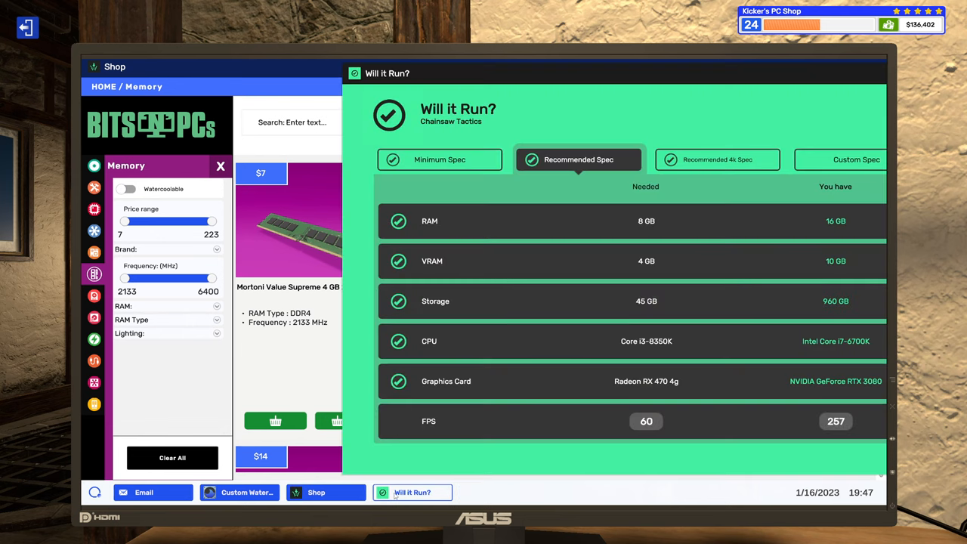
{"action": "mouse_move", "coordinate": [308, 60]}
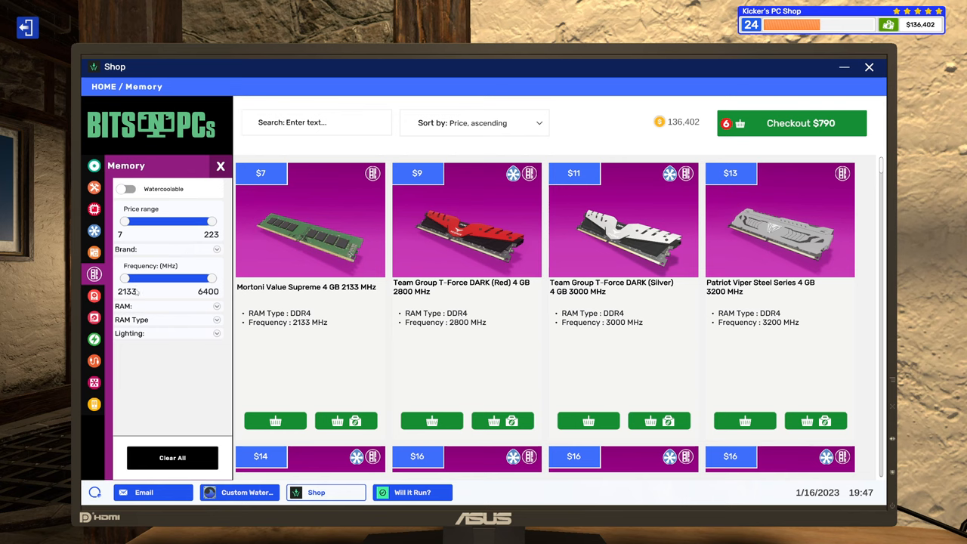
{"action": "left_click", "coordinate": [168, 306]}
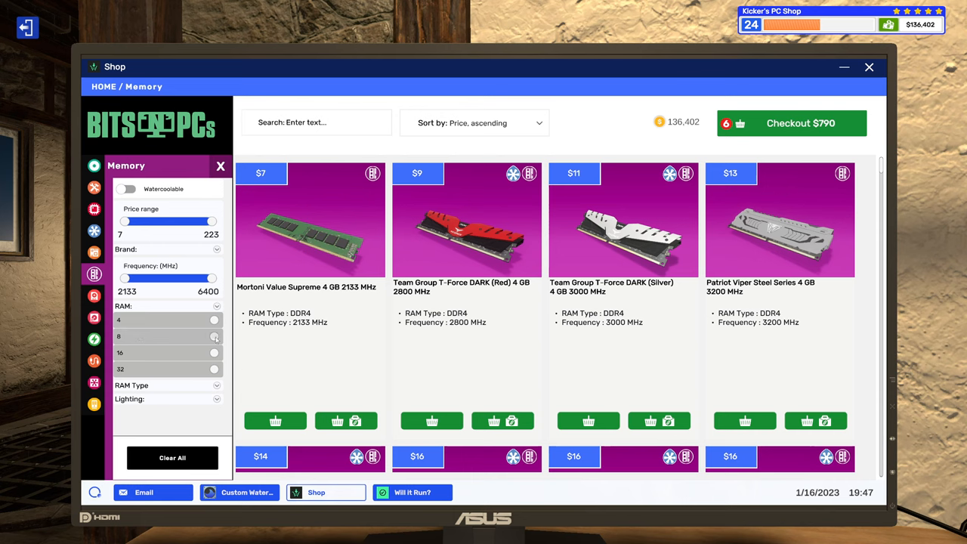
{"action": "left_click", "coordinate": [213, 336]}
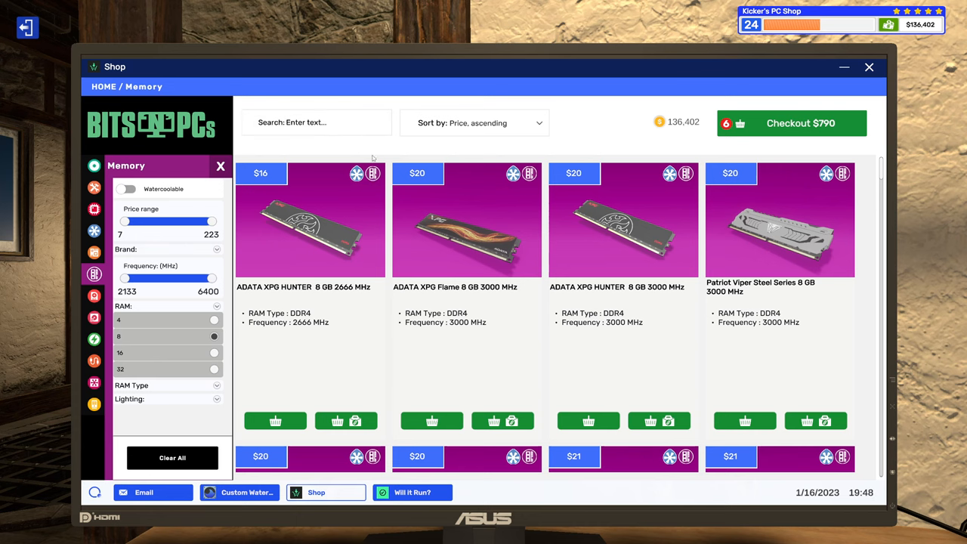
{"action": "mouse_move", "coordinate": [592, 346]}
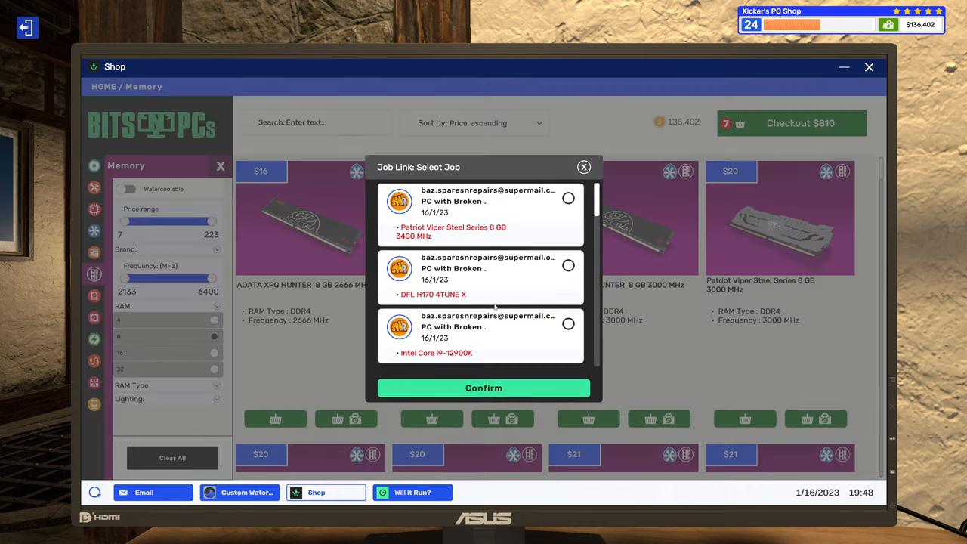
{"action": "scroll", "scroll_direction": "down", "scroll_amount": 3}
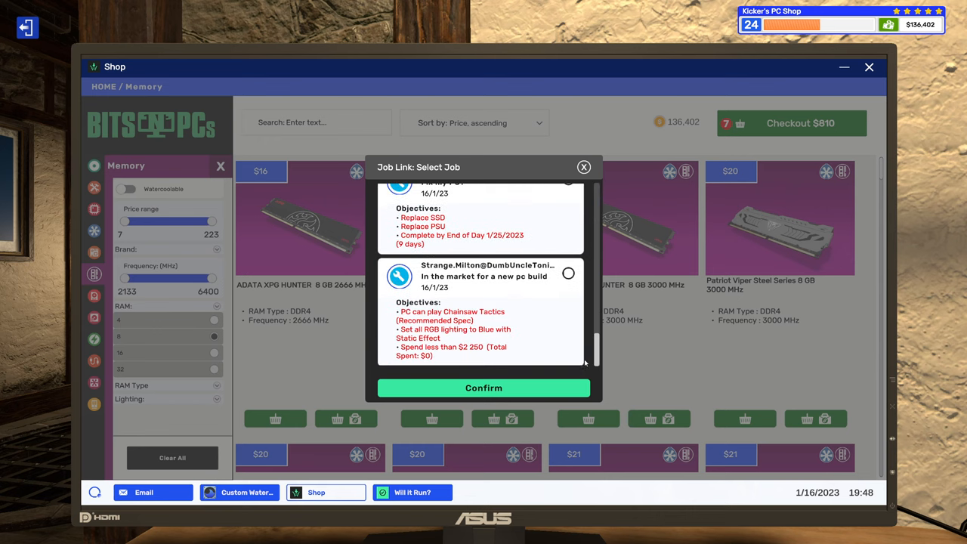
{"action": "left_click", "coordinate": [583, 167]}
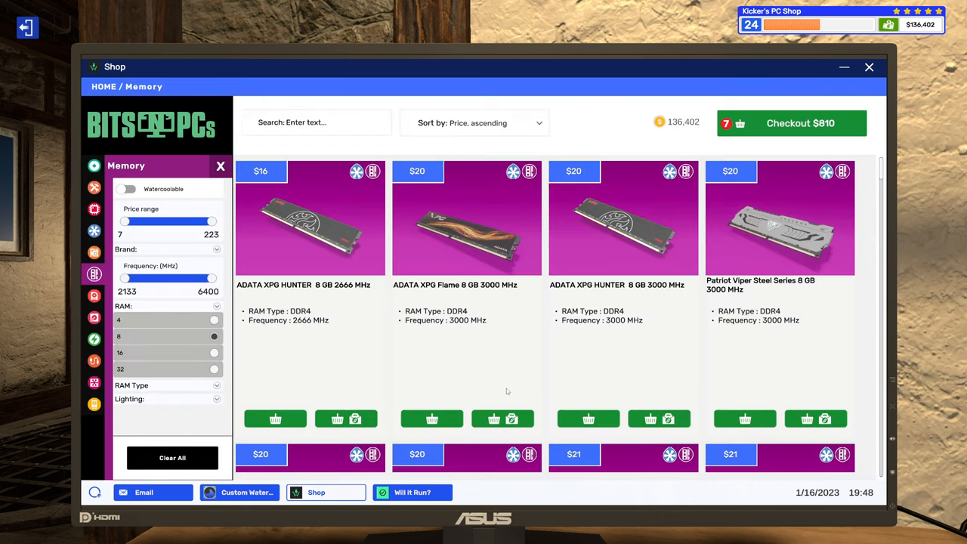
{"action": "mouse_move", "coordinate": [507, 390]}
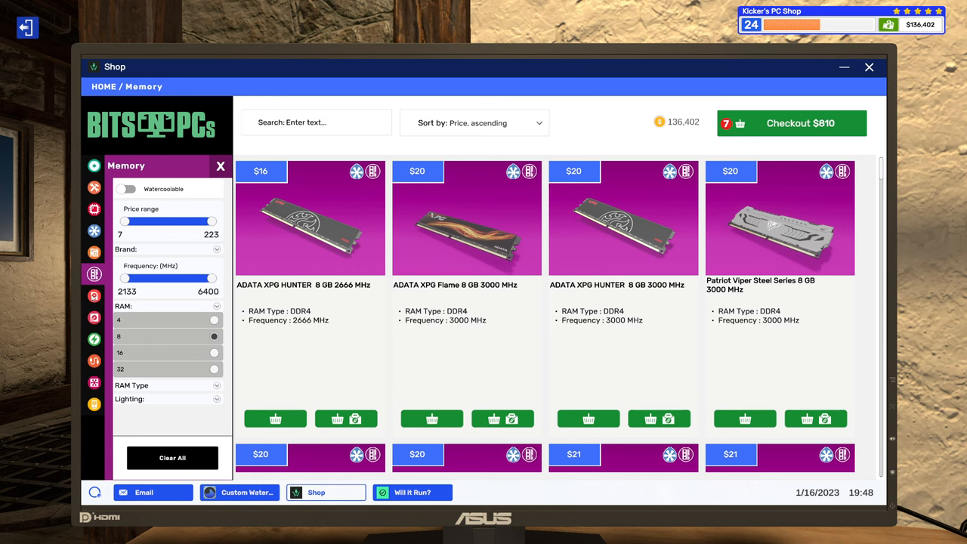
- Scroll Graphics Cards to the RX 470 models and add a $285 card linked to Strange's job
{"action": "left_click", "coordinate": [94, 296]}
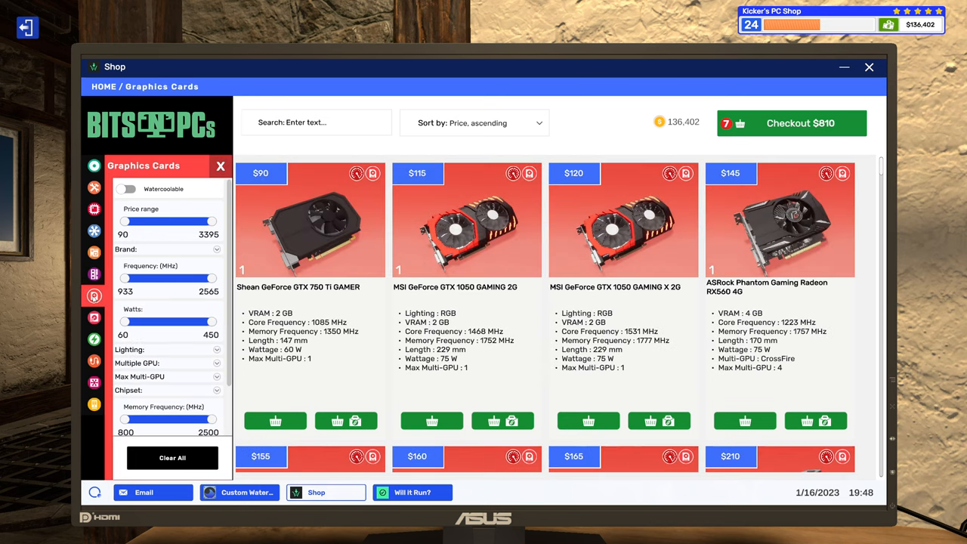
{"action": "mouse_move", "coordinate": [150, 321]}
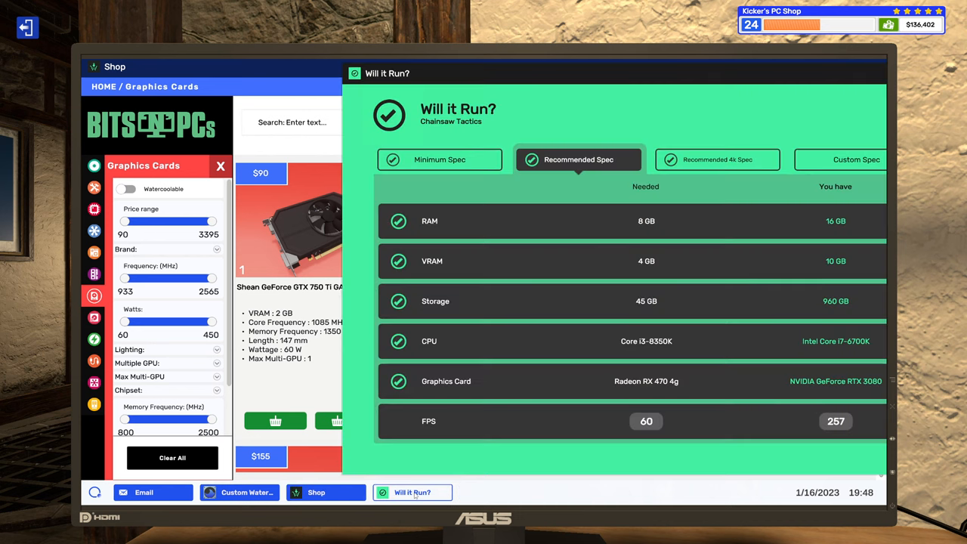
{"action": "left_click", "coordinate": [315, 492]}
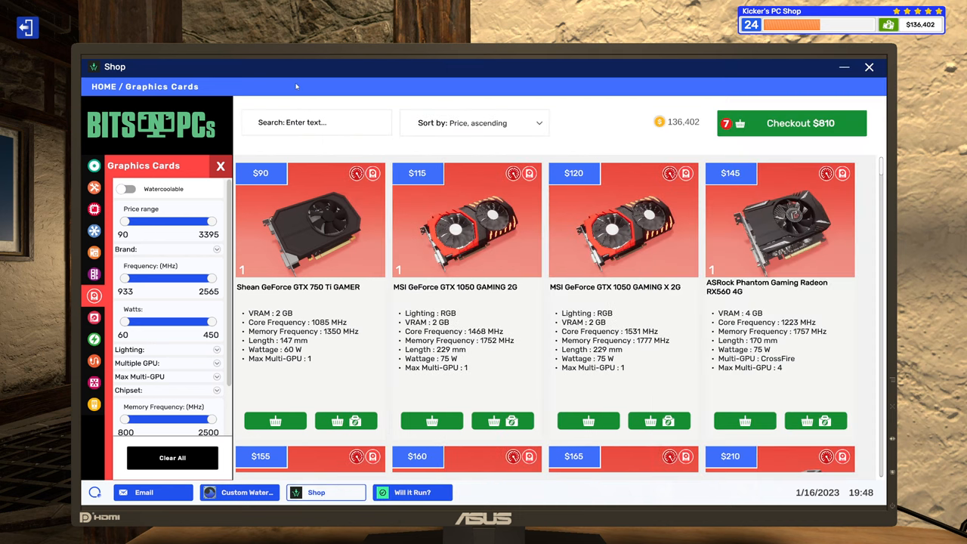
{"action": "mouse_move", "coordinate": [563, 350]}
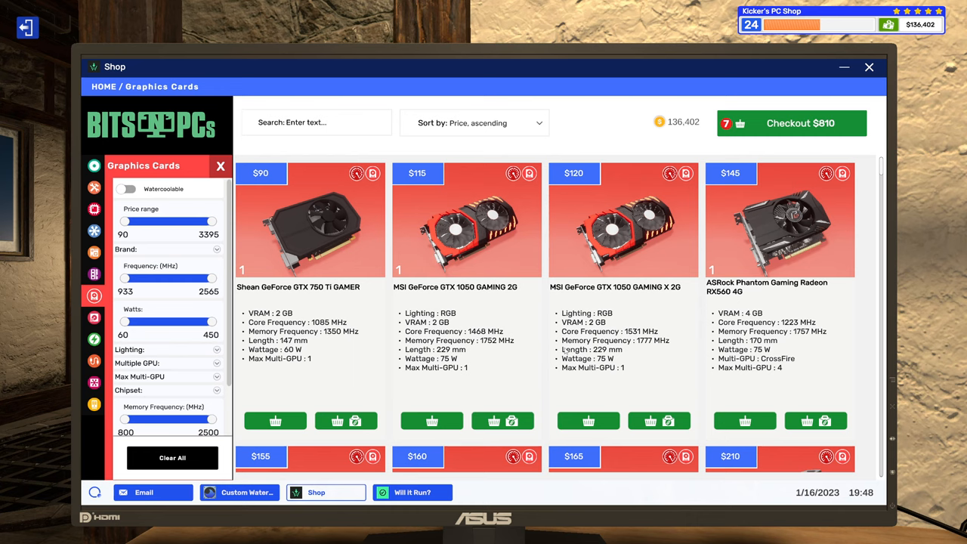
{"action": "scroll", "scroll_direction": "down", "scroll_amount": 3}
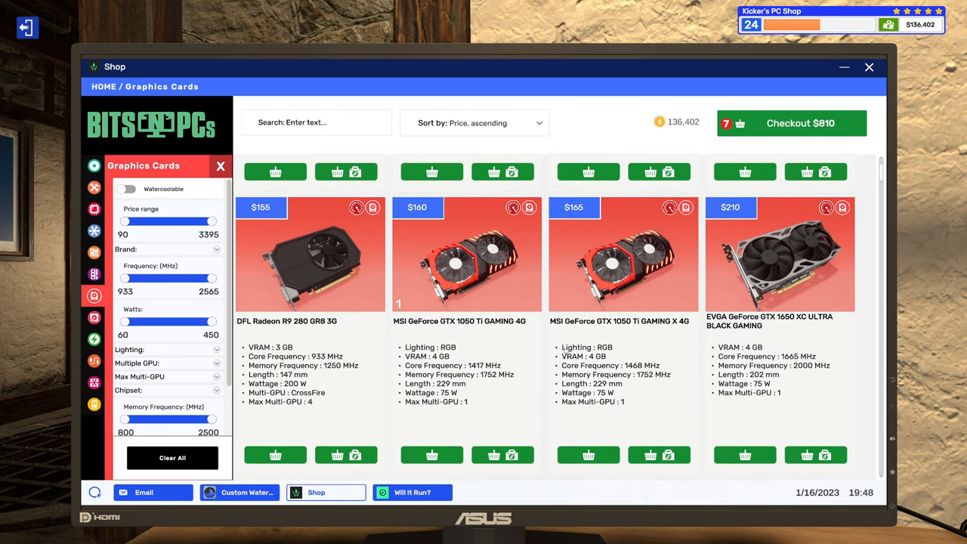
{"action": "scroll", "scroll_direction": "down", "scroll_amount": 3}
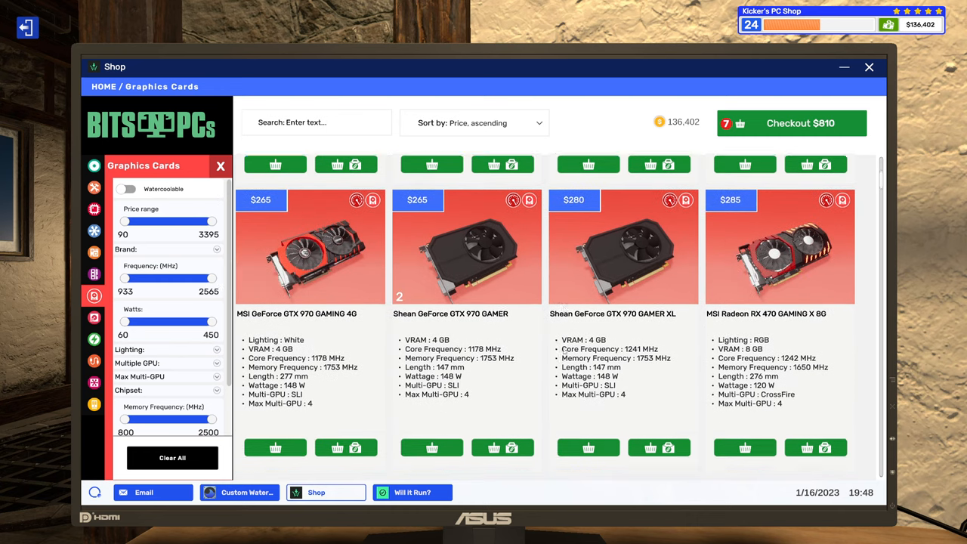
{"action": "scroll", "scroll_direction": "down", "scroll_amount": 3}
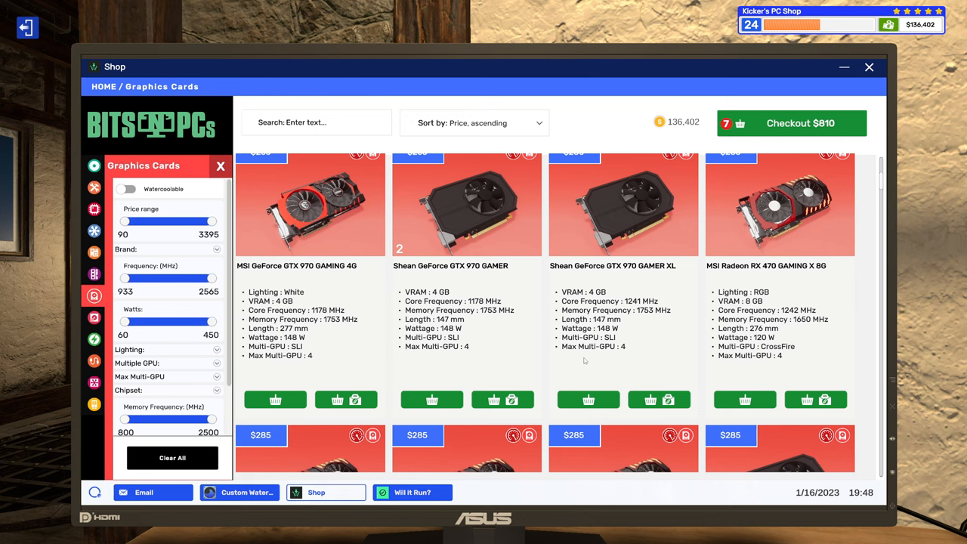
{"action": "scroll", "scroll_direction": "up", "scroll_amount": 3}
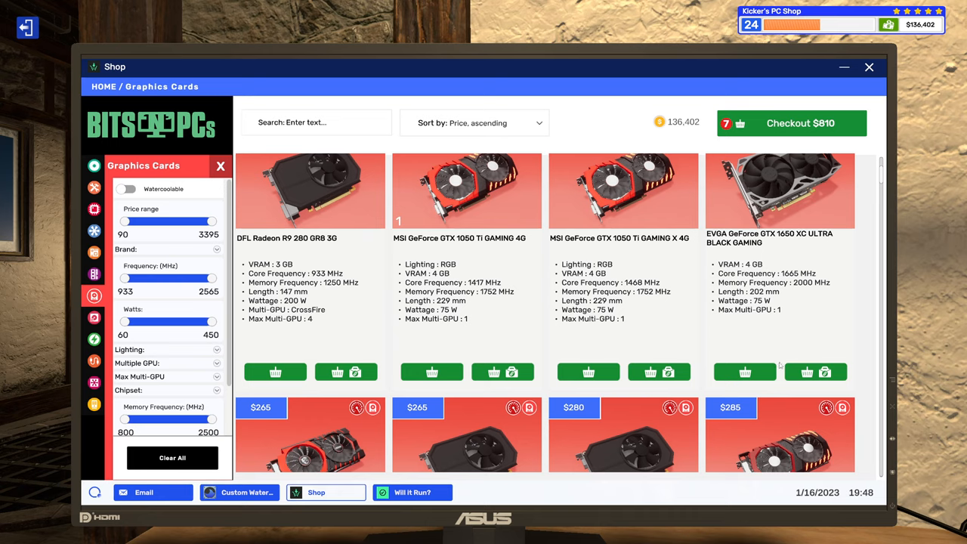
{"action": "scroll", "scroll_direction": "up", "scroll_amount": 3}
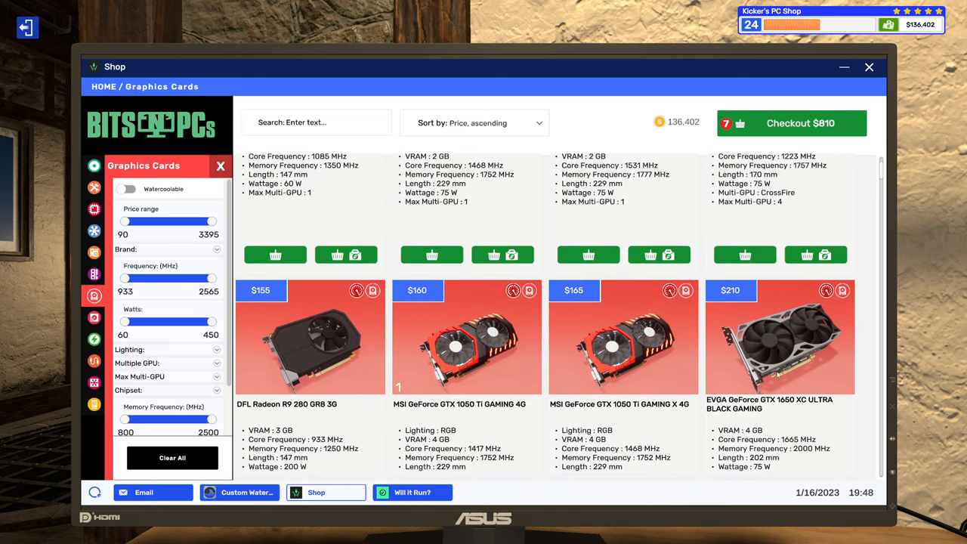
{"action": "scroll", "scroll_direction": "up", "scroll_amount": 3}
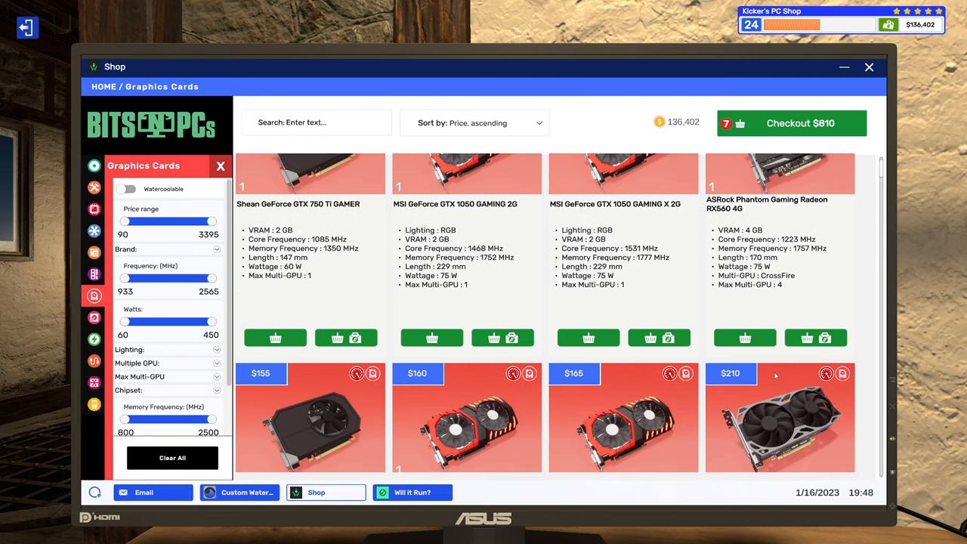
{"action": "scroll", "scroll_direction": "down", "scroll_amount": 3}
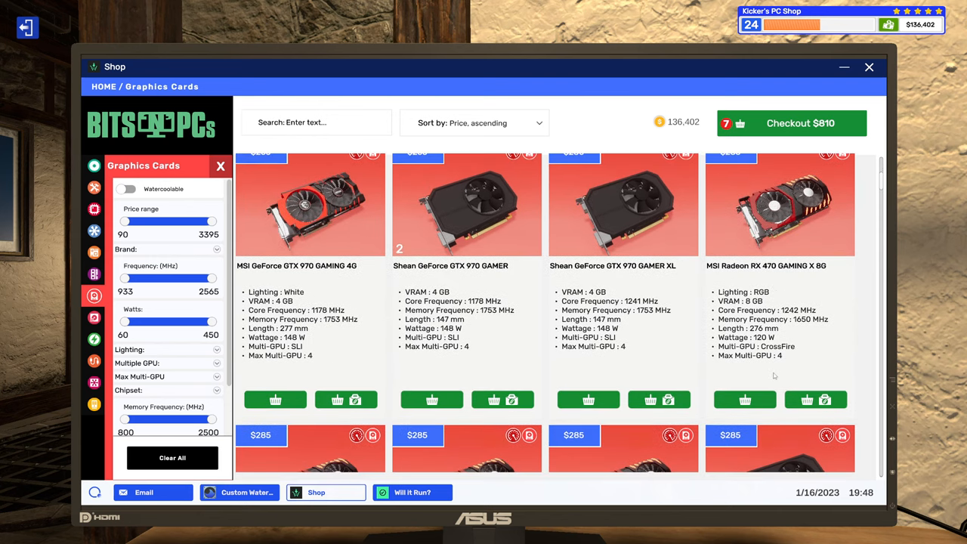
{"action": "scroll", "scroll_direction": "down", "scroll_amount": 3}
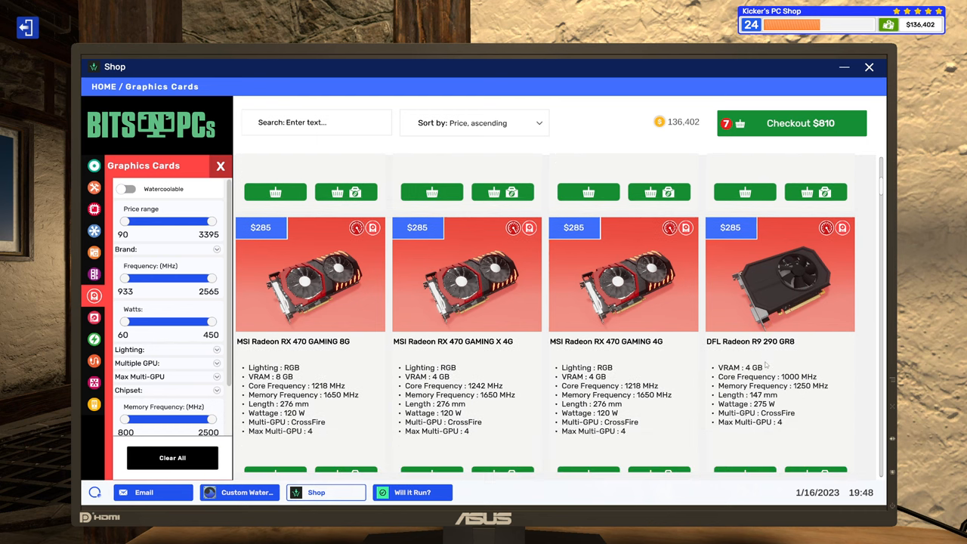
{"action": "scroll", "scroll_direction": "up", "scroll_amount": 3}
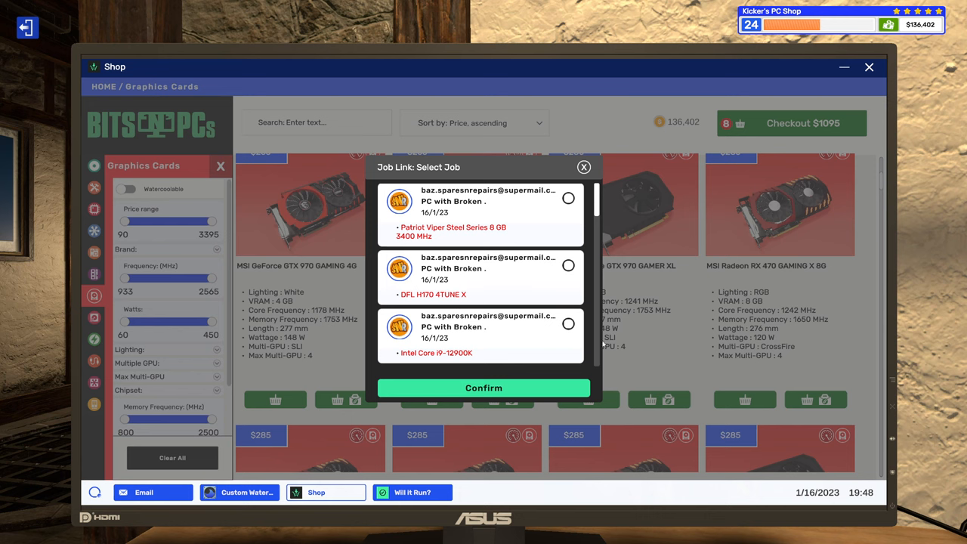
{"action": "scroll", "scroll_direction": "down", "scroll_amount": 3}
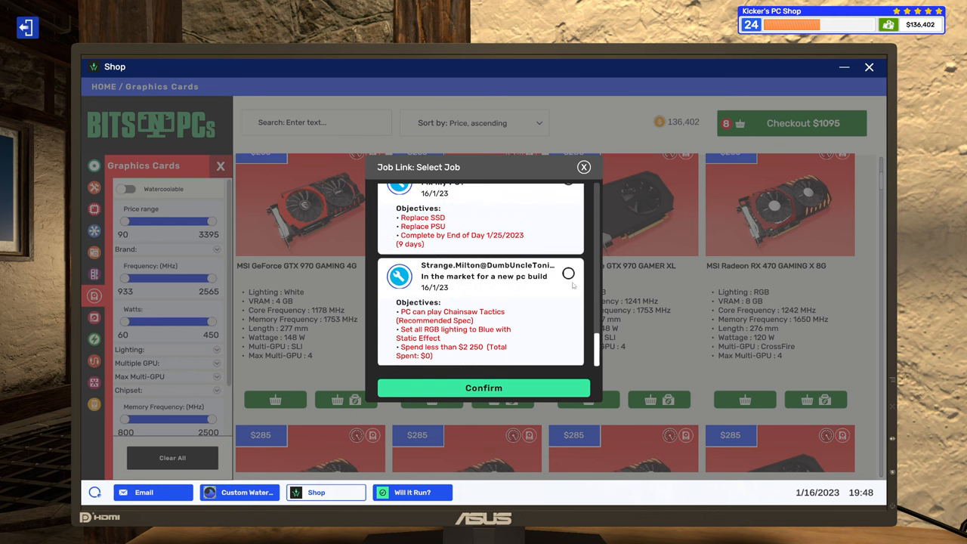
{"action": "left_click", "coordinate": [584, 167]}
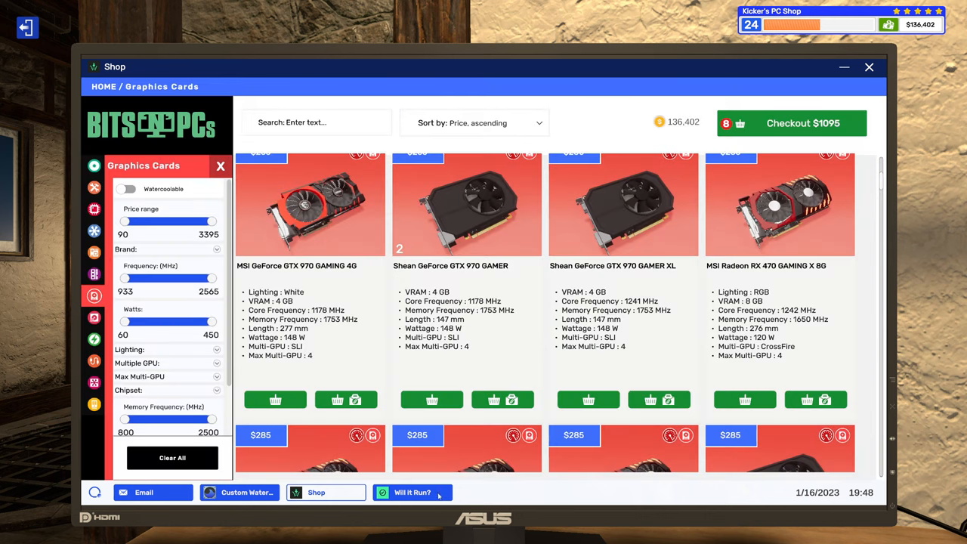
- Review the Chainsaw Tactics recommended spec in Will it Run?, then scroll the shop listings
{"action": "left_click", "coordinate": [412, 492]}
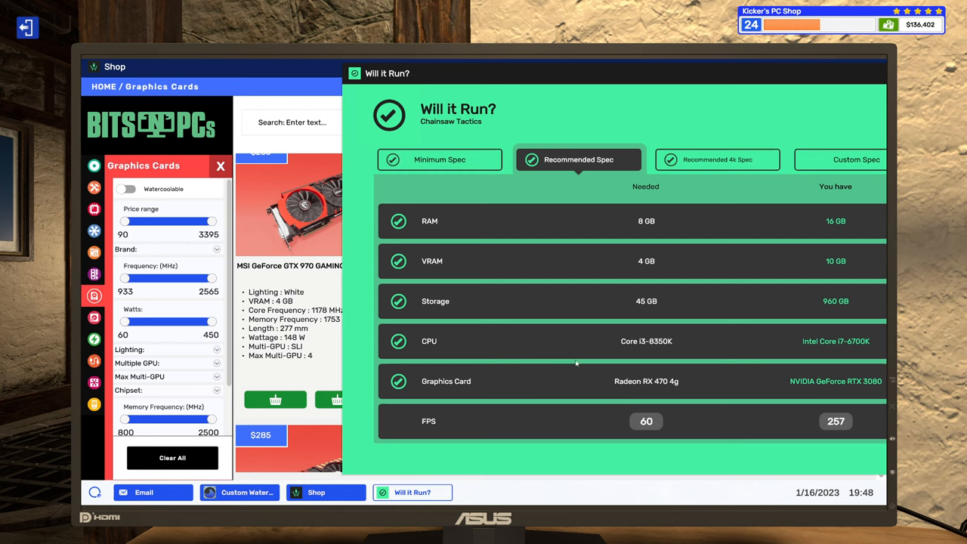
{"action": "mouse_move", "coordinate": [656, 391]}
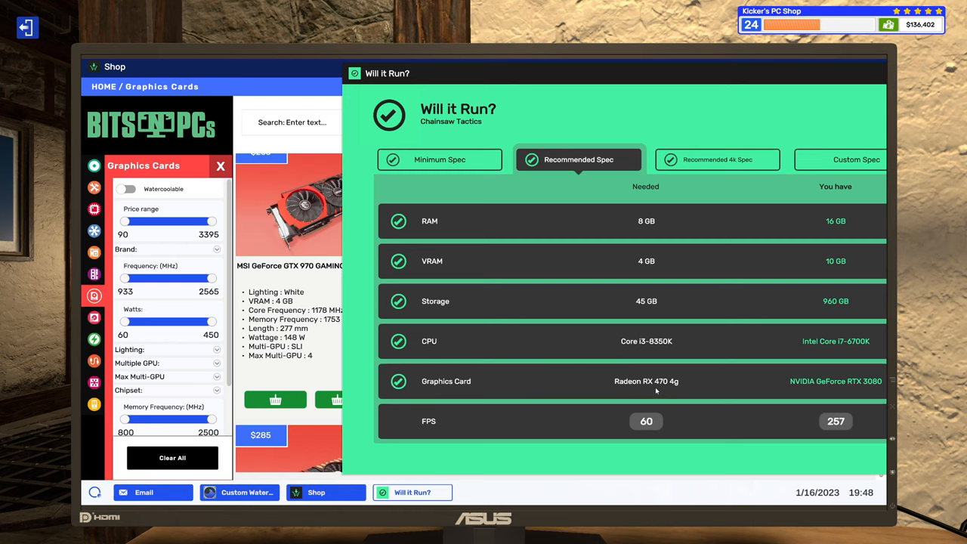
{"action": "left_click", "coordinate": [315, 491]}
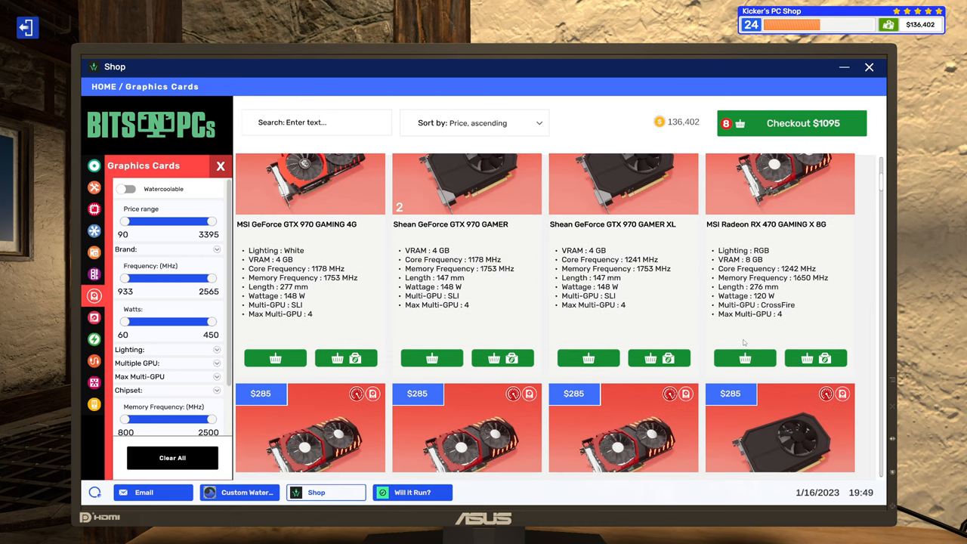
{"action": "scroll", "scroll_direction": "down", "scroll_amount": 3}
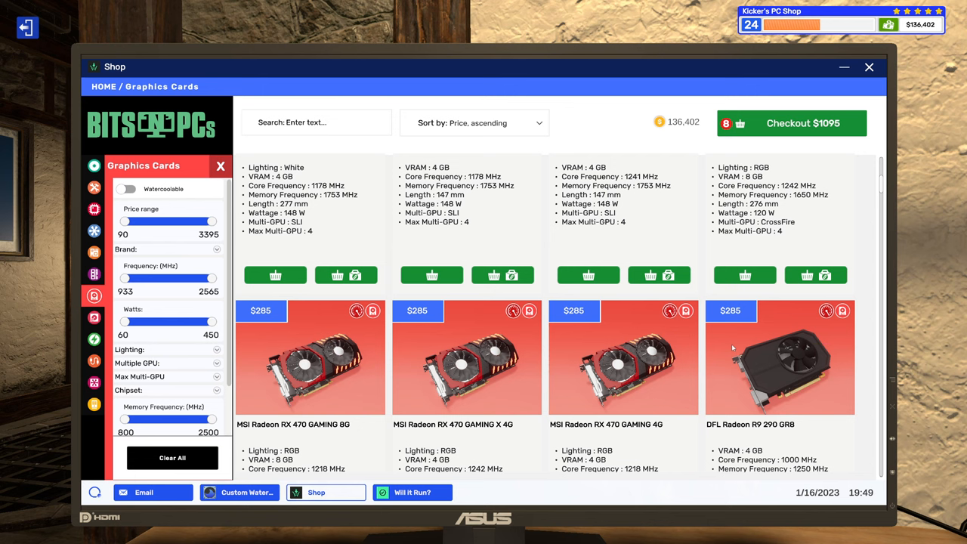
{"action": "mouse_move", "coordinate": [720, 345]}
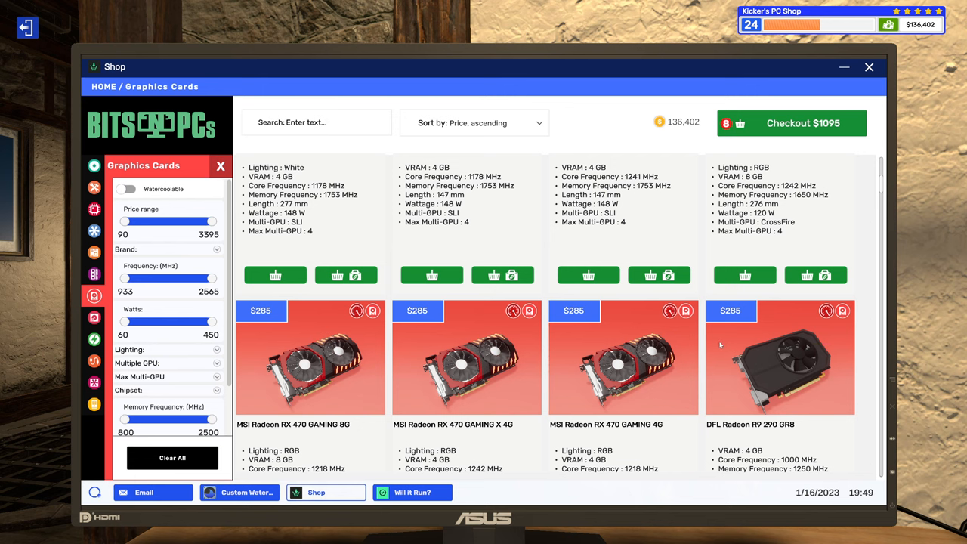
{"action": "scroll", "scroll_direction": "down", "scroll_amount": 3}
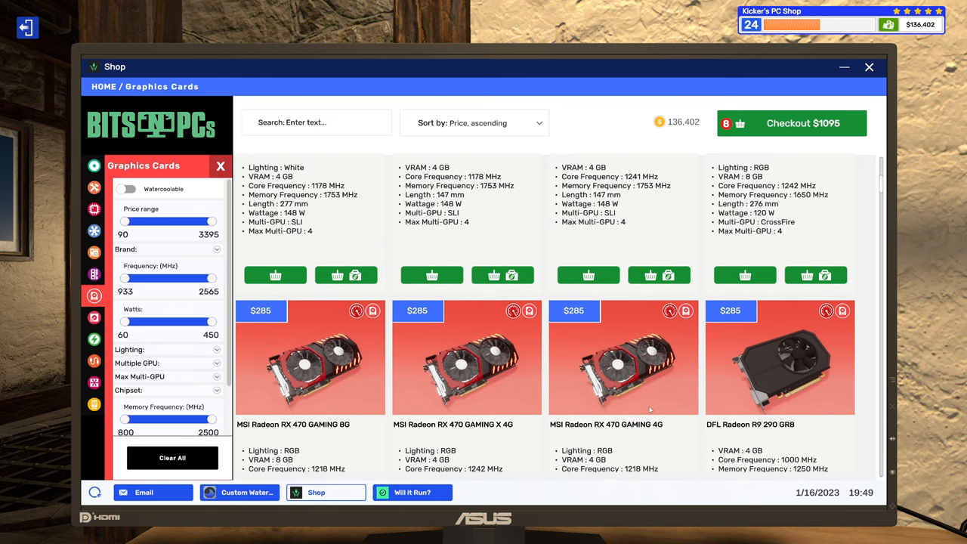
{"action": "scroll", "scroll_direction": "down", "scroll_amount": 3}
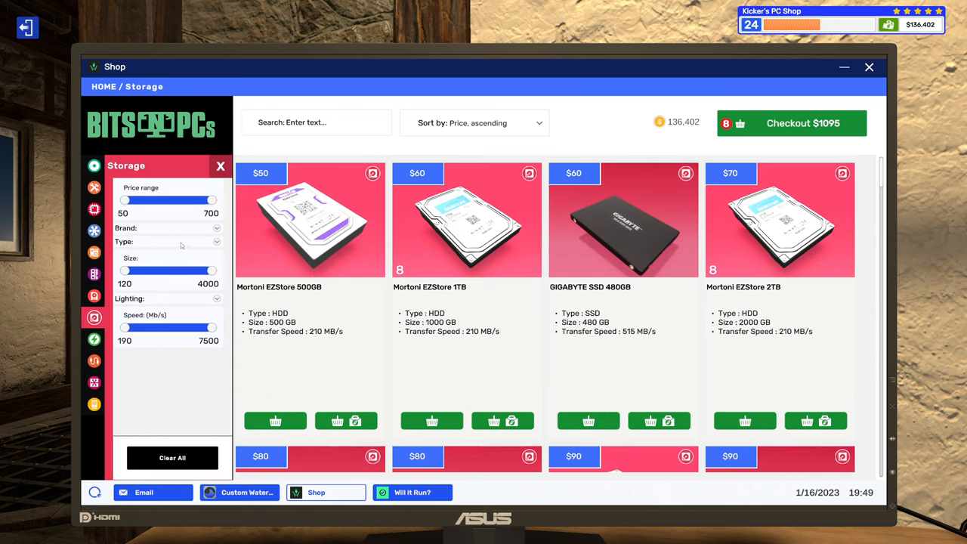
- Filter Storage to M.2 and add the $80 Kingston A2000 500GB SSD linked to Strange's job
{"action": "left_click", "coordinate": [216, 242]}
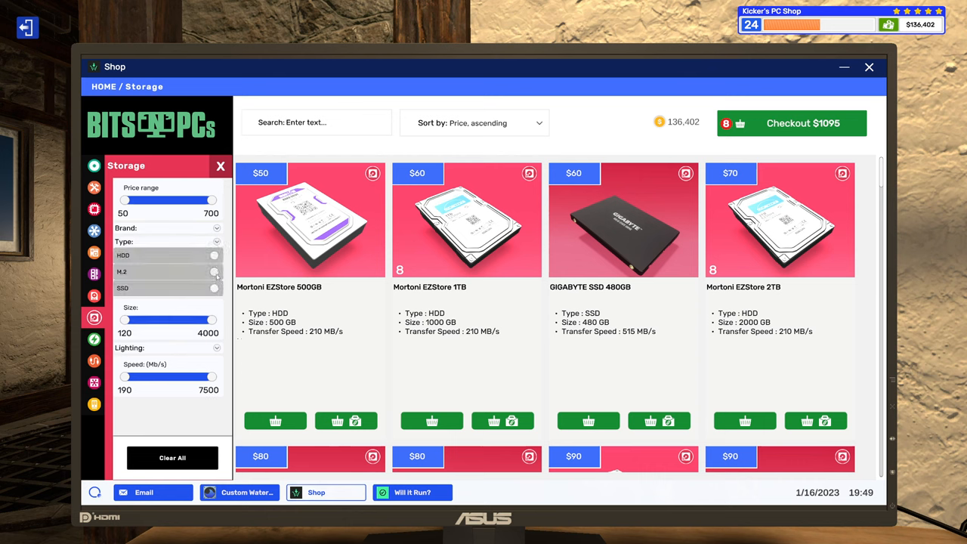
{"action": "left_click", "coordinate": [214, 271]}
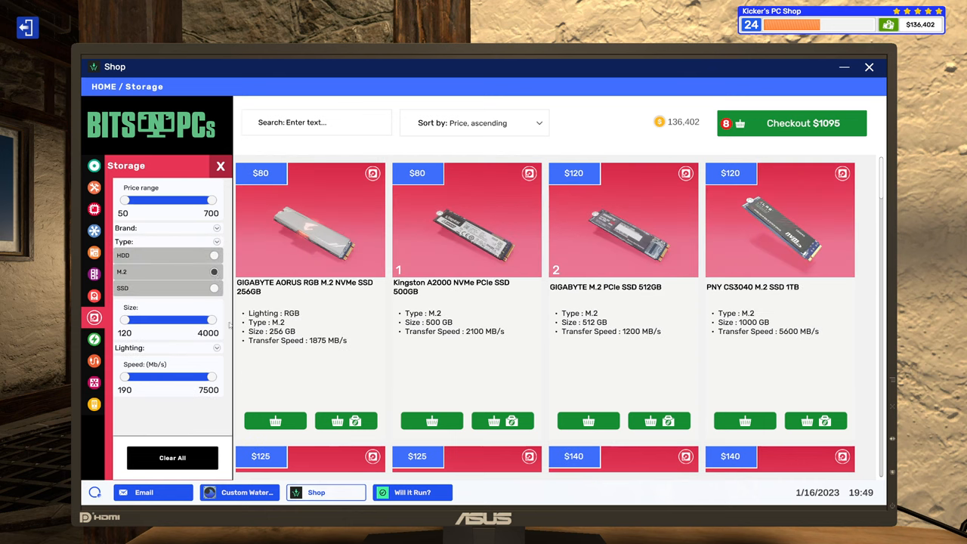
{"action": "mouse_move", "coordinate": [269, 376]}
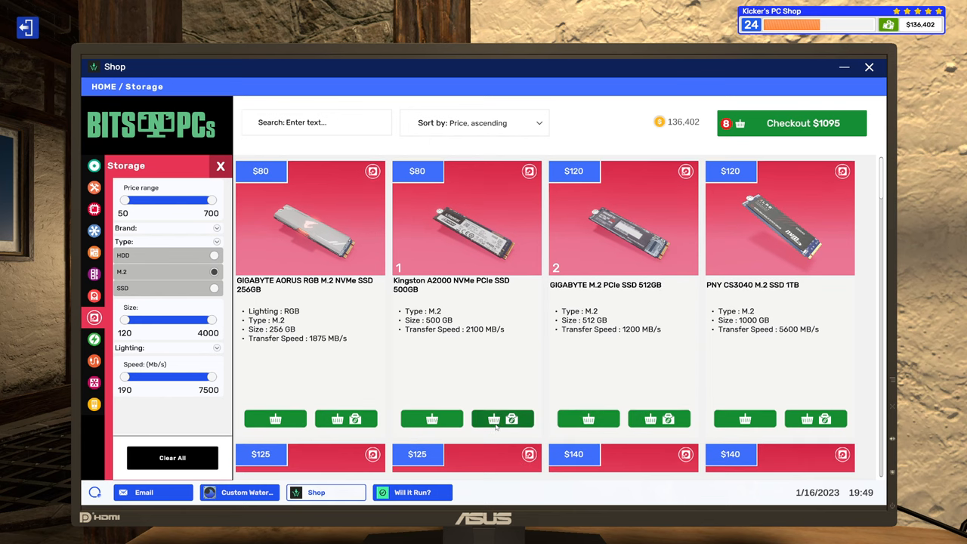
{"action": "left_click", "coordinate": [512, 418]}
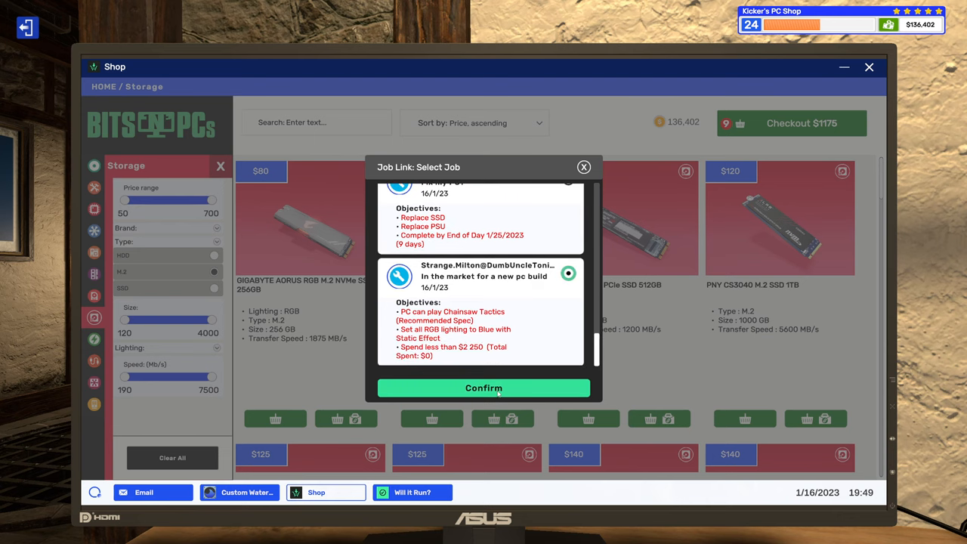
{"action": "left_click", "coordinate": [484, 387]}
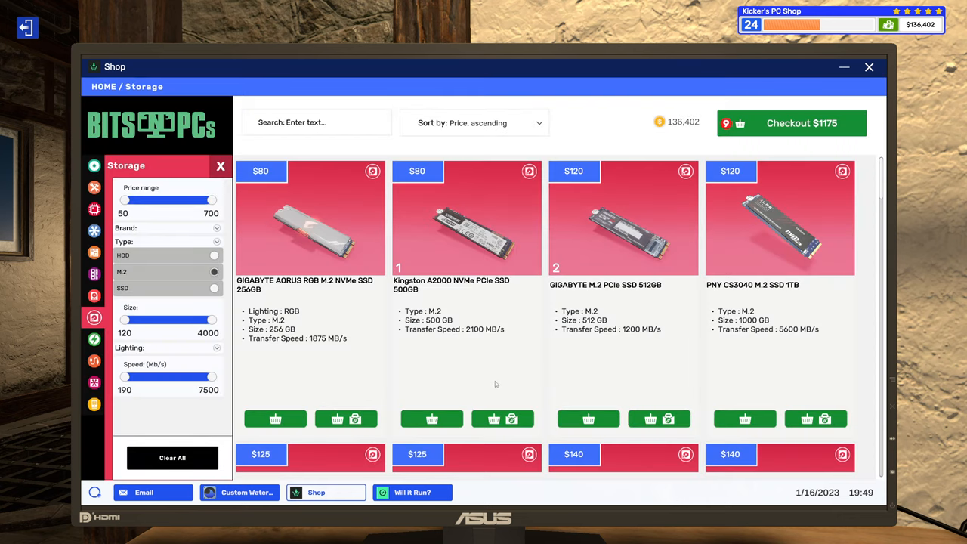
{"action": "mouse_move", "coordinate": [300, 252]}
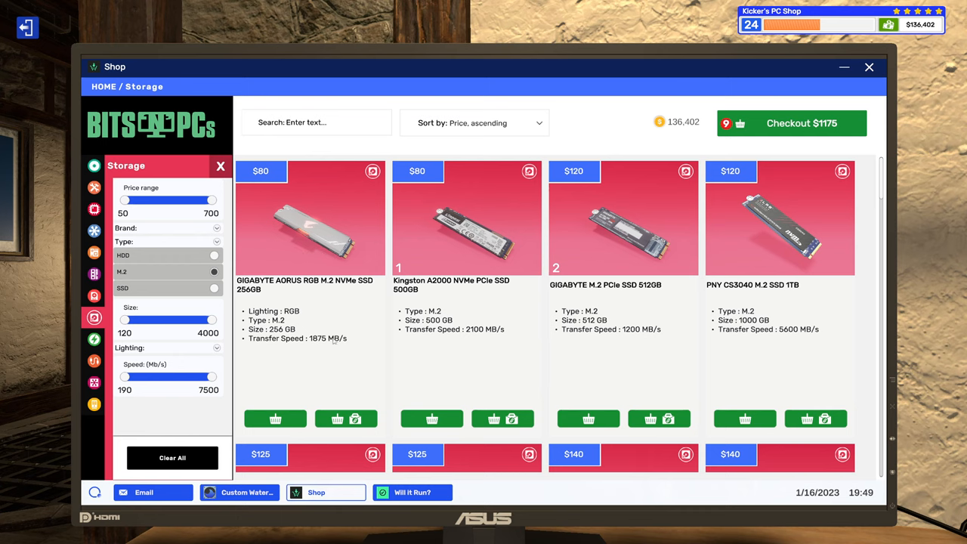
{"action": "left_click", "coordinate": [94, 338]}
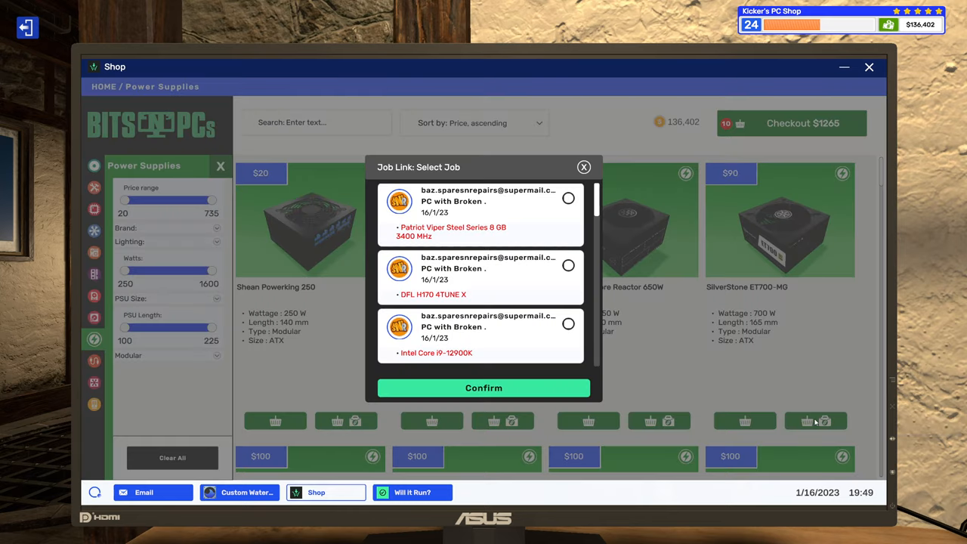
- Link the SilverStone ET700-MG to Strange's job, browse cables and case fans, reread his email
{"action": "scroll", "scroll_direction": "down", "scroll_amount": 3}
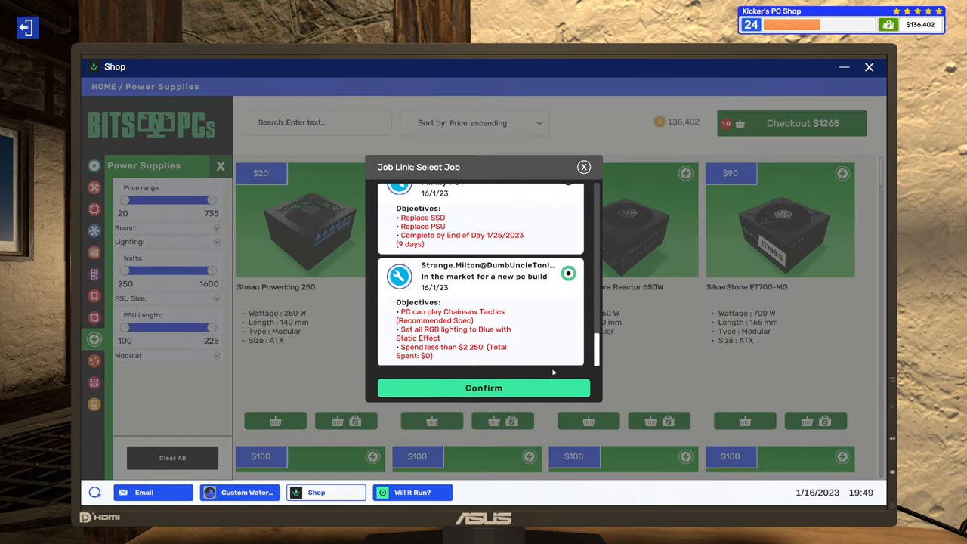
{"action": "left_click", "coordinate": [583, 167]}
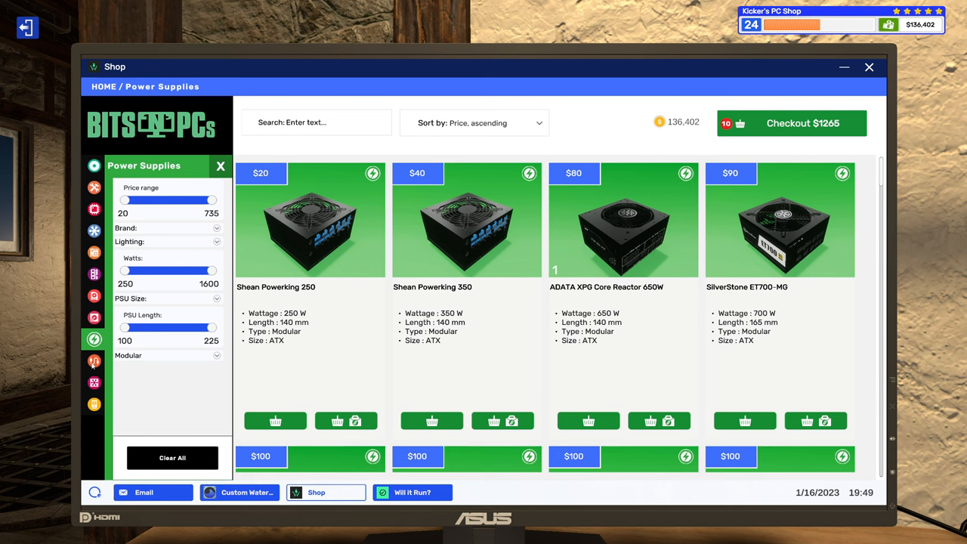
{"action": "left_click", "coordinate": [93, 361]}
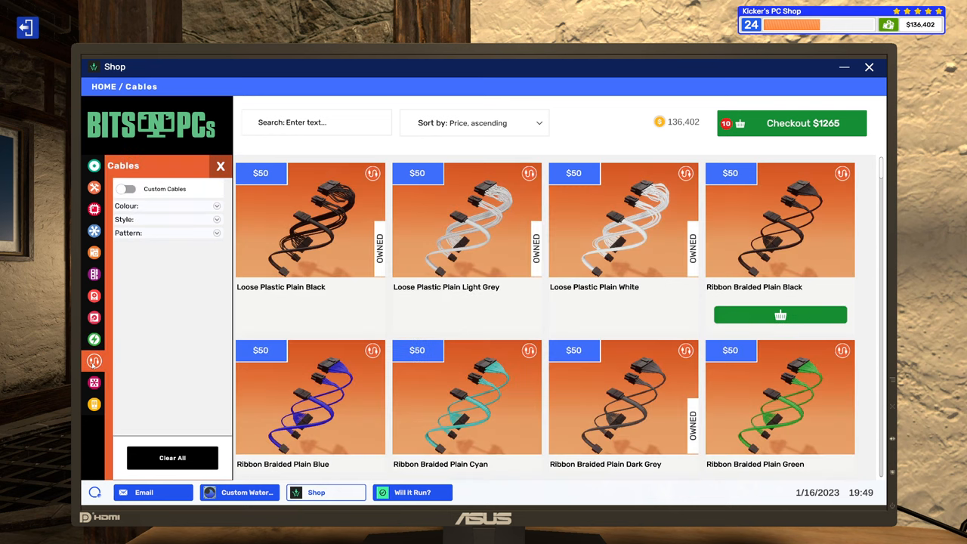
{"action": "left_click", "coordinate": [94, 383]}
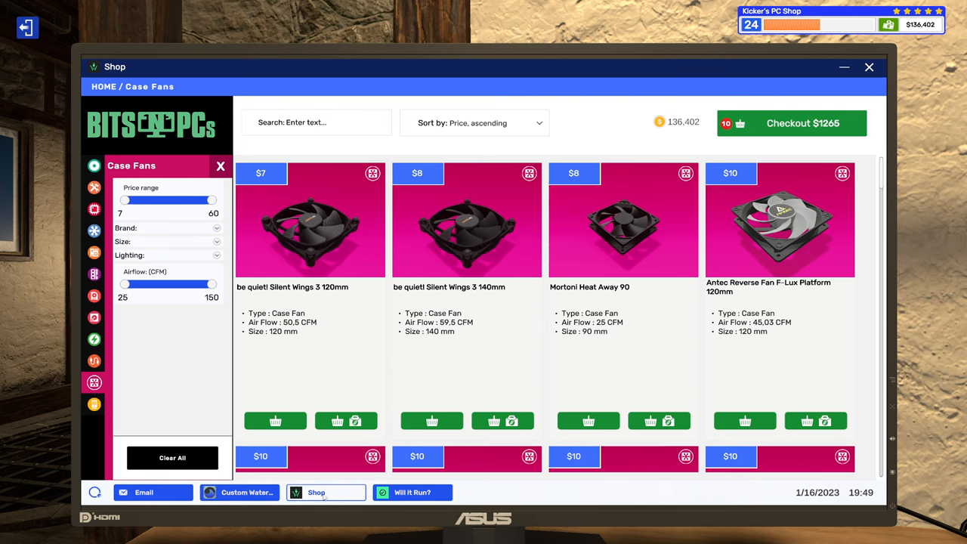
{"action": "left_click", "coordinate": [143, 492]}
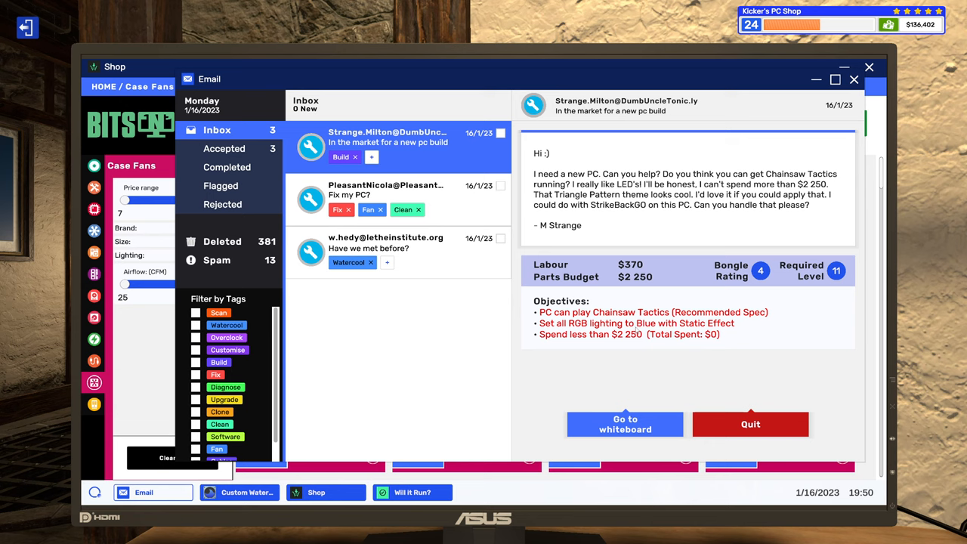
{"action": "mouse_move", "coordinate": [532, 366]}
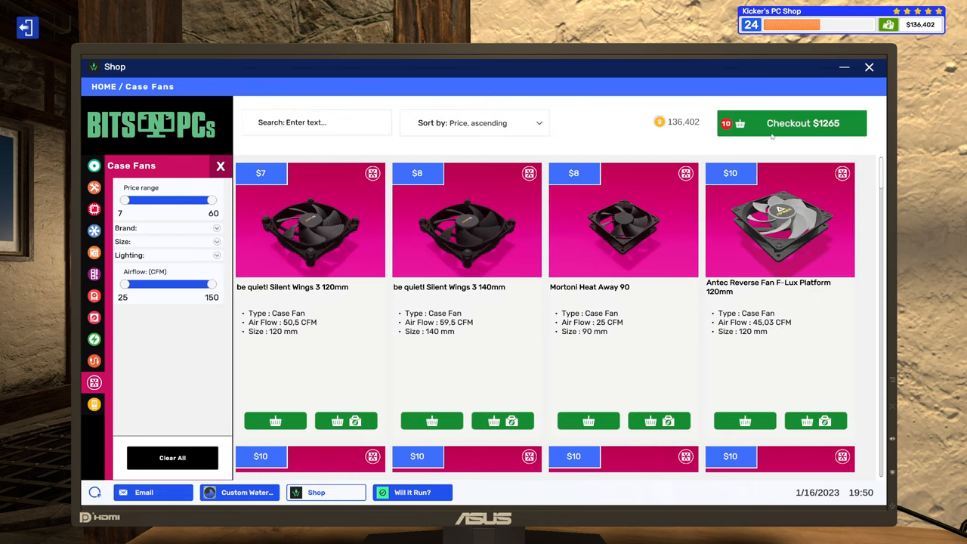
- In the basket, raise ADATA XPG HUNTER RAM to 2 and remove the Fractal Design Meshify C – TG
{"action": "left_click", "coordinate": [791, 124]}
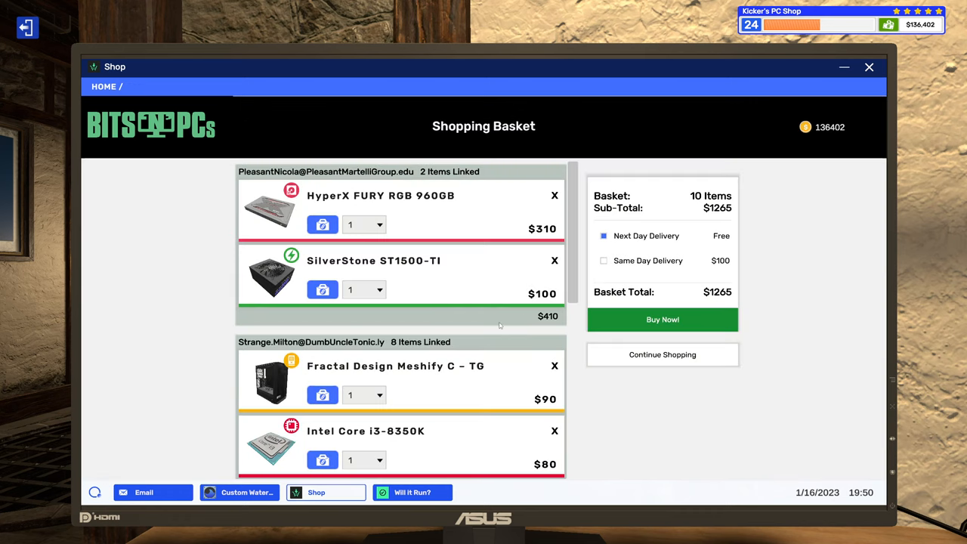
{"action": "scroll", "scroll_direction": "down", "scroll_amount": 3}
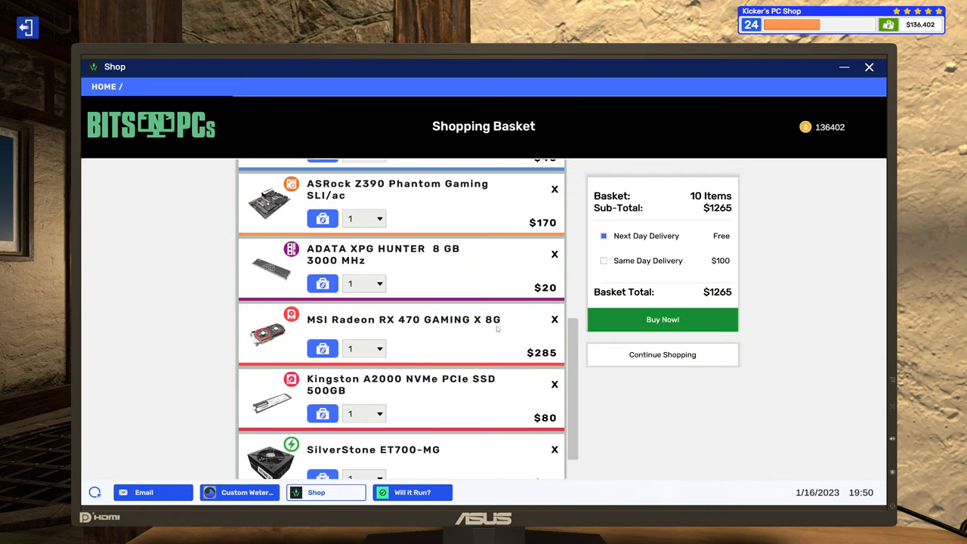
{"action": "scroll", "scroll_direction": "down", "scroll_amount": 3}
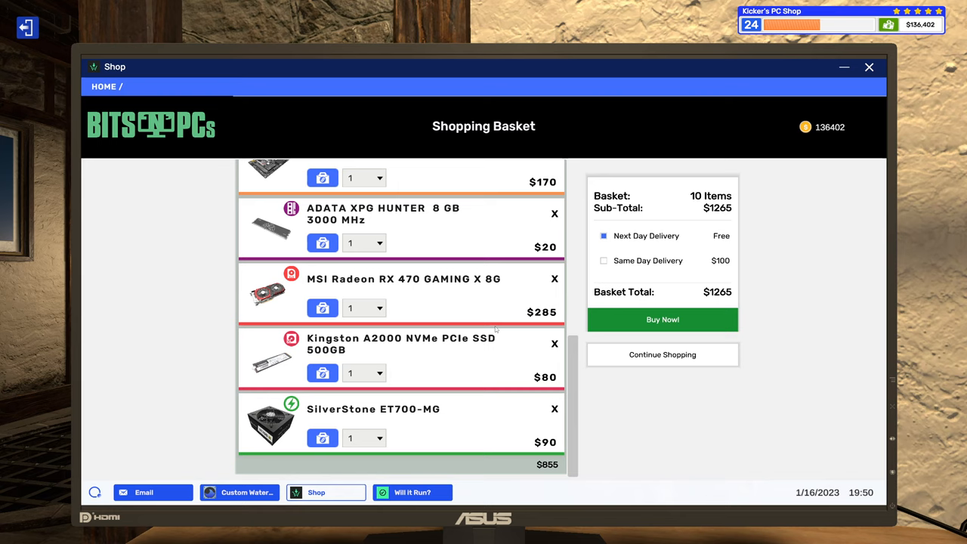
{"action": "left_click", "coordinate": [380, 243]}
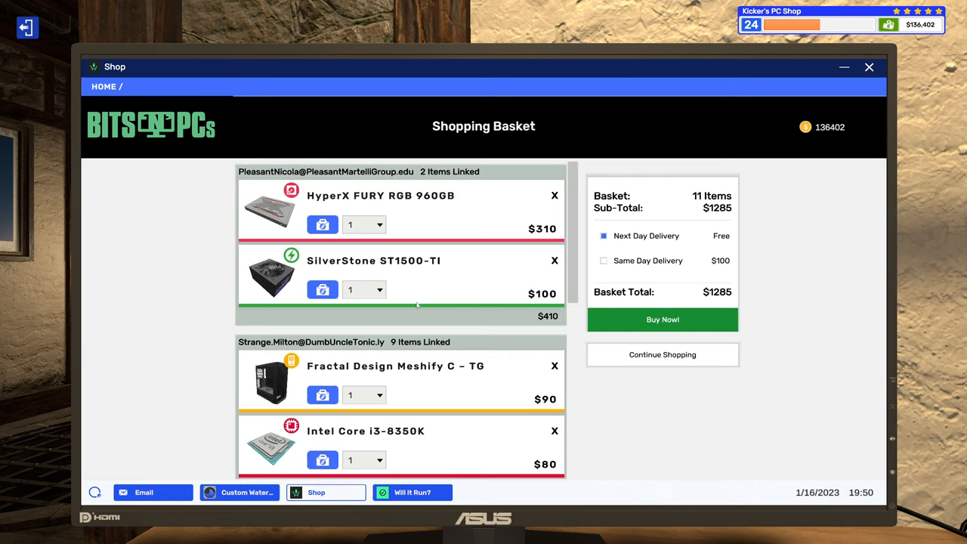
{"action": "scroll", "scroll_direction": "down", "scroll_amount": 3}
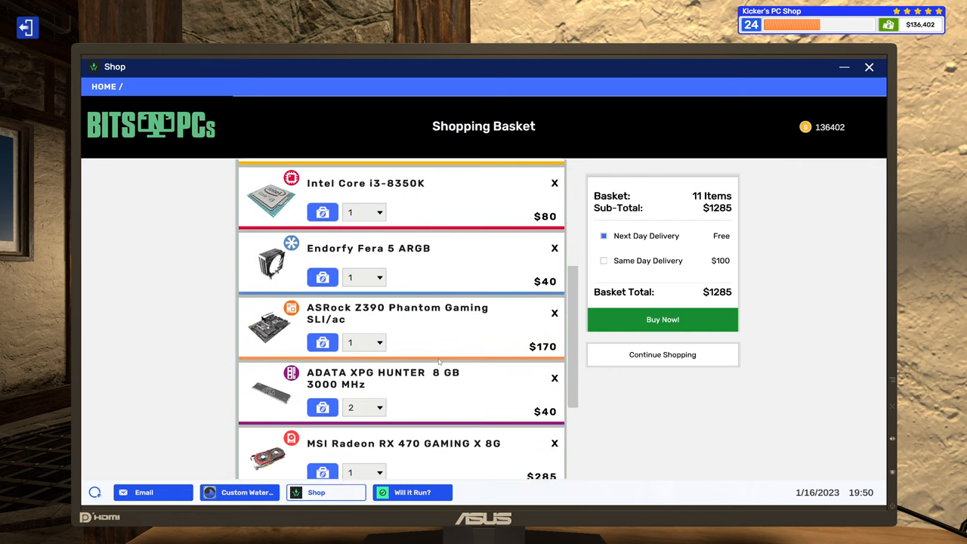
{"action": "scroll", "scroll_direction": "down", "scroll_amount": 3}
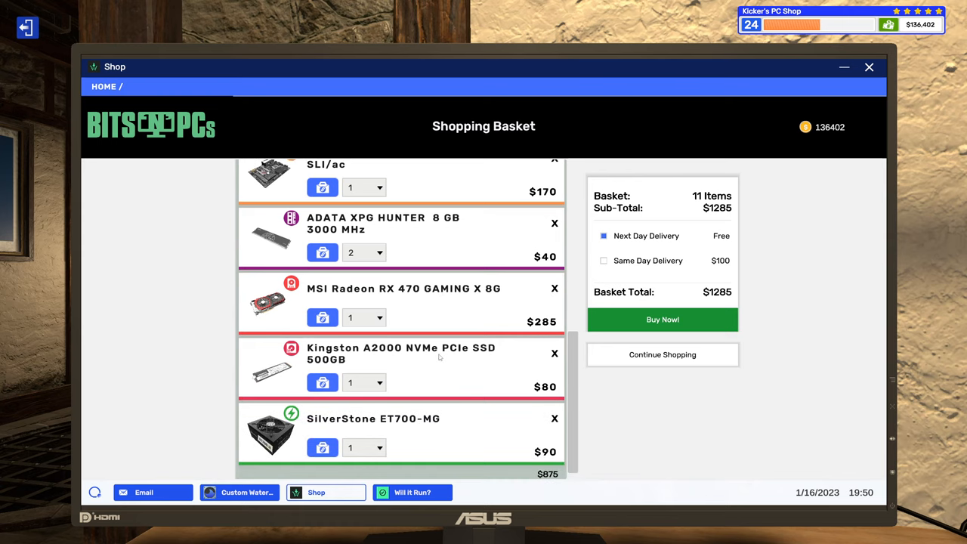
{"action": "scroll", "scroll_direction": "up", "scroll_amount": 3}
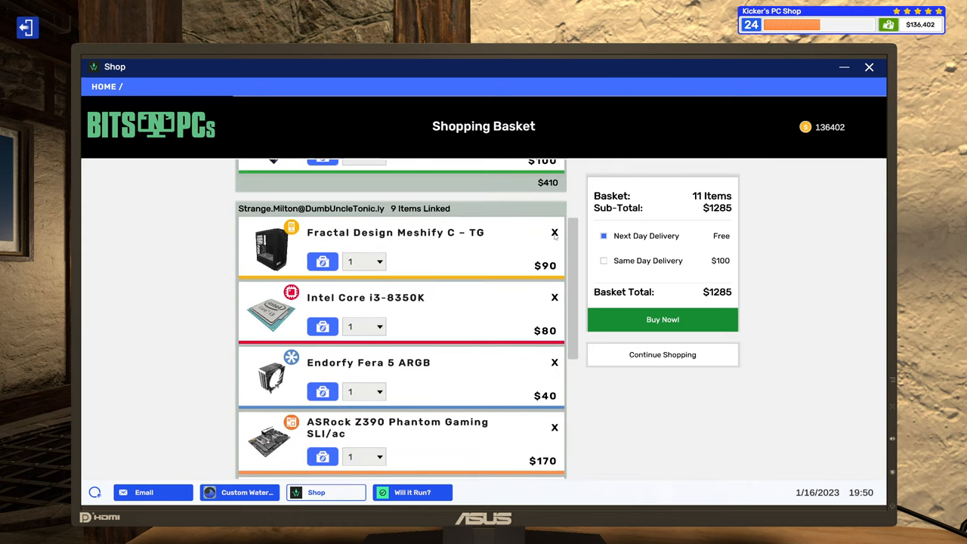
{"action": "left_click", "coordinate": [554, 232]}
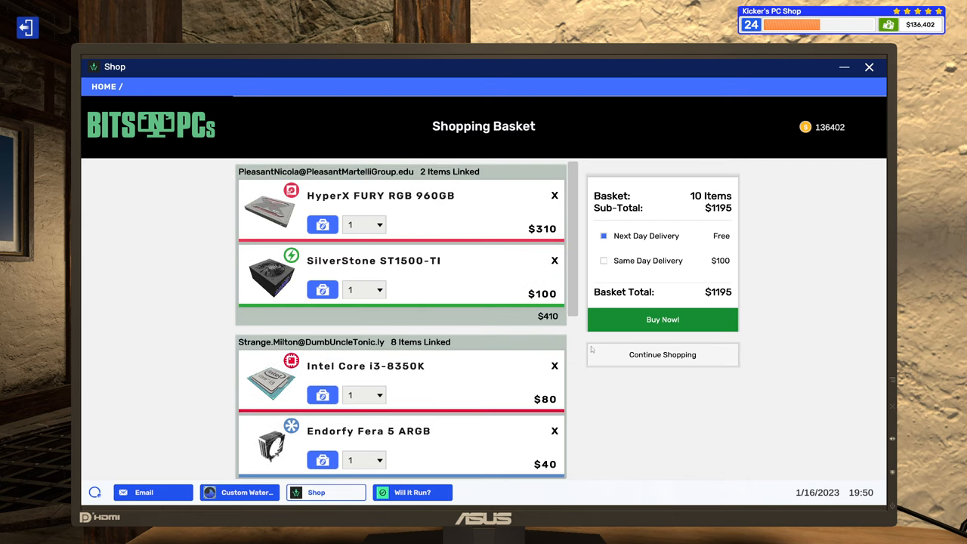
{"action": "mouse_move", "coordinate": [412, 492]}
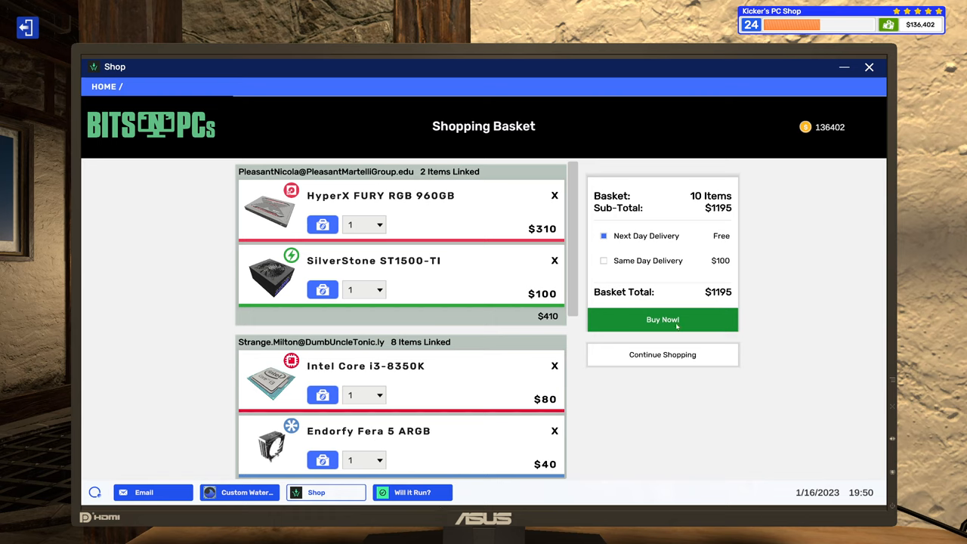
- Buy the ten-item $1,195 order, then close the Custom Water Cooling and Shop windows
{"action": "left_click", "coordinate": [661, 319]}
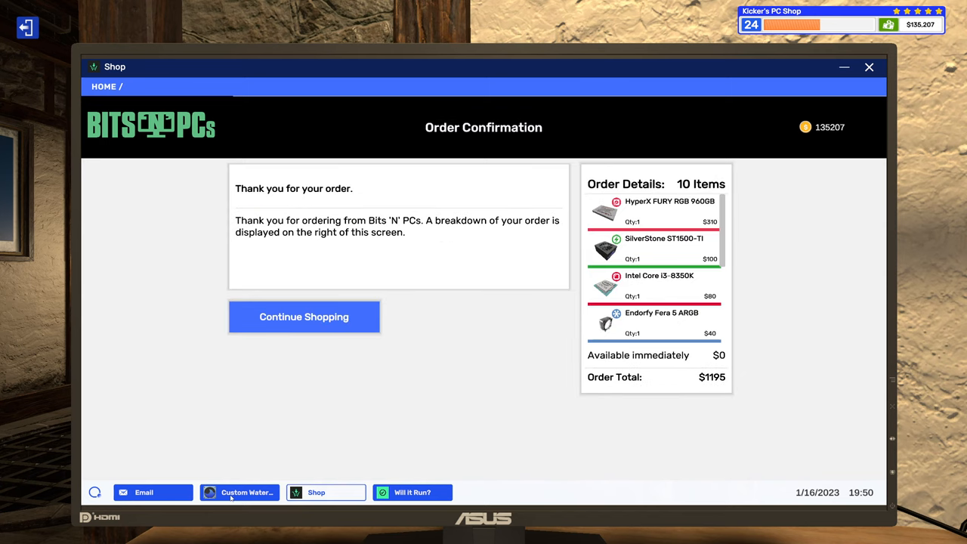
{"action": "left_click", "coordinate": [240, 492]}
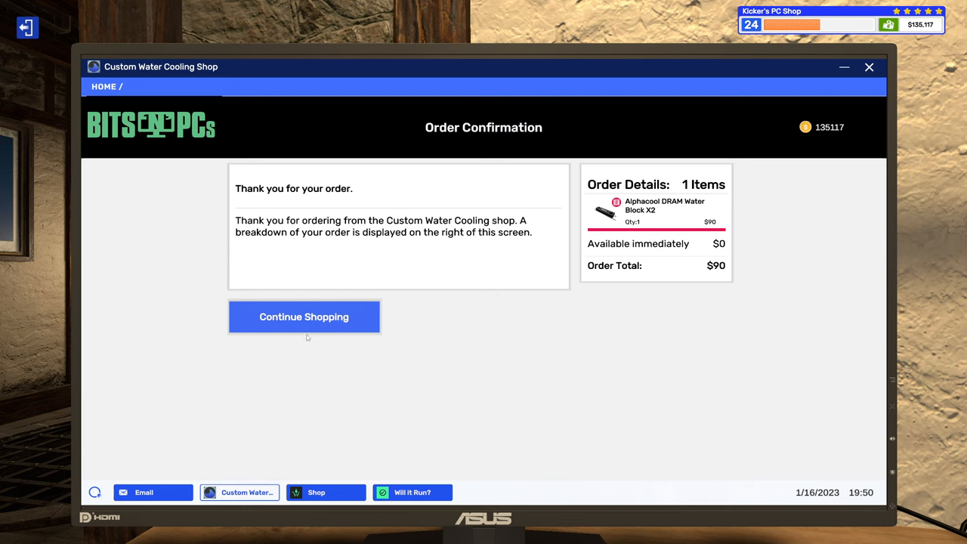
{"action": "left_click", "coordinate": [326, 492]}
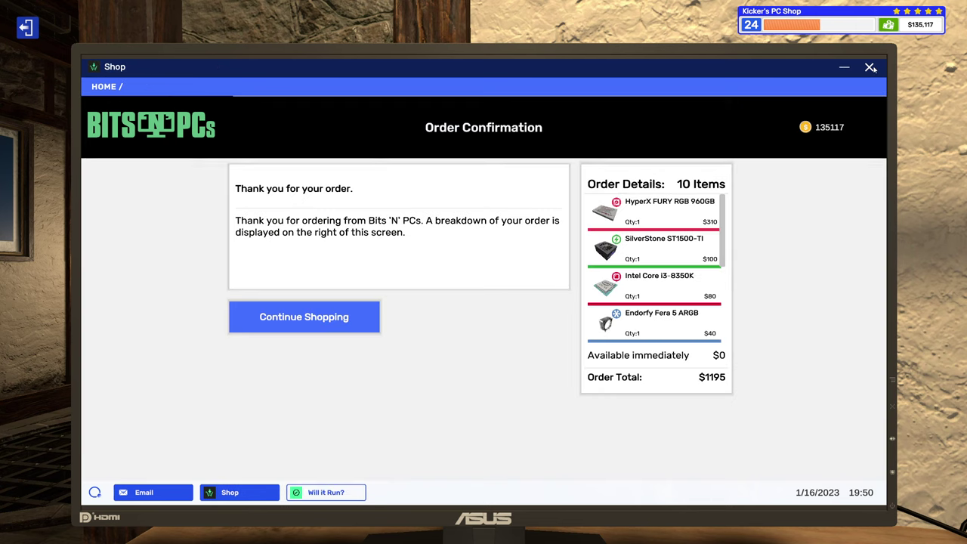
{"action": "left_click", "coordinate": [143, 491]}
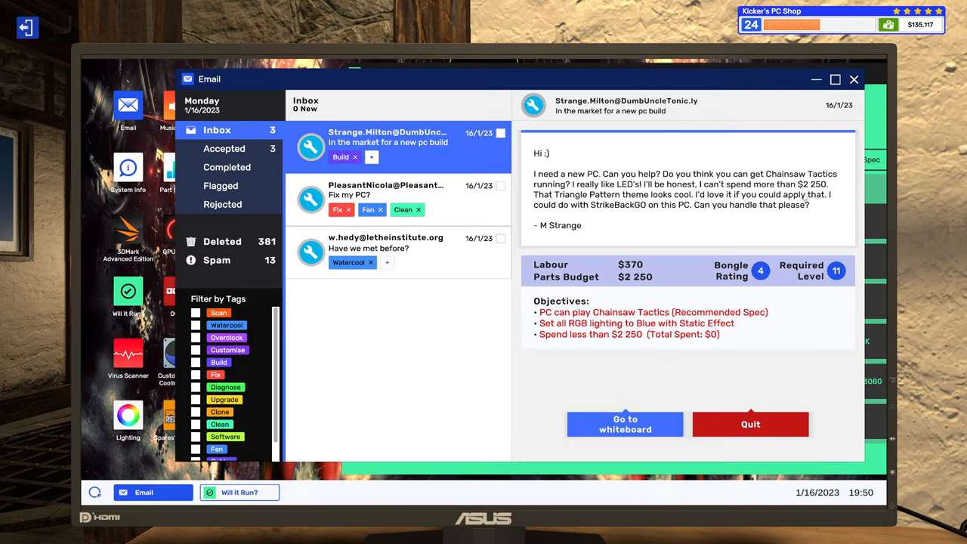
- Leave the computer and click End day on the wall calendar
{"action": "left_click", "coordinate": [240, 492]}
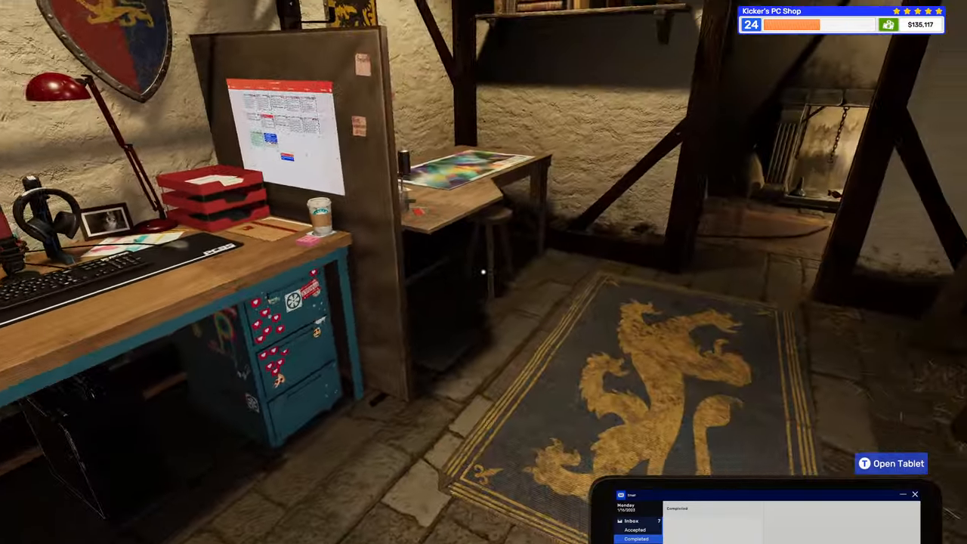
{"action": "mouse_move", "coordinate": [484, 272]}
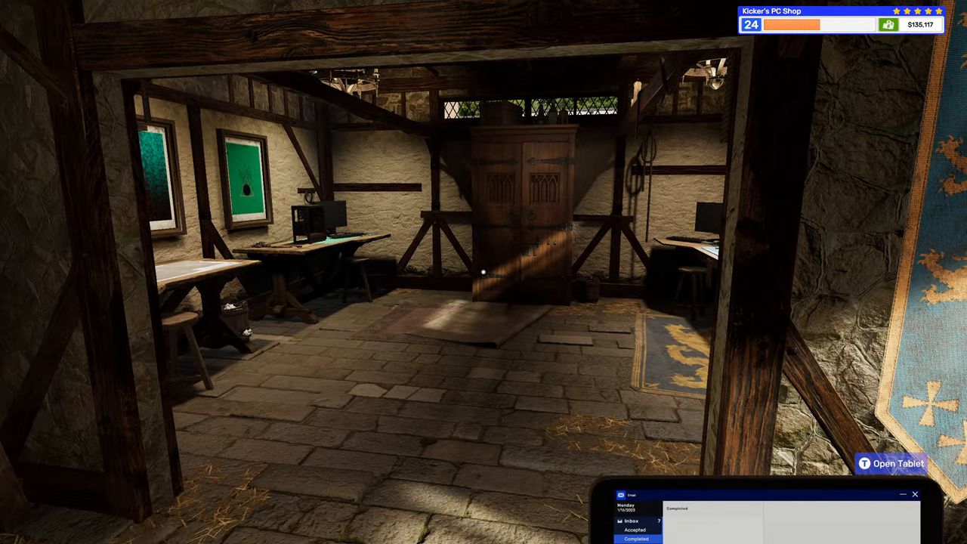
{"action": "mouse_move", "coordinate": [484, 272]}
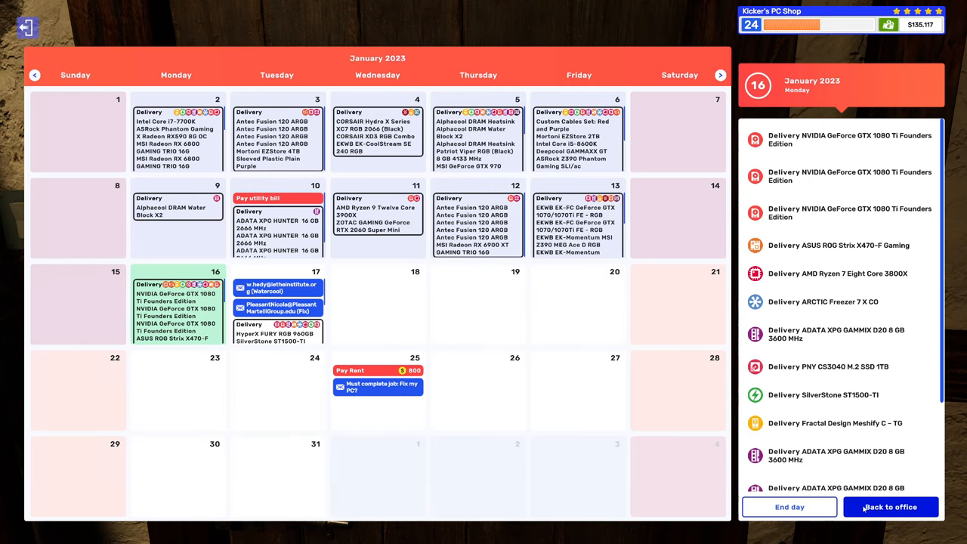
{"action": "left_click", "coordinate": [890, 507]}
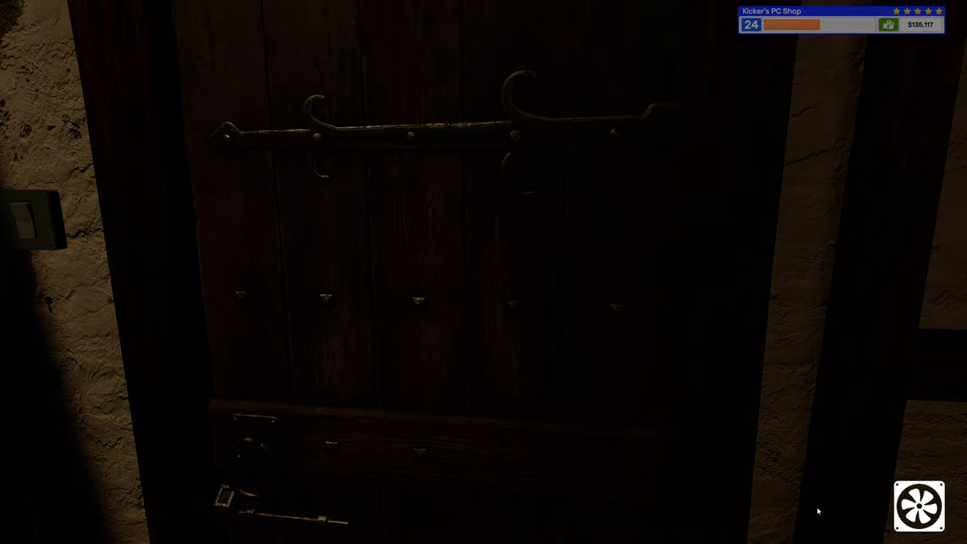